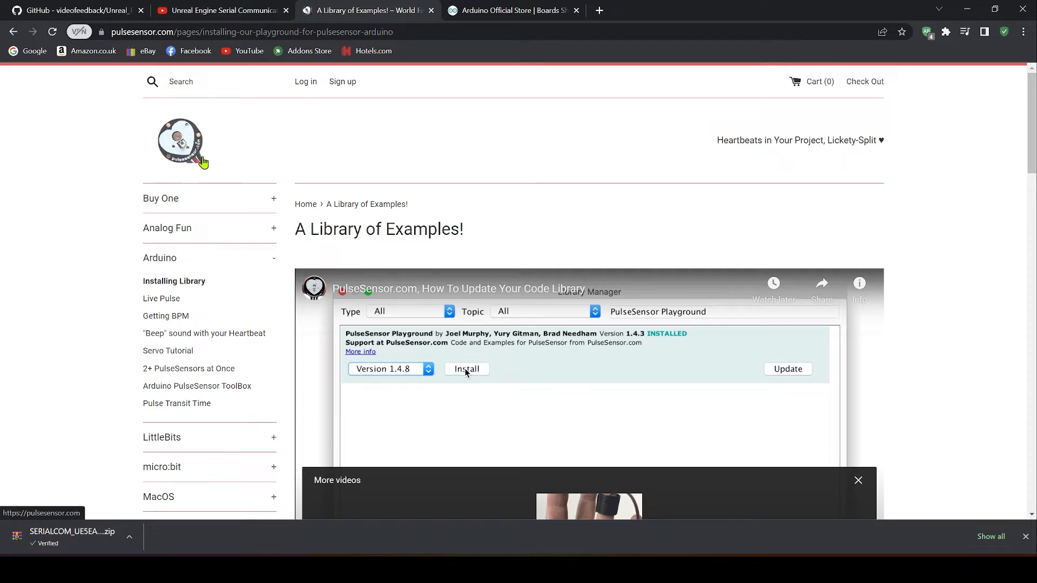
pyautogui.moveTo(243, 152)
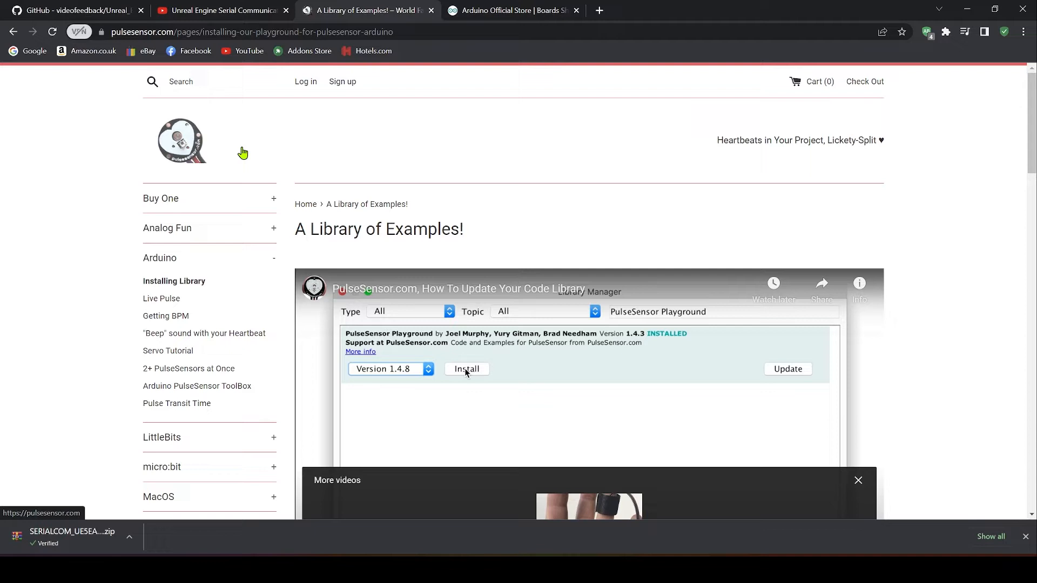
pyautogui.moveTo(468, 202)
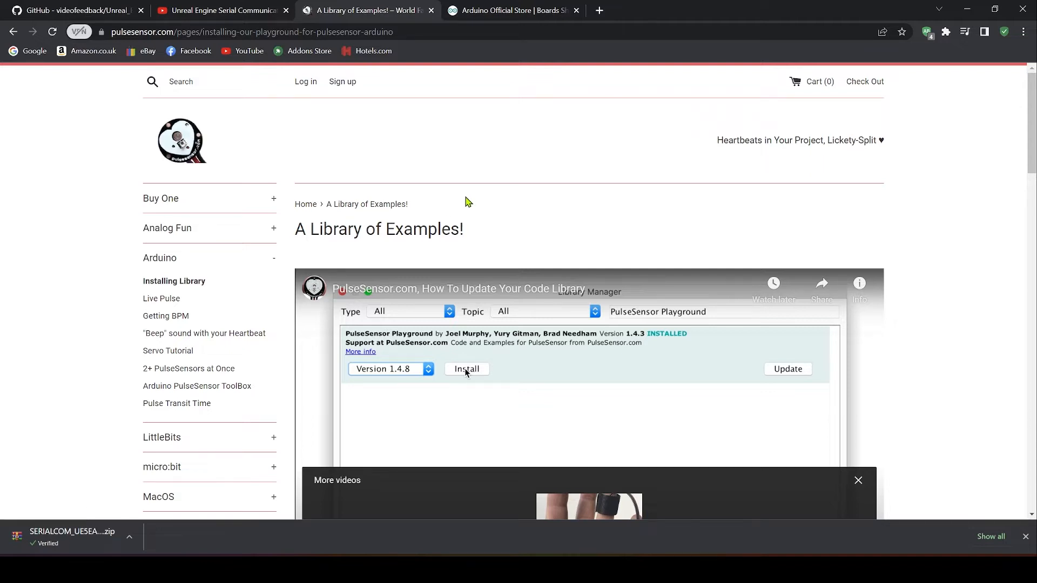
pyautogui.moveTo(722, 300)
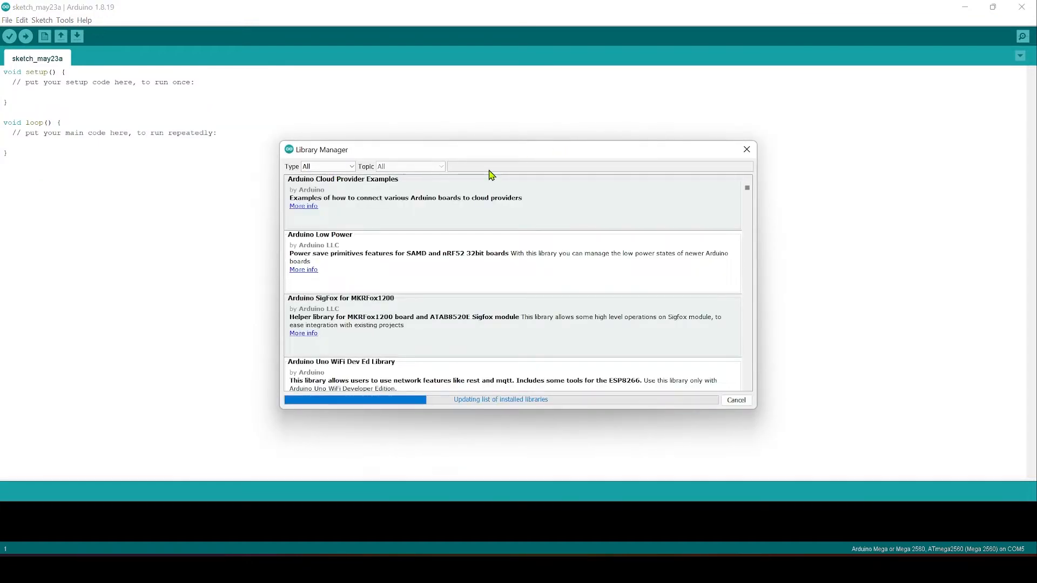
# - Search 'pulse sens' in Library Manager, confirm PulseSensor Playground 1.6.1 is installed, and close it
pyautogui.write('pulse sens')
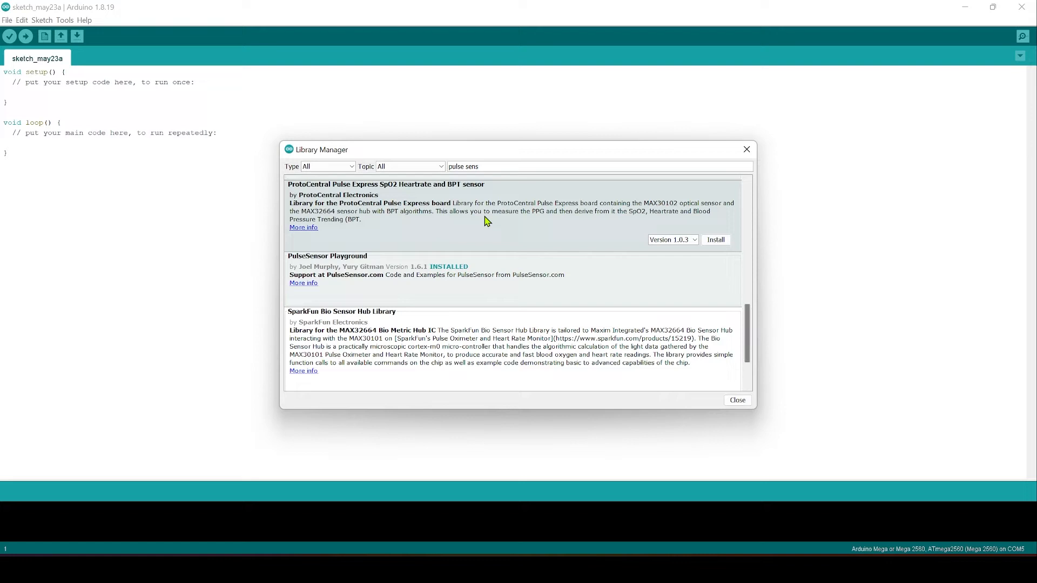
pyautogui.click(327, 256)
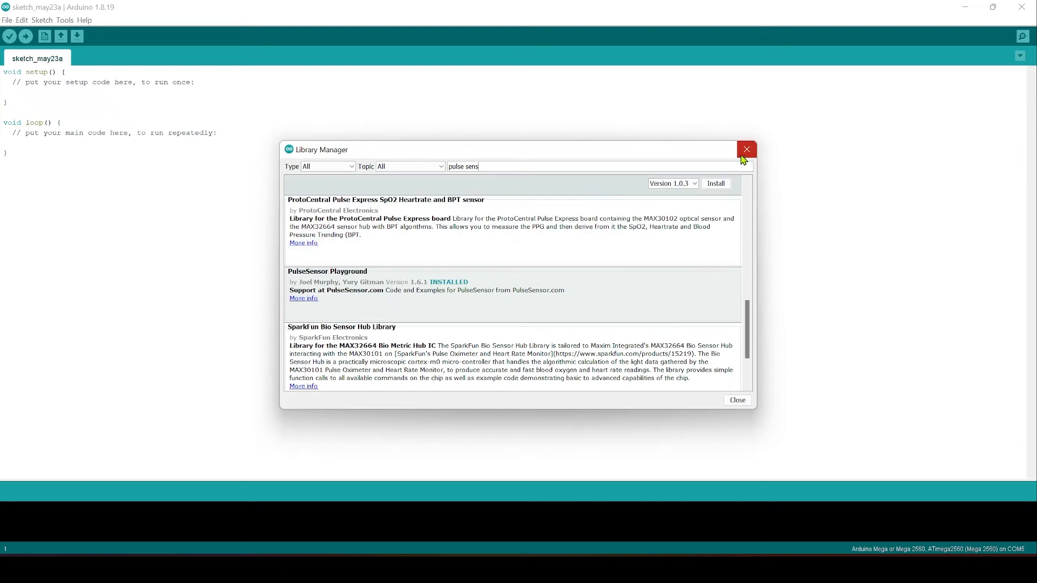
pyautogui.click(6, 19)
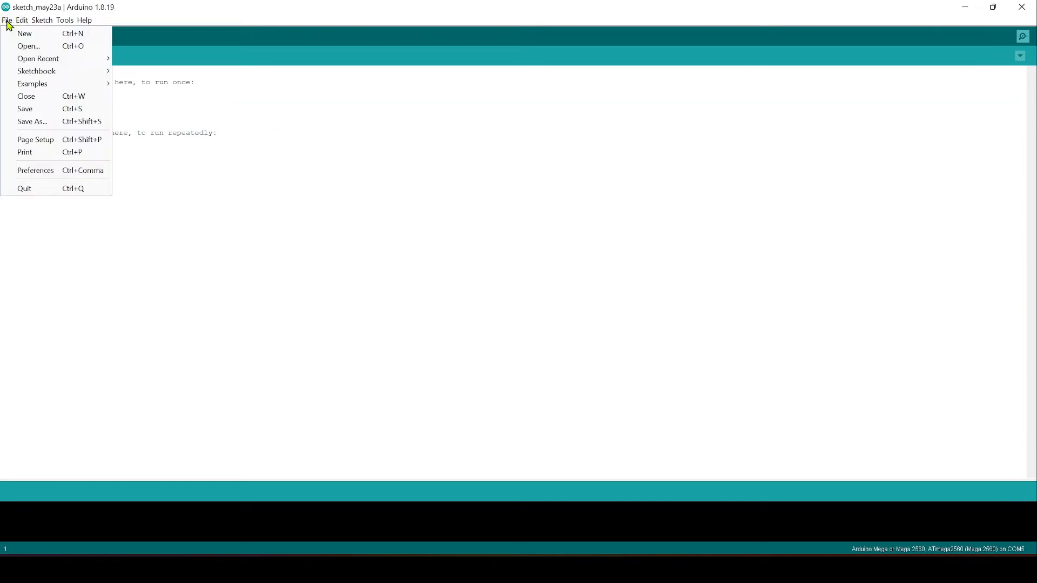
# - Include the PulseSensor Playground library from Sketch > Include Library's contributed libraries
pyautogui.click(41, 19)
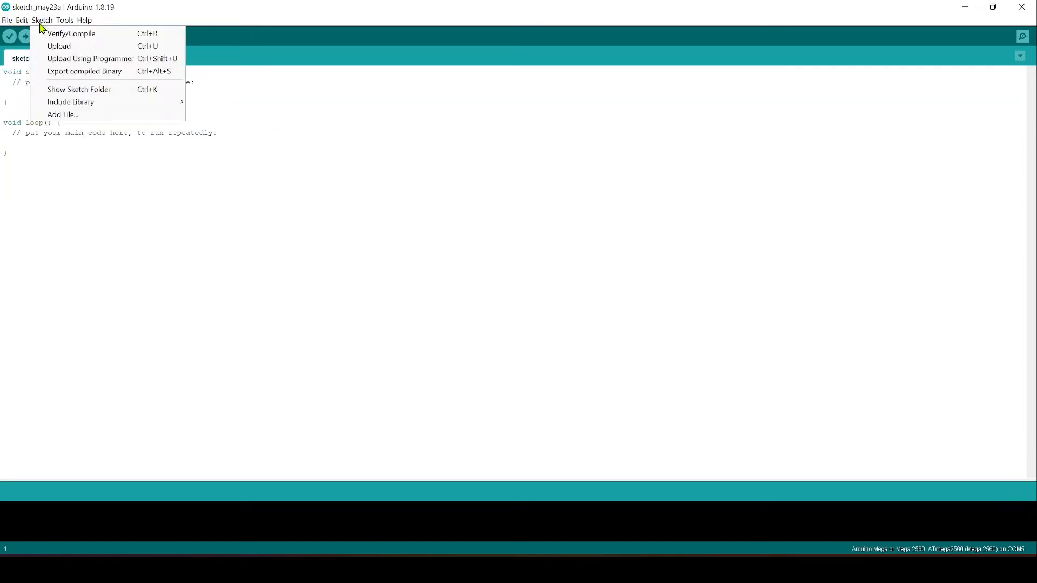
pyautogui.moveTo(70, 102)
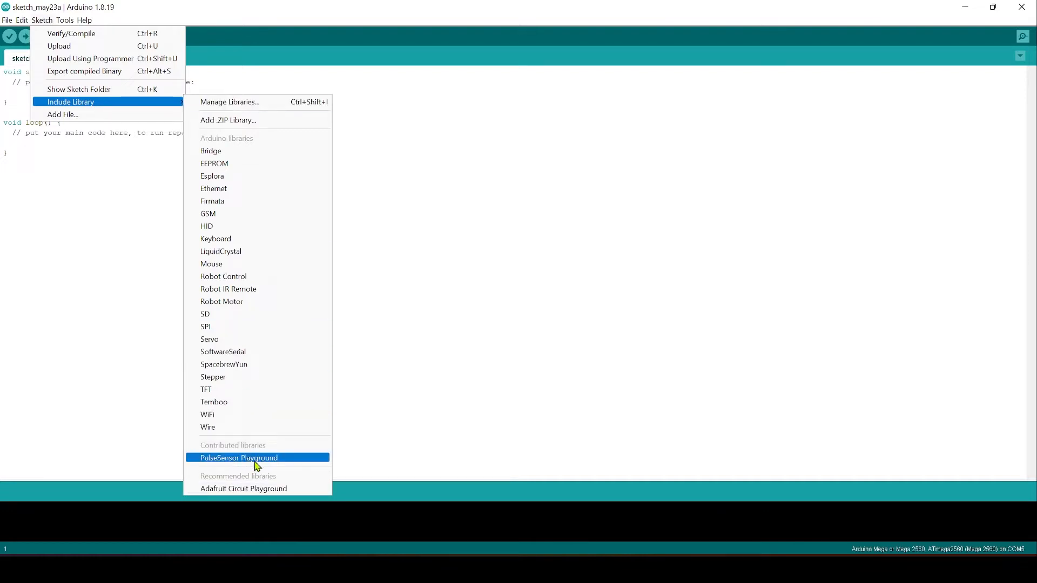
pyautogui.click(6, 19)
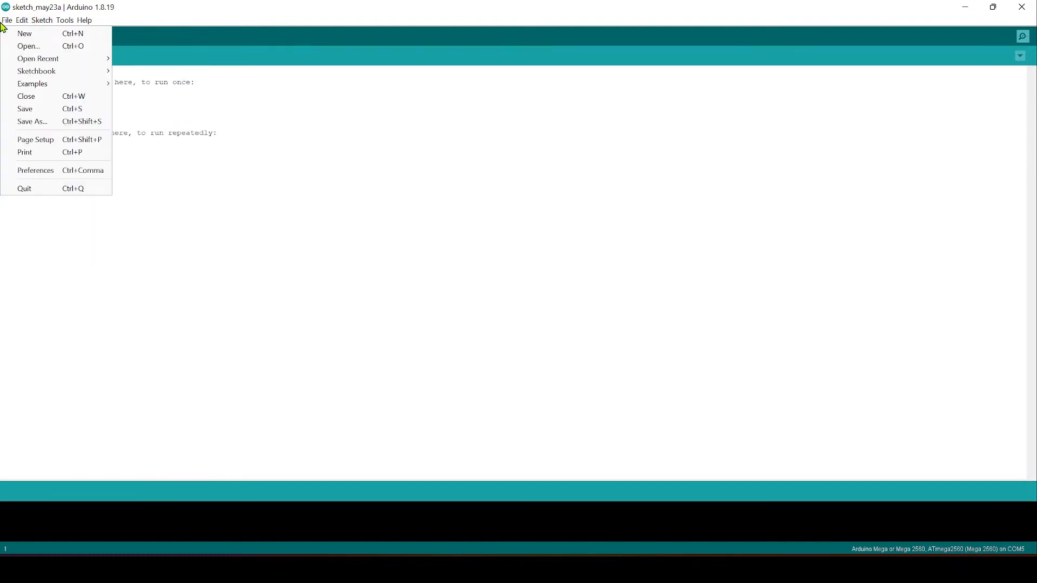
pyautogui.moveTo(25, 34)
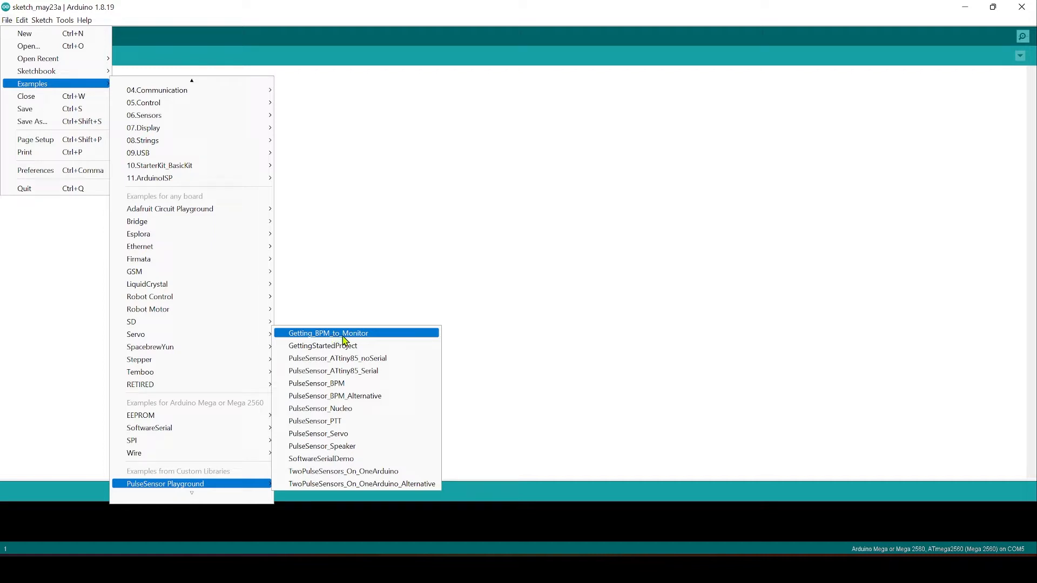
# - Open the PulseSensor Playground example sketch Getting_BPM_to_Monitor
pyautogui.click(329, 333)
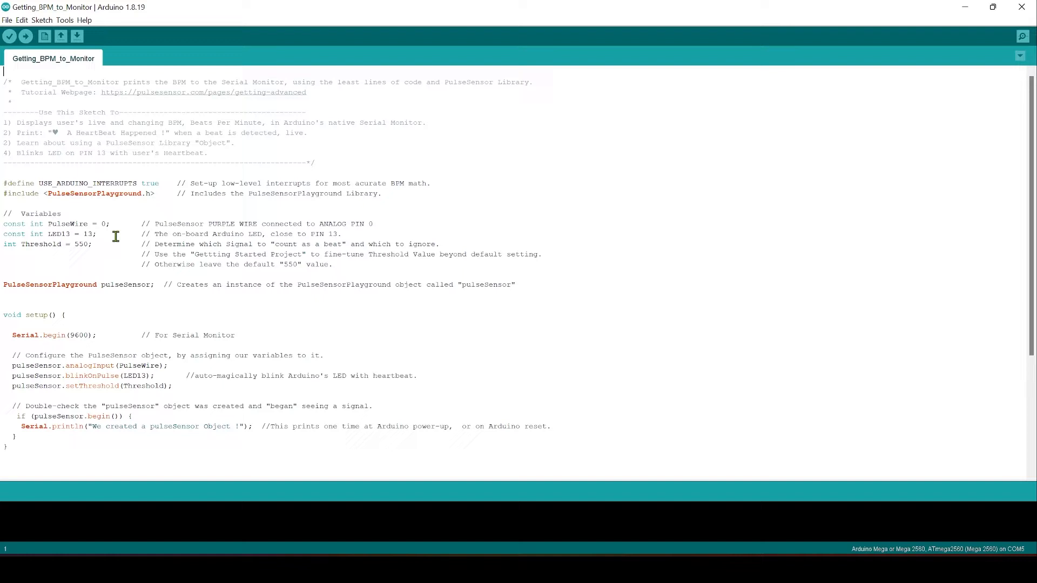
pyautogui.moveTo(111, 243)
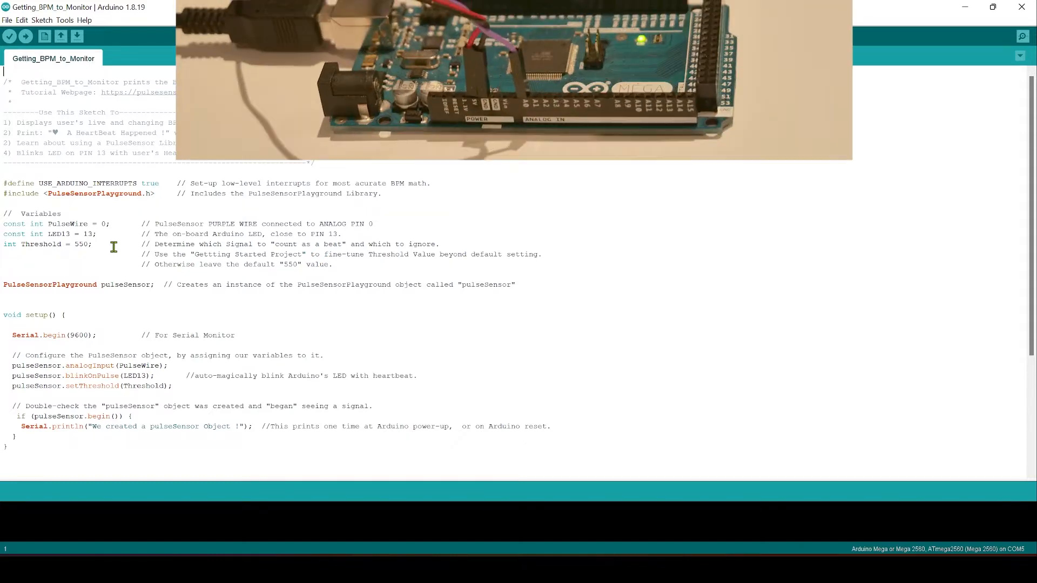
# - Upload the Getting_BPM_to_Monitor sketch to the Arduino Mega and wait for 'Done uploading'
pyautogui.click(64, 19)
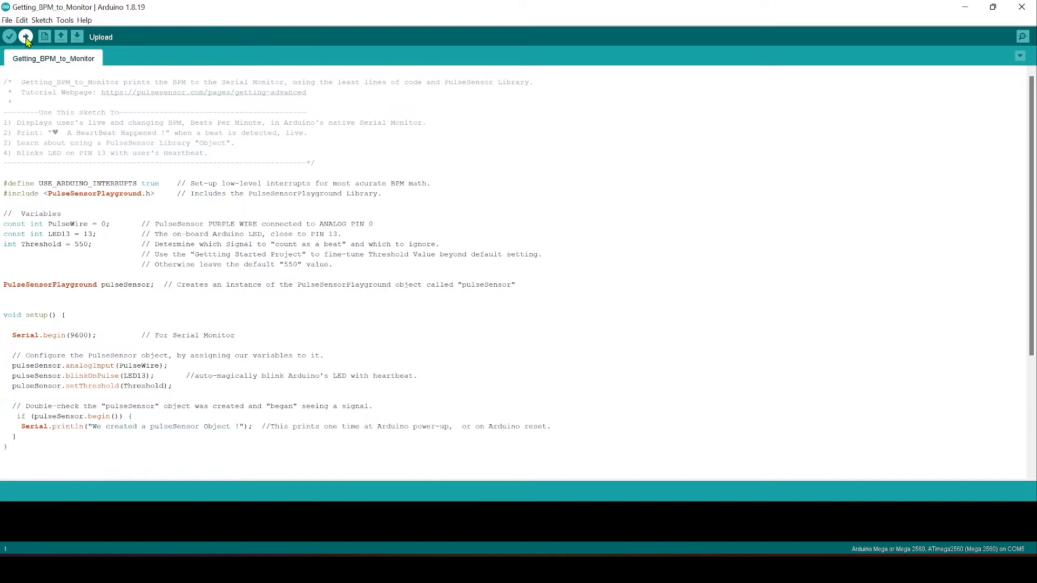
pyautogui.click(26, 36)
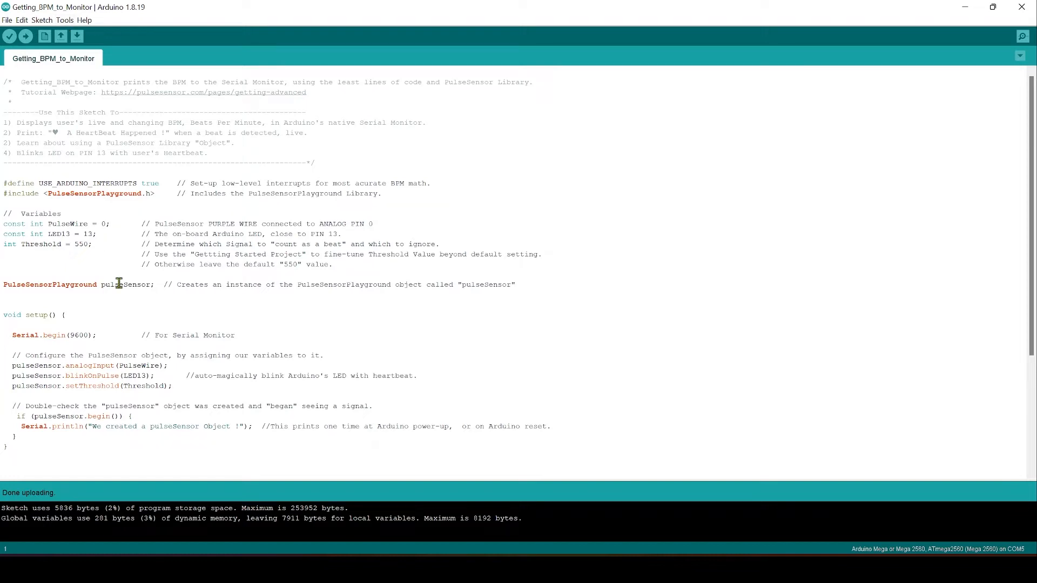
pyautogui.moveTo(46, 506)
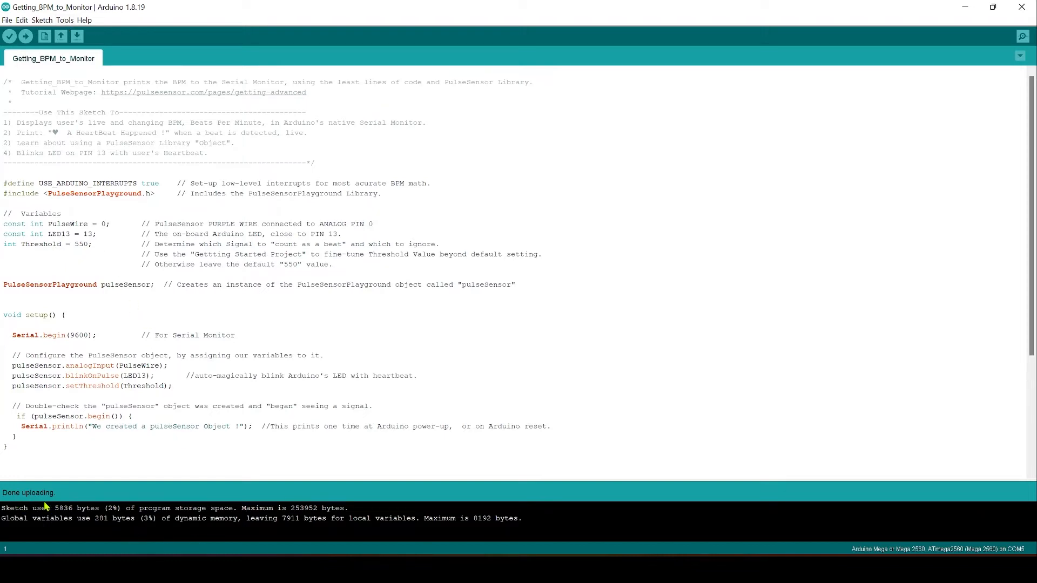
# - Watch live BPM readings in the Serial Monitor at 9600 baud, then close the monitor
pyautogui.click(64, 20)
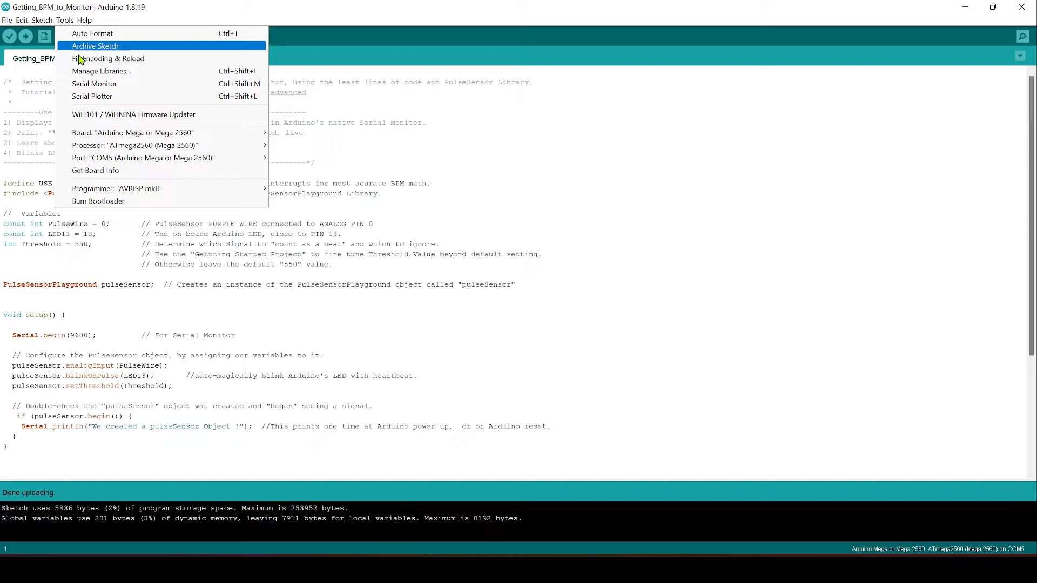
pyautogui.click(96, 83)
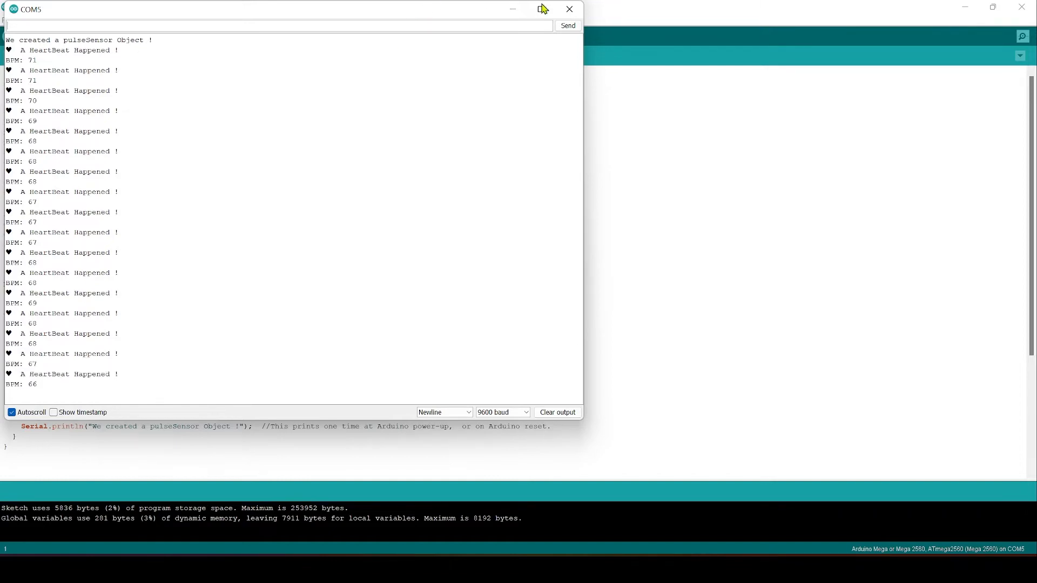
pyautogui.click(567, 9)
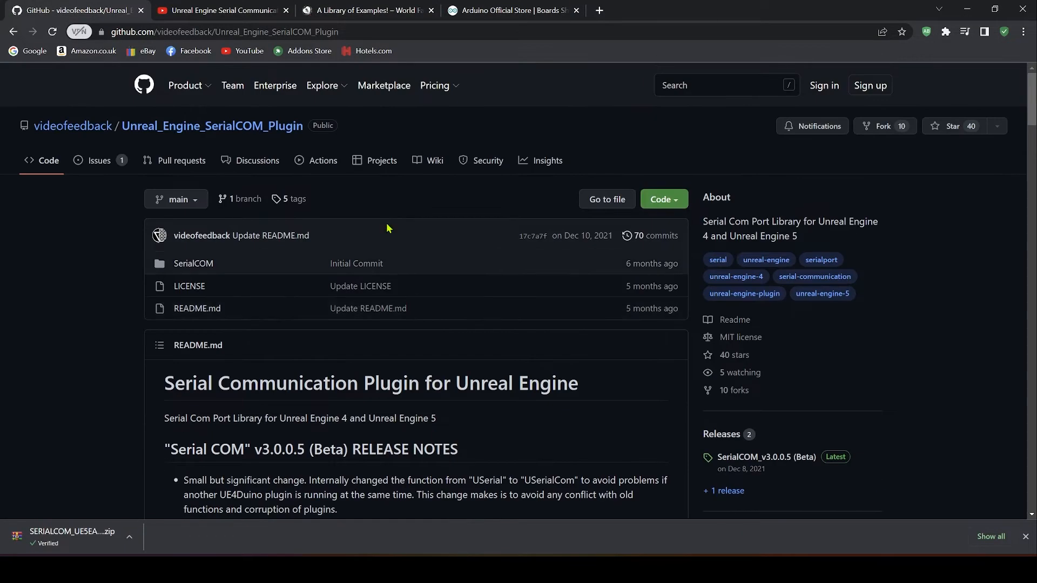
# - Glance at the Serial COM plugin video page and return to the SerialCOM GitHub page
pyautogui.click(221, 10)
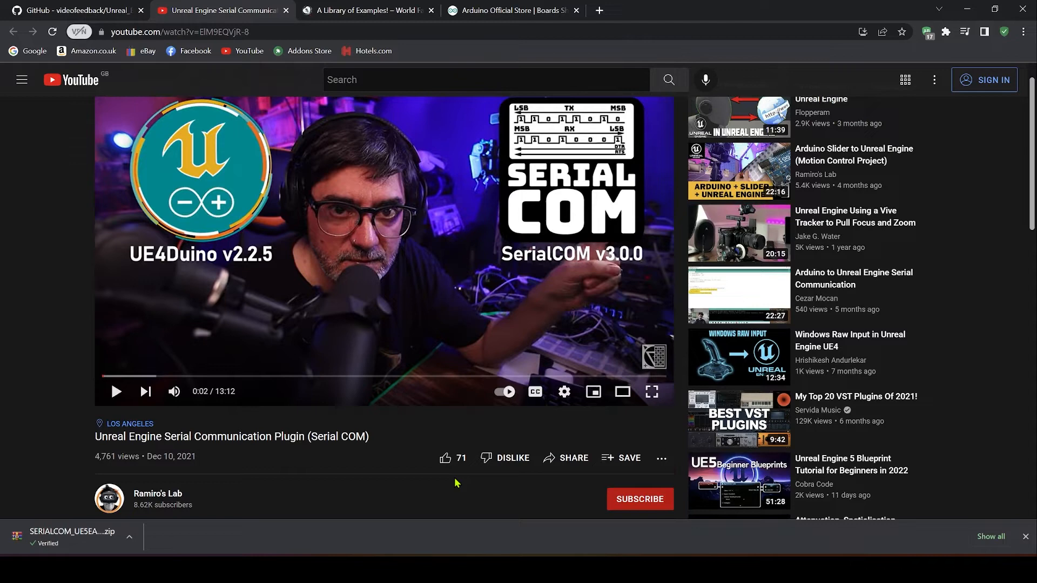
pyautogui.scroll(-3)
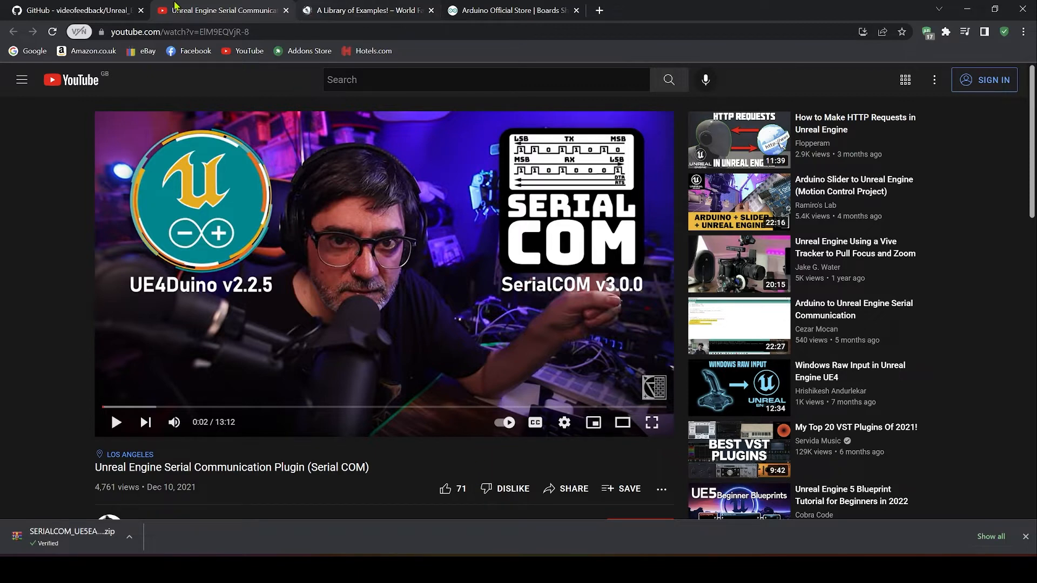
pyautogui.moveTo(78, 10)
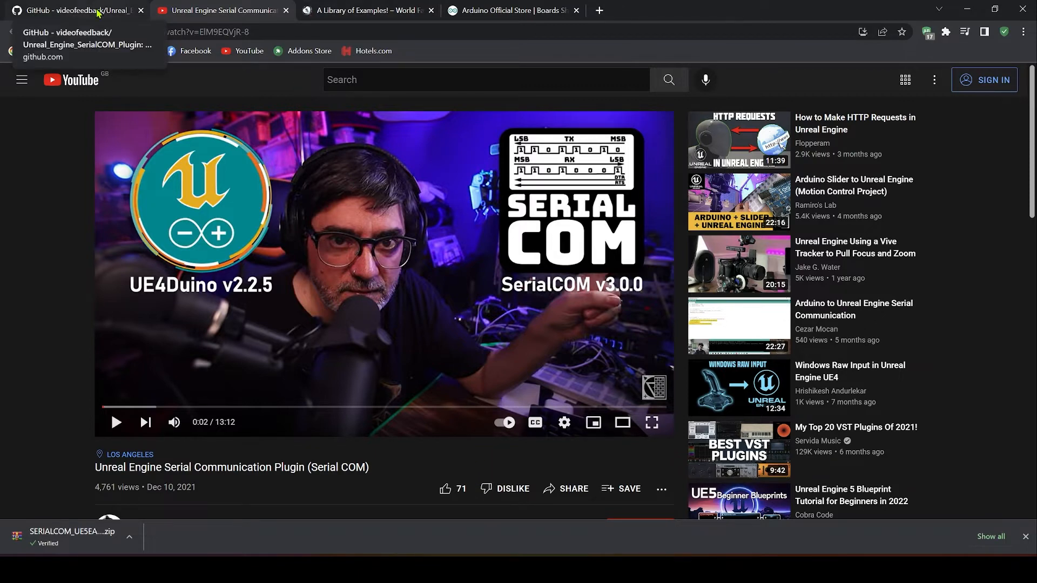
pyautogui.click(76, 9)
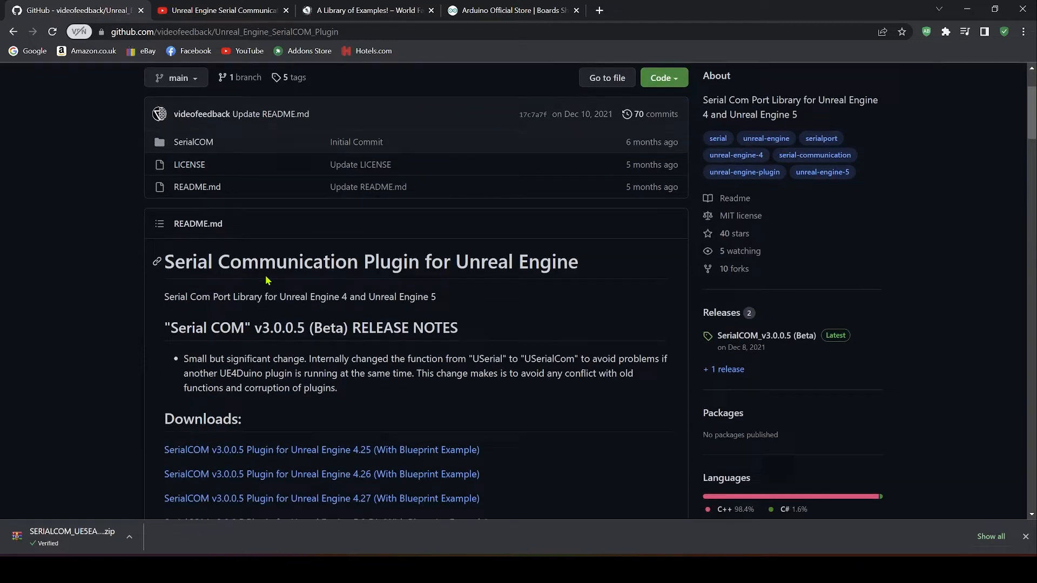
# - Download 'SerialCOM v3.0.0.5 Plugin for Unreal Engine 4.27 (With Blueprint Example)' from the Downloads section
pyautogui.scroll(-3)
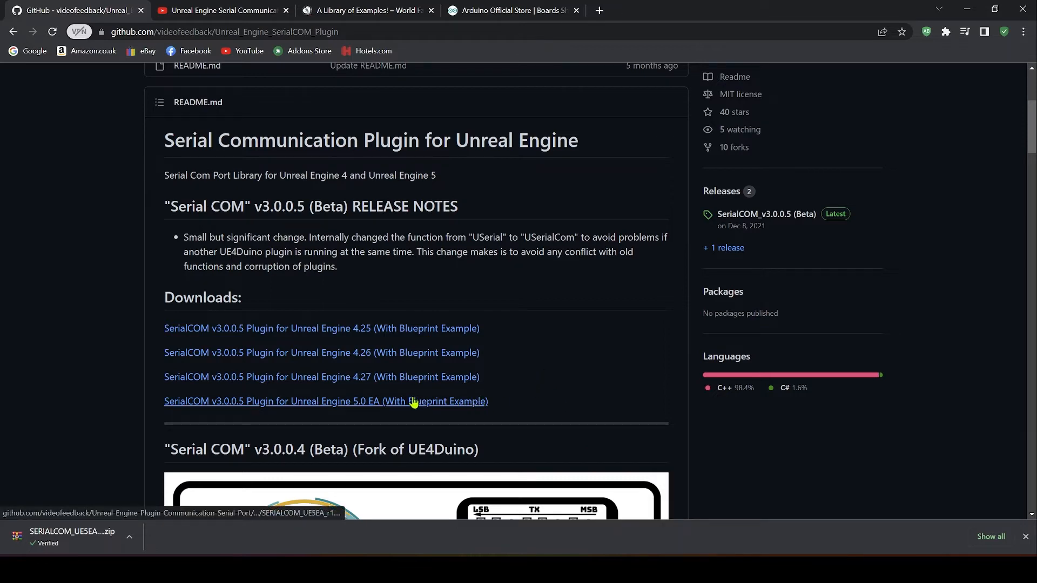
pyautogui.click(322, 377)
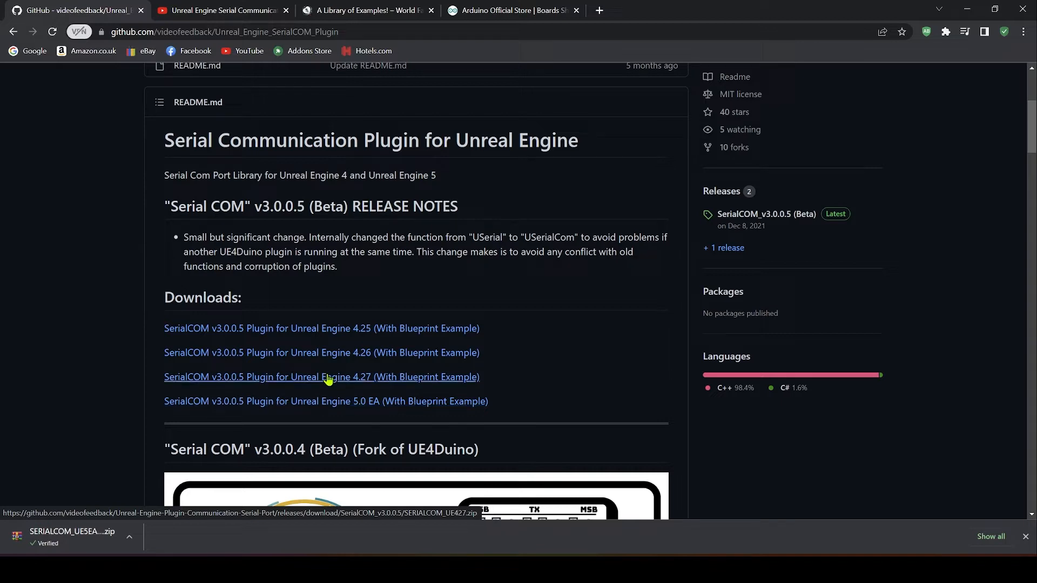
pyautogui.moveTo(314, 383)
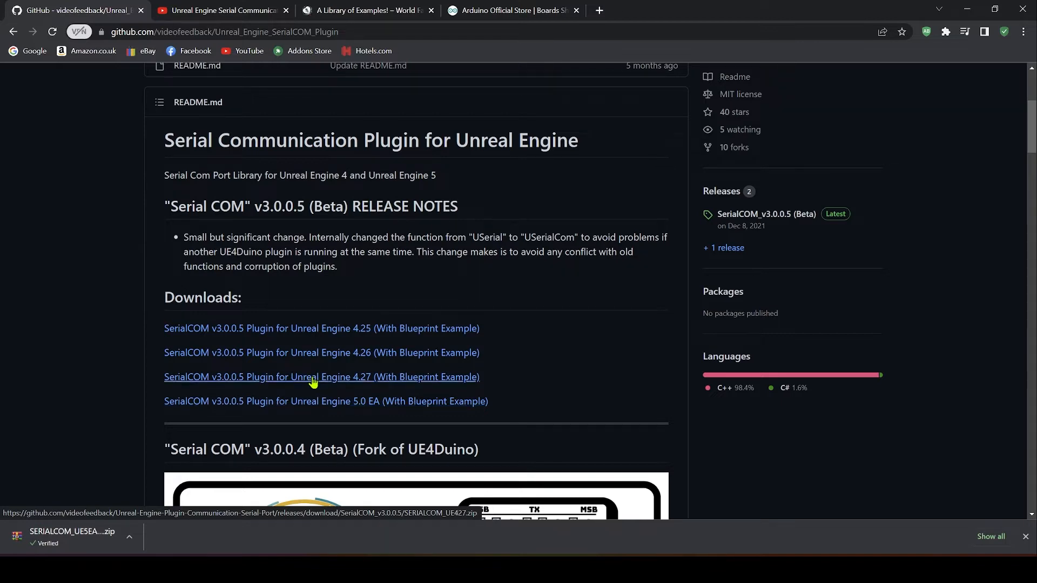
pyautogui.click(322, 377)
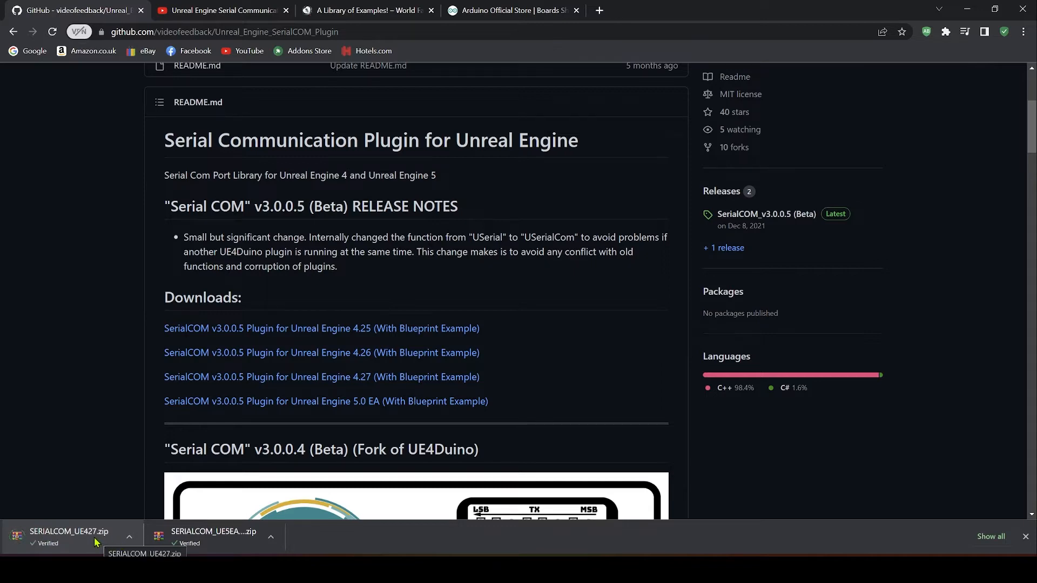
# - Copy the SERIALCOM_UE427 folder from the zip into UE_4.27 > Engine > Plugins, replacing existing files
pyautogui.click(69, 532)
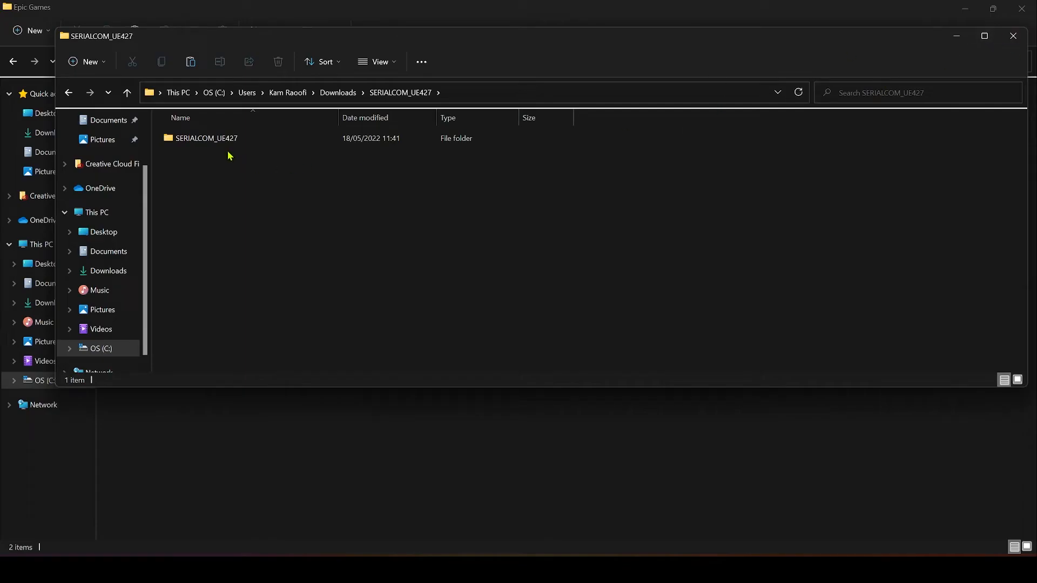
pyautogui.rightClick(205, 138)
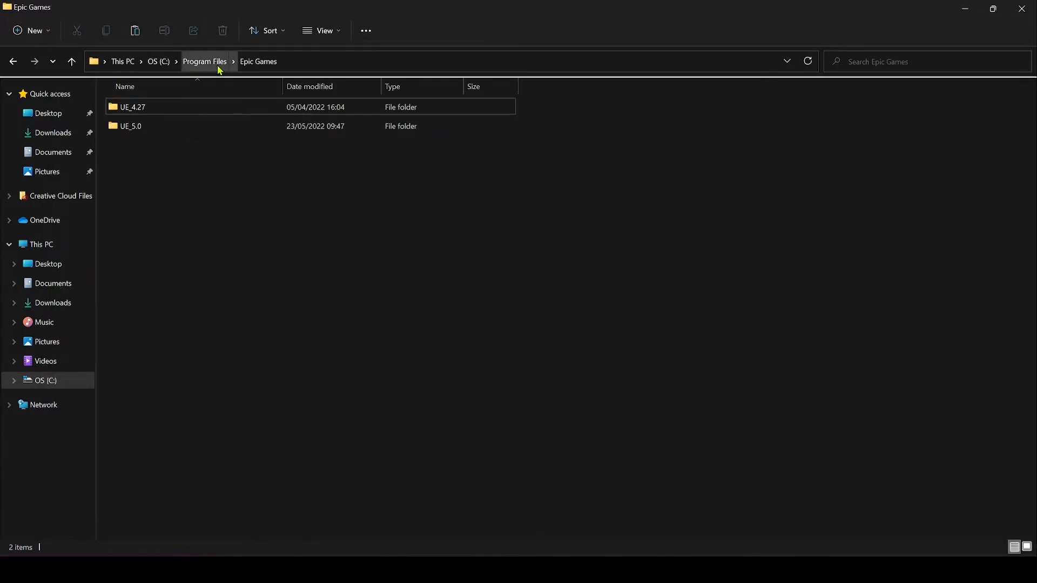
pyautogui.doubleClick(133, 107)
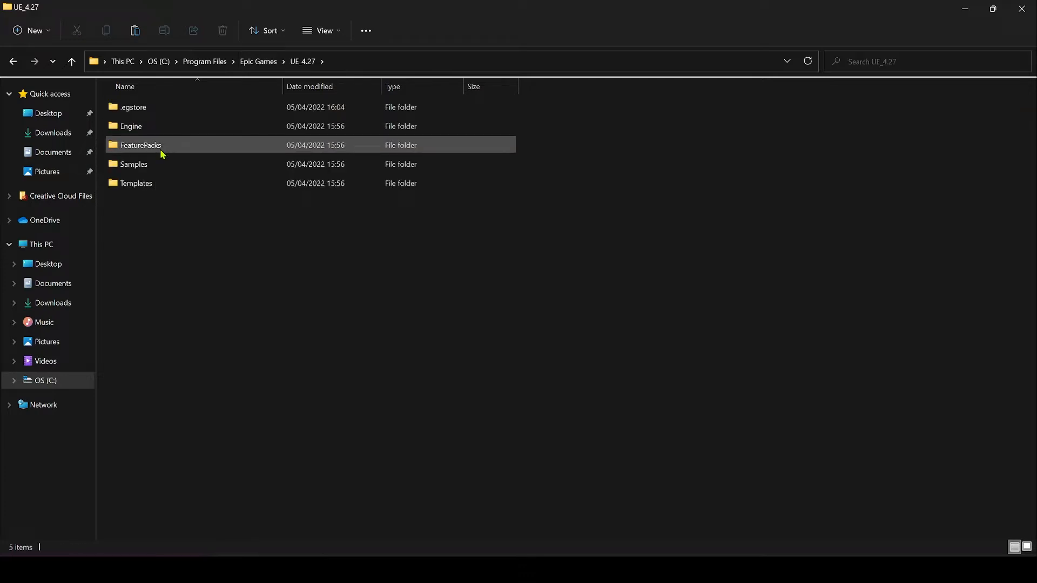
pyautogui.doubleClick(131, 127)
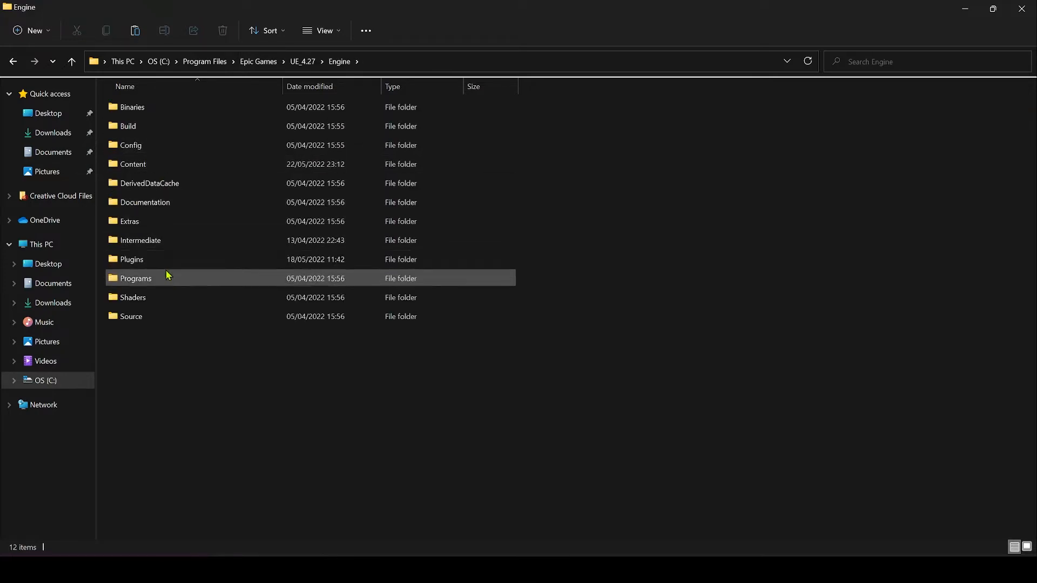
pyautogui.doubleClick(132, 259)
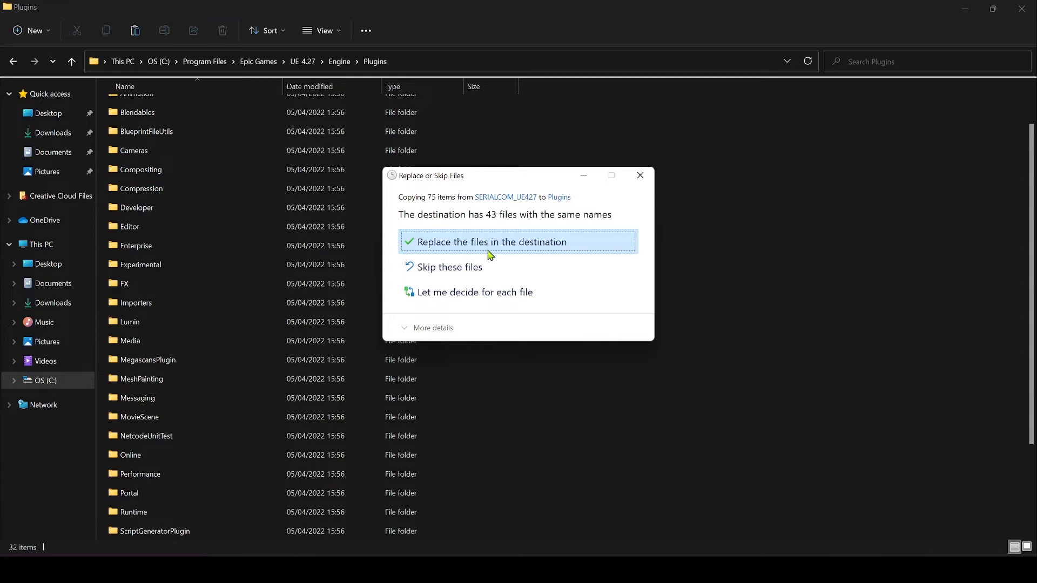
pyautogui.moveTo(654, 424)
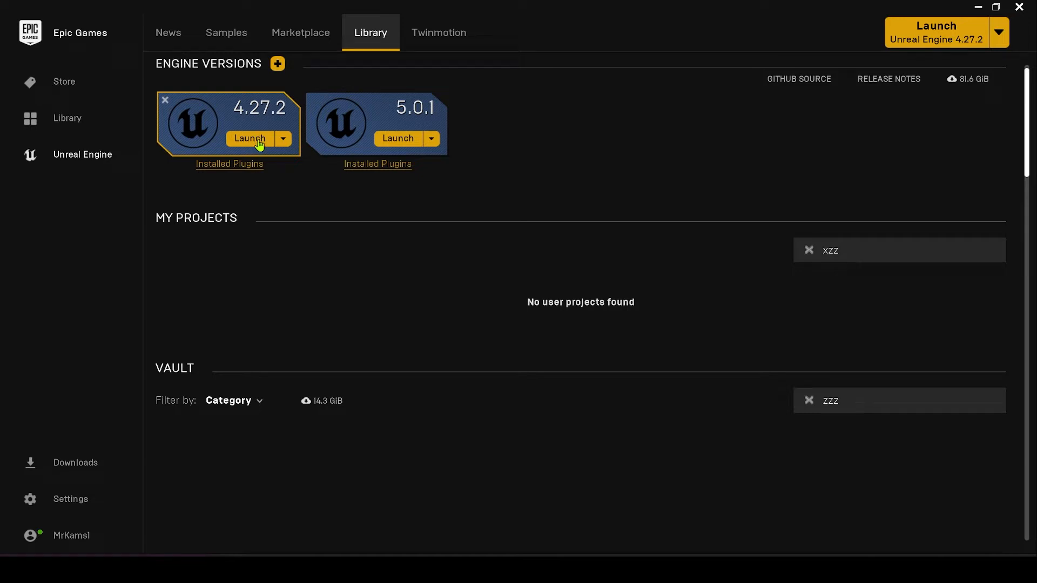
# - Launch Unreal Engine 4.27.2 from the Library's Engine Versions
pyautogui.click(250, 138)
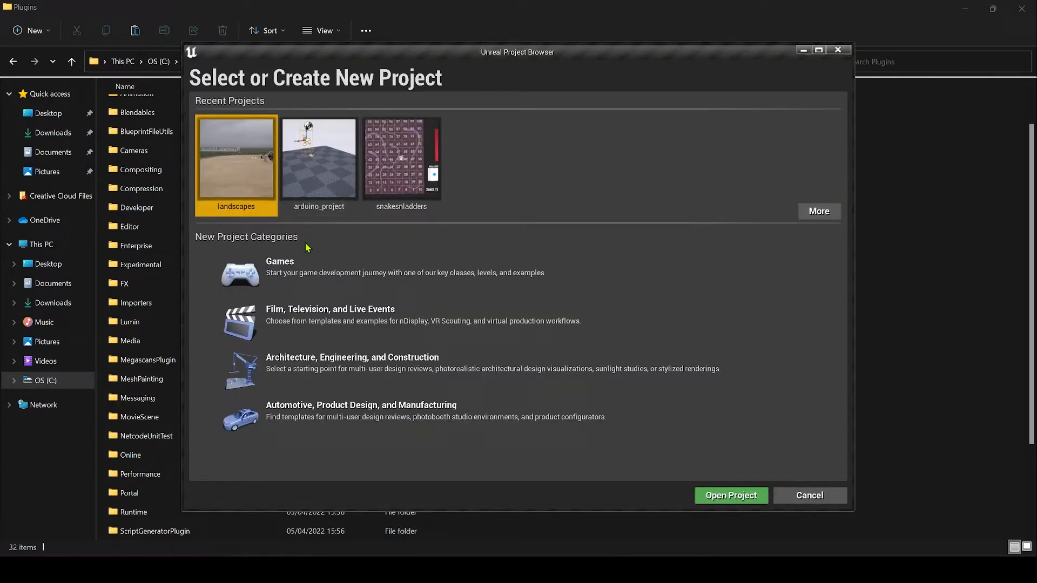
# - Start a new Games project using the Third Person template
pyautogui.click(279, 260)
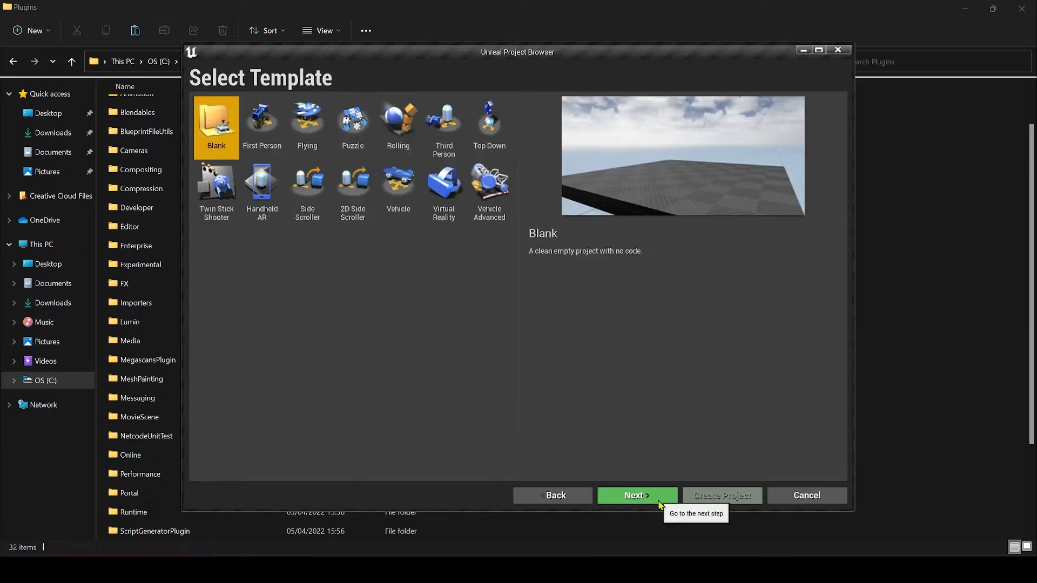
pyautogui.moveTo(352, 121)
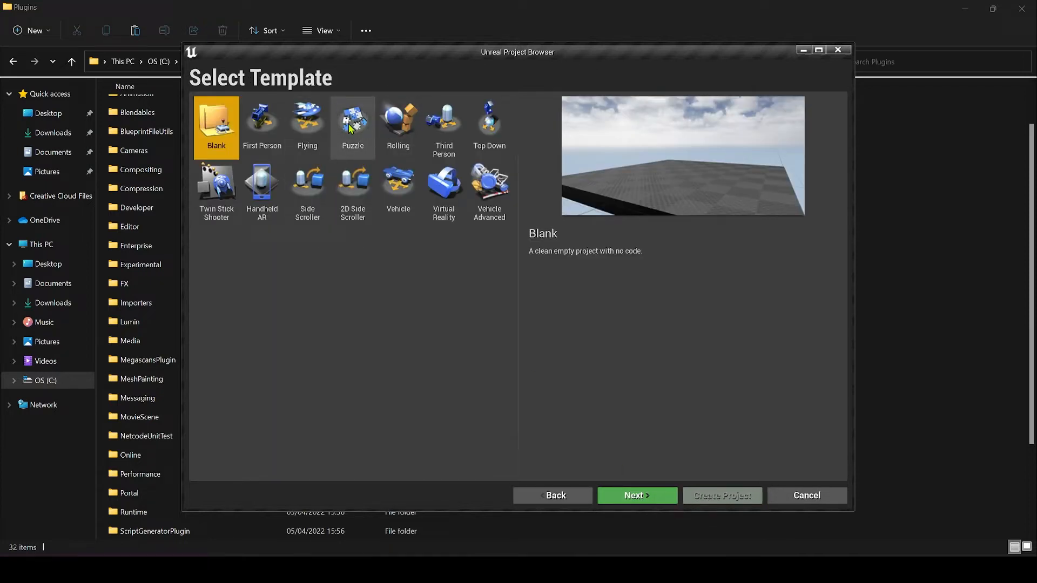
pyautogui.click(443, 125)
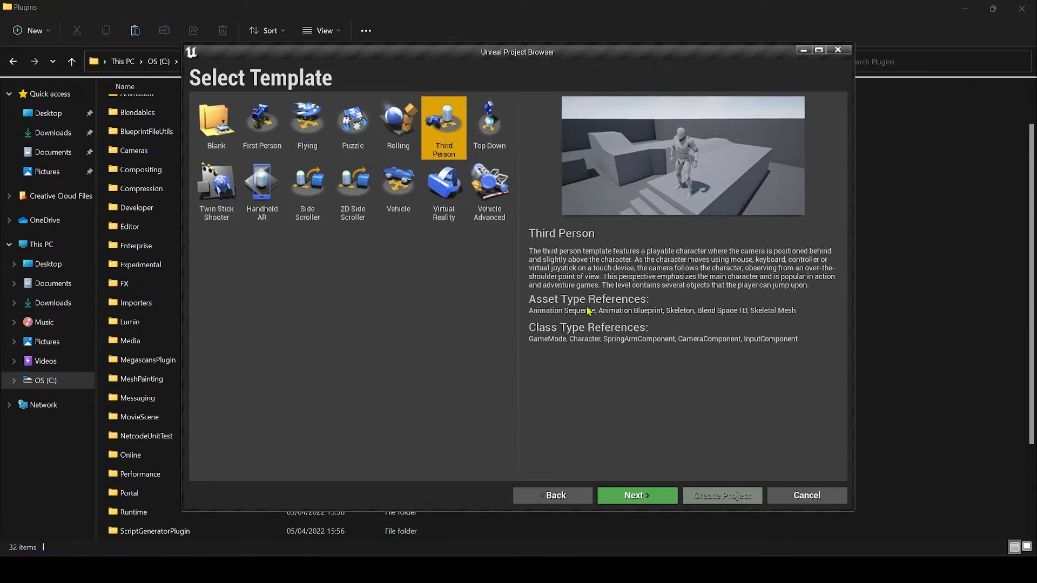
pyautogui.click(636, 495)
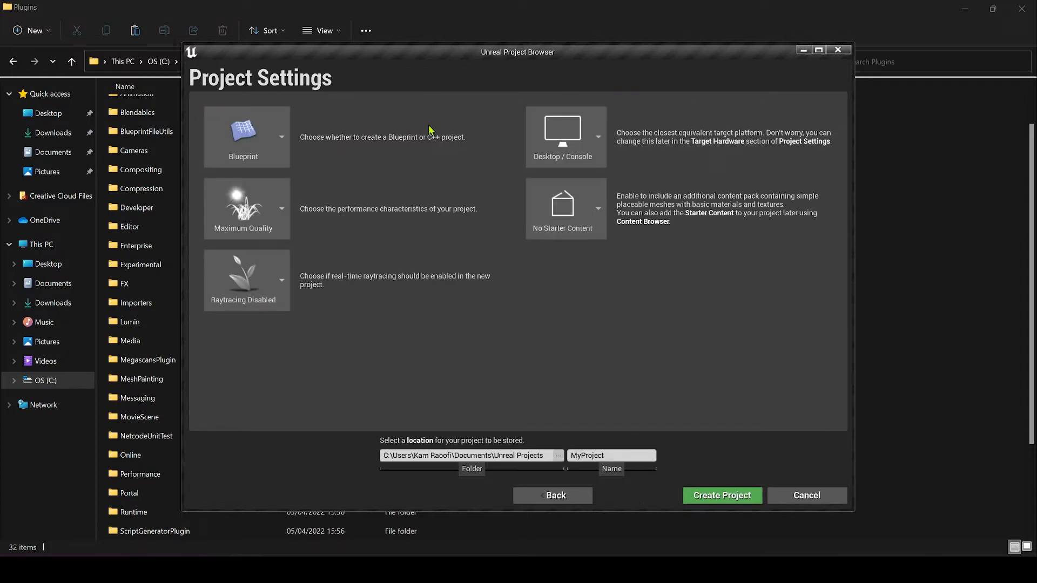
# - Name the project arduino_3rd and create it
pyautogui.click(609, 455)
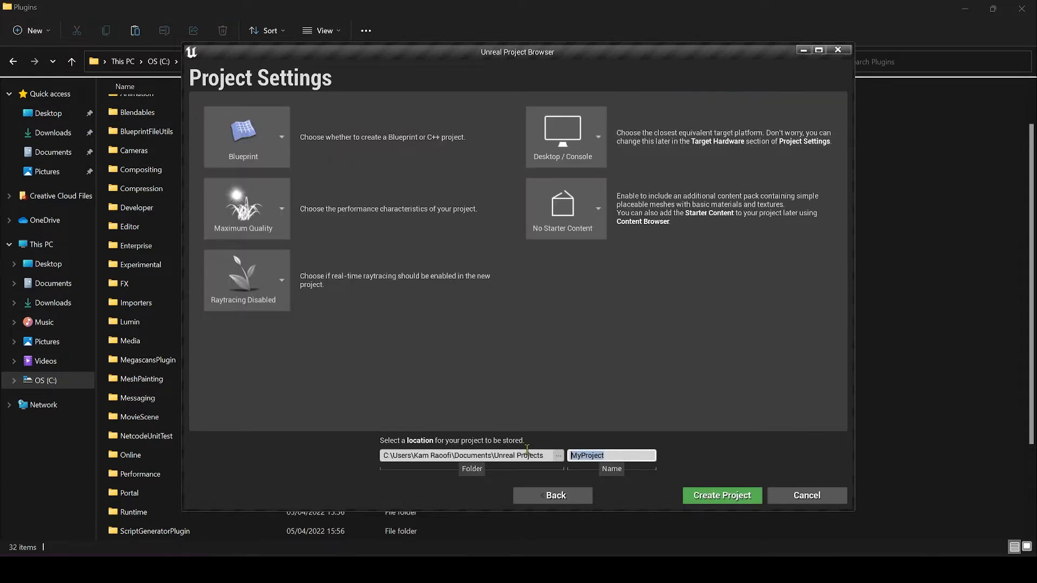
pyautogui.write('arduin')
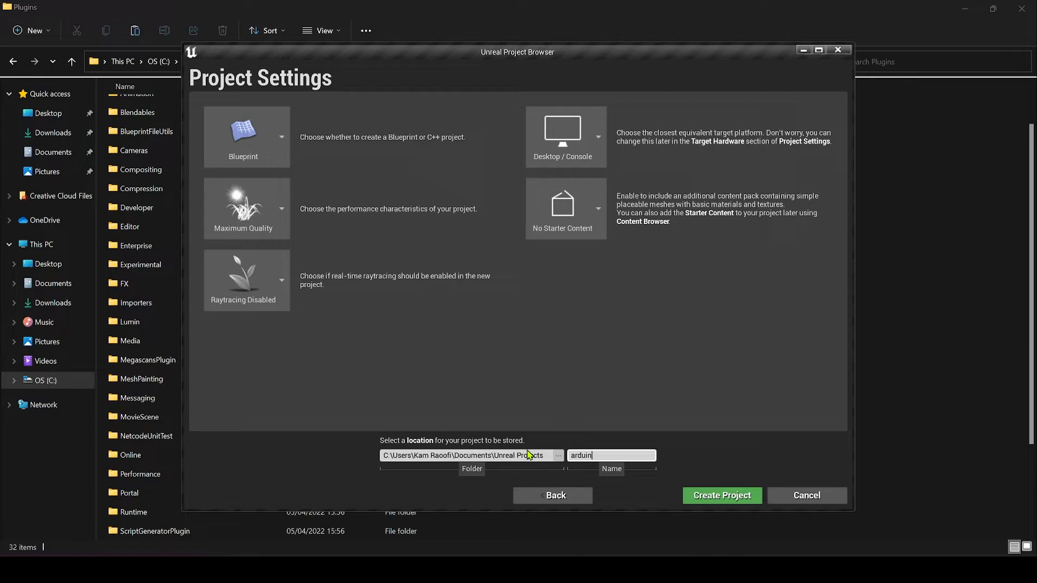
pyautogui.click(721, 496)
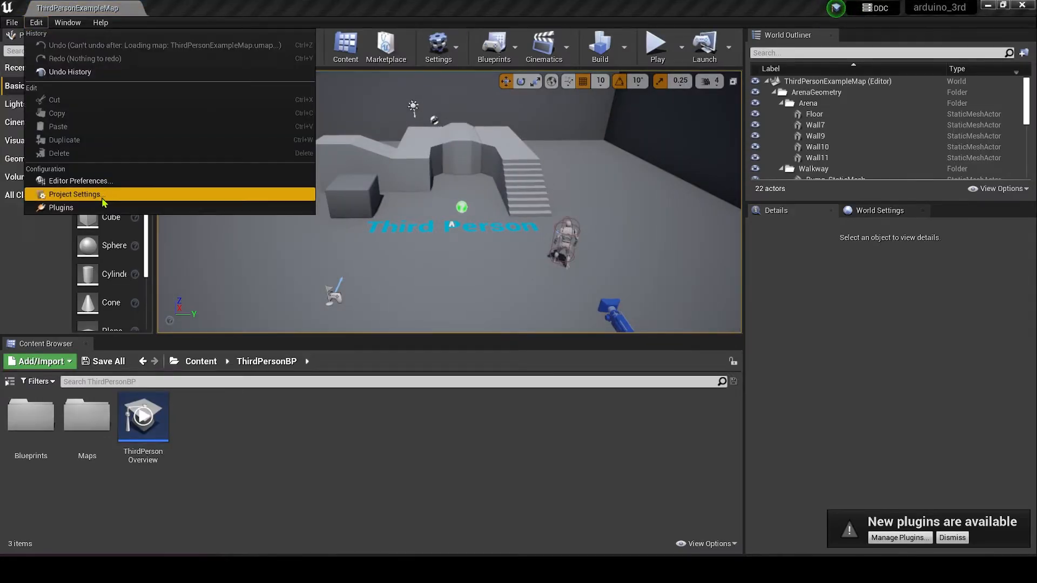
# - In Edit > Plugins, search 'serial' and enable Communication Serial Port (Serial COM)
pyautogui.click(61, 207)
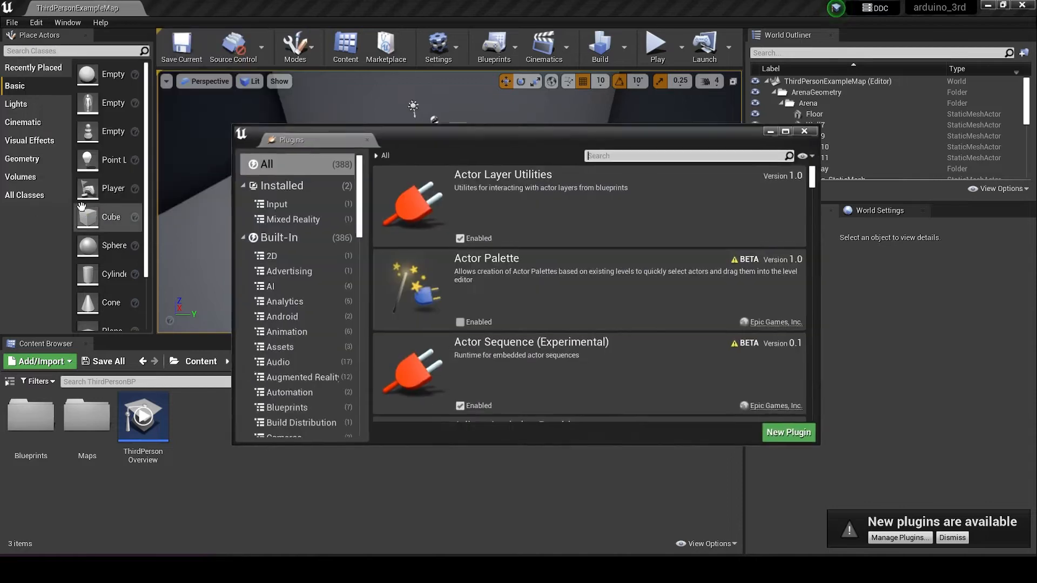
pyautogui.write('seri')
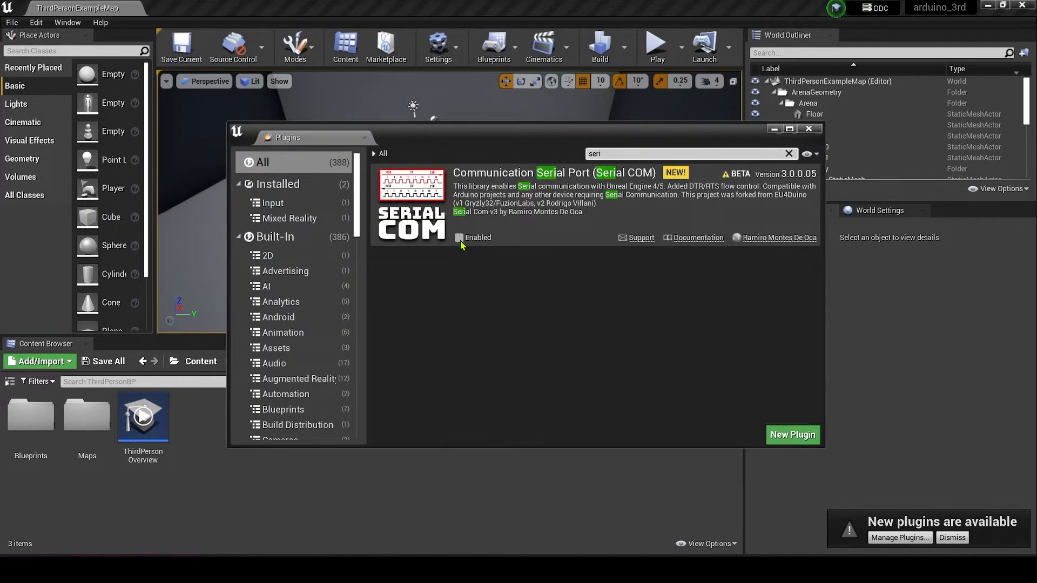
pyautogui.click(459, 238)
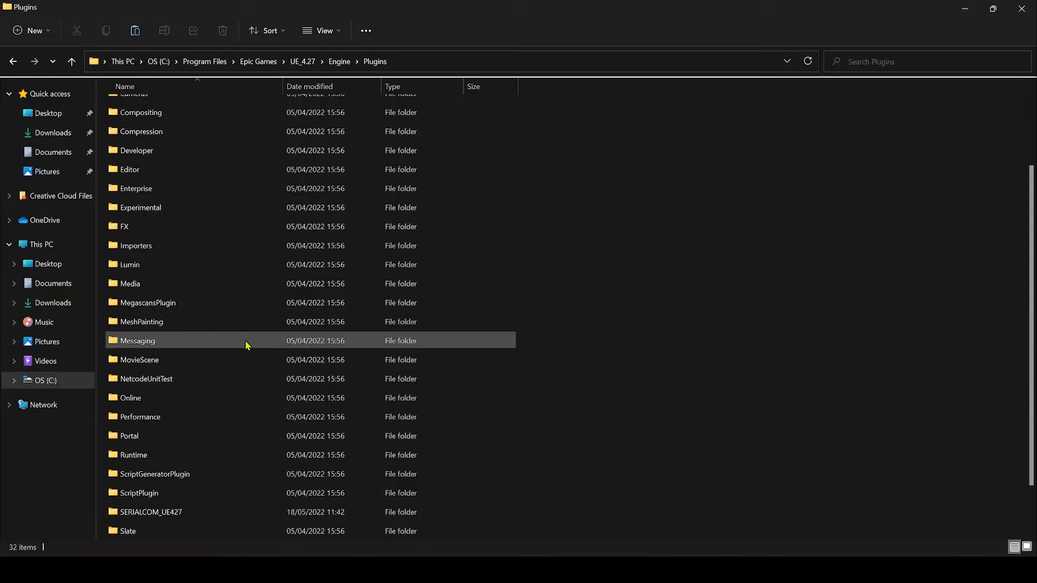
# - Copy BP_SerialCom-v3_UE427.uasset from the plugin's SERIALCOM_UE427 > BLUEPRINTS folder
pyautogui.doubleClick(150, 511)
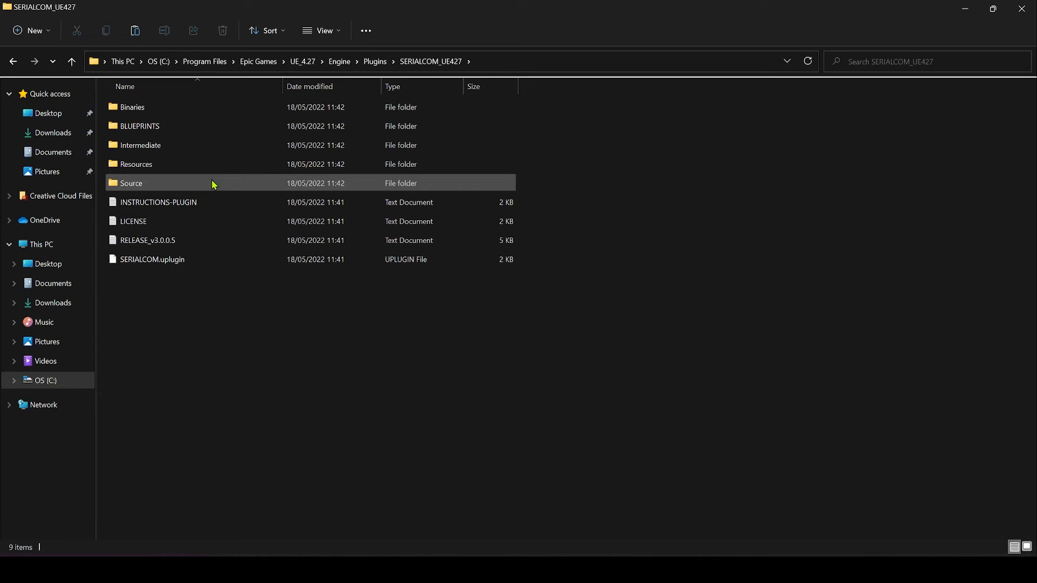
pyautogui.moveTo(178, 140)
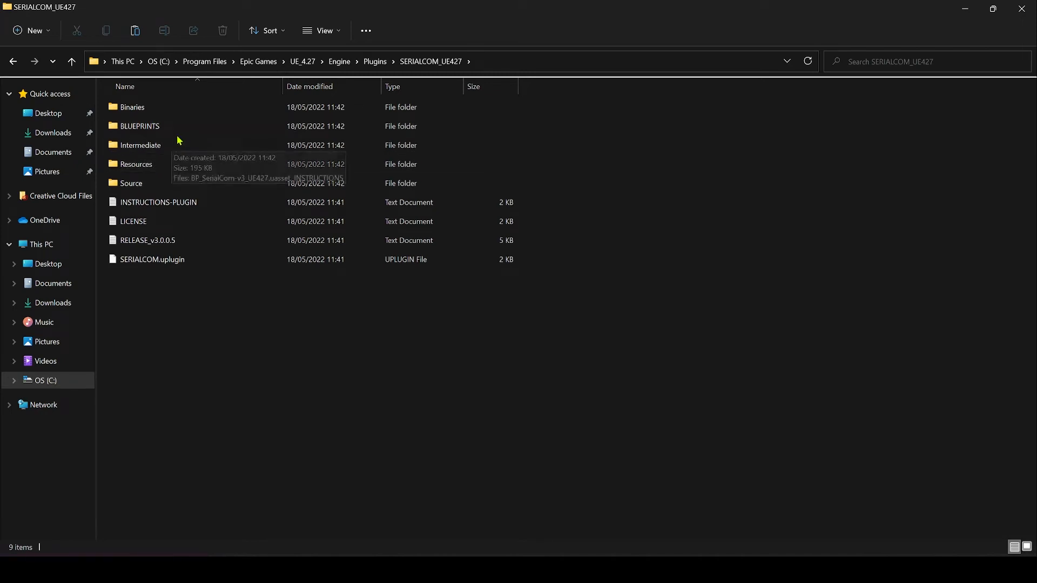
pyautogui.doubleClick(140, 125)
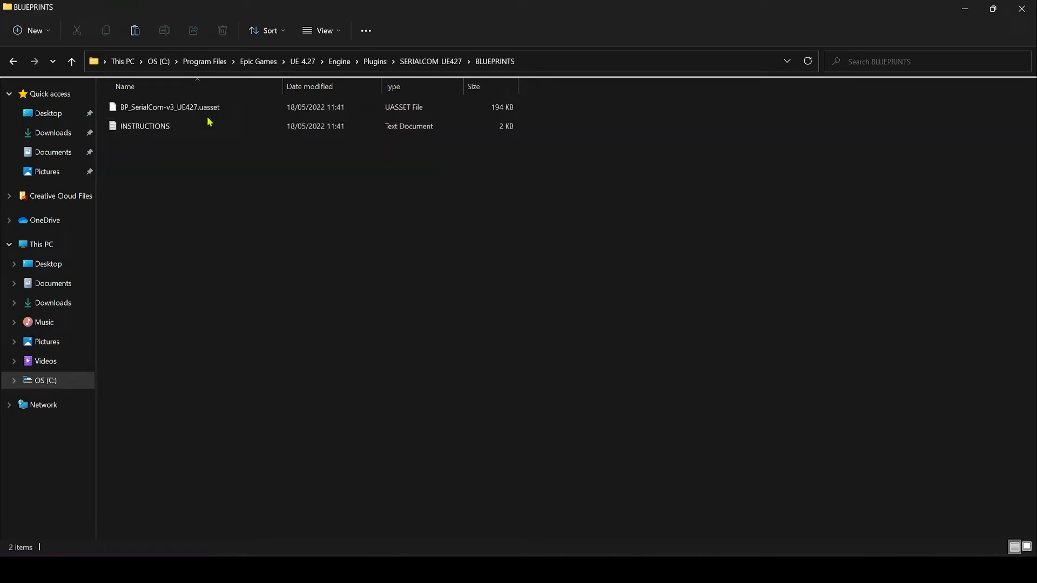
pyautogui.rightClick(168, 107)
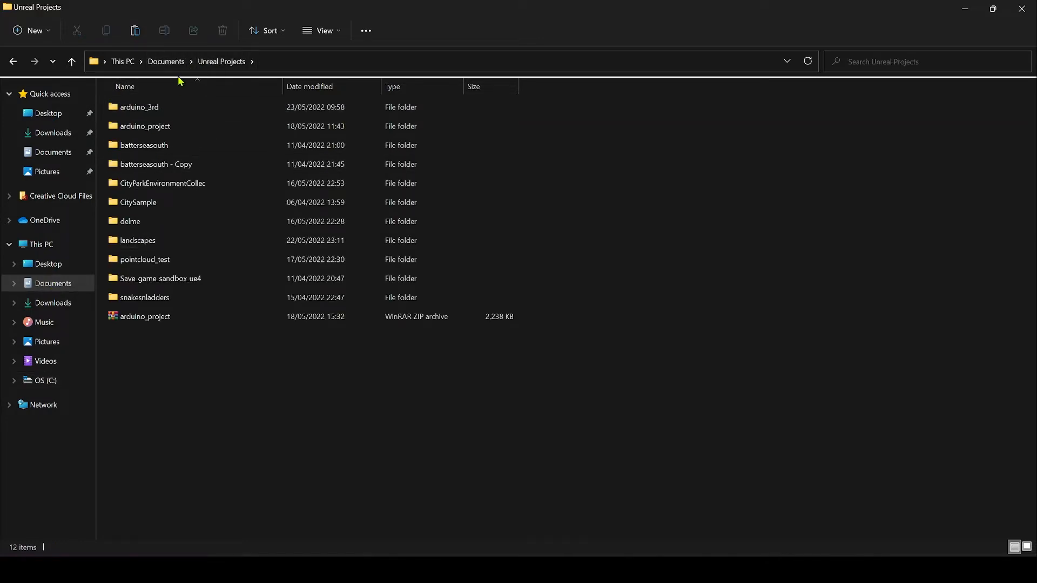
# - Open the arduino_3rd project's Content folder under Documents > Unreal Projects
pyautogui.doubleClick(140, 107)
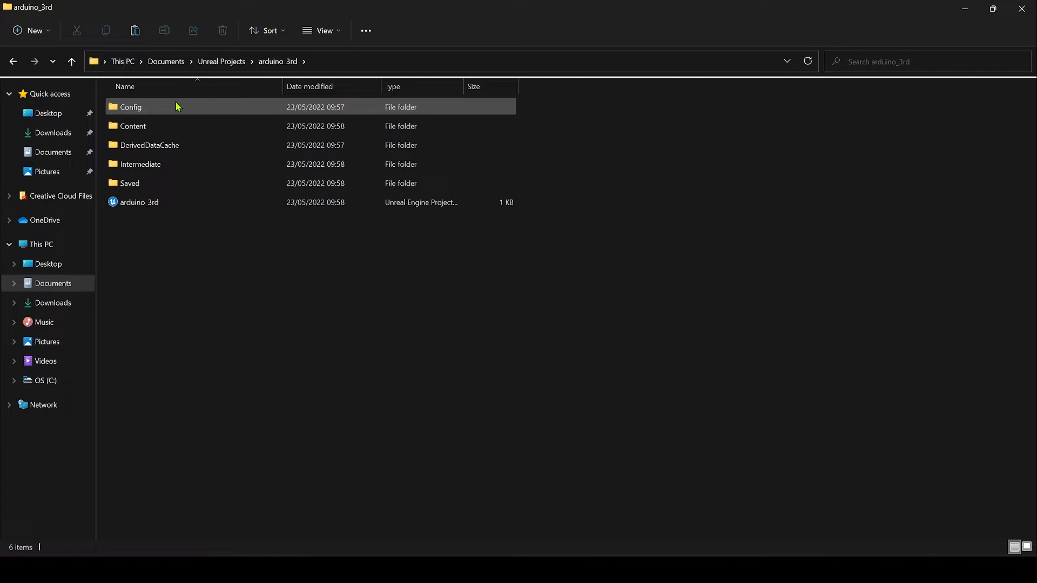
pyautogui.click(132, 126)
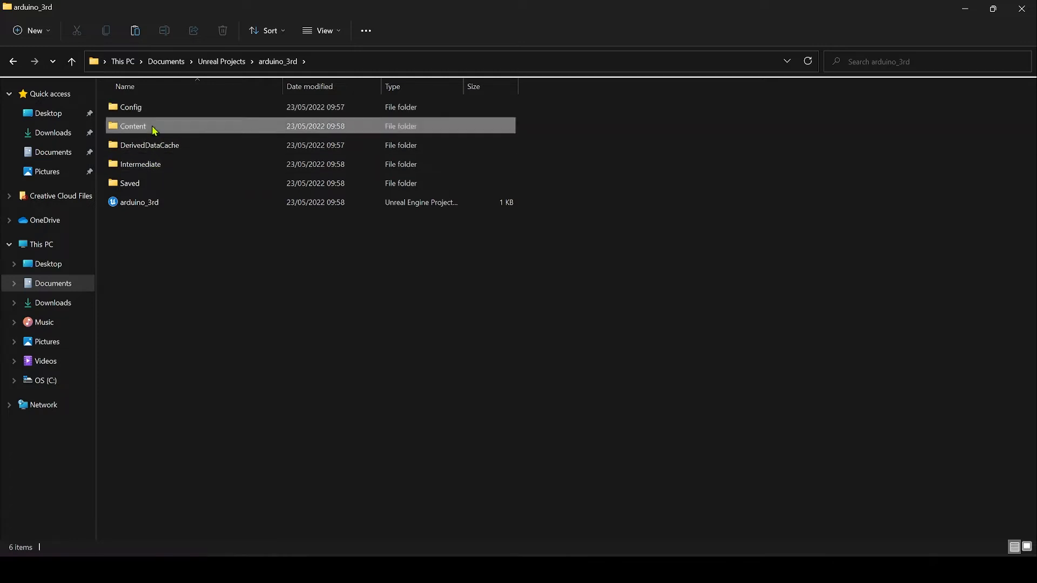
pyautogui.doubleClick(131, 125)
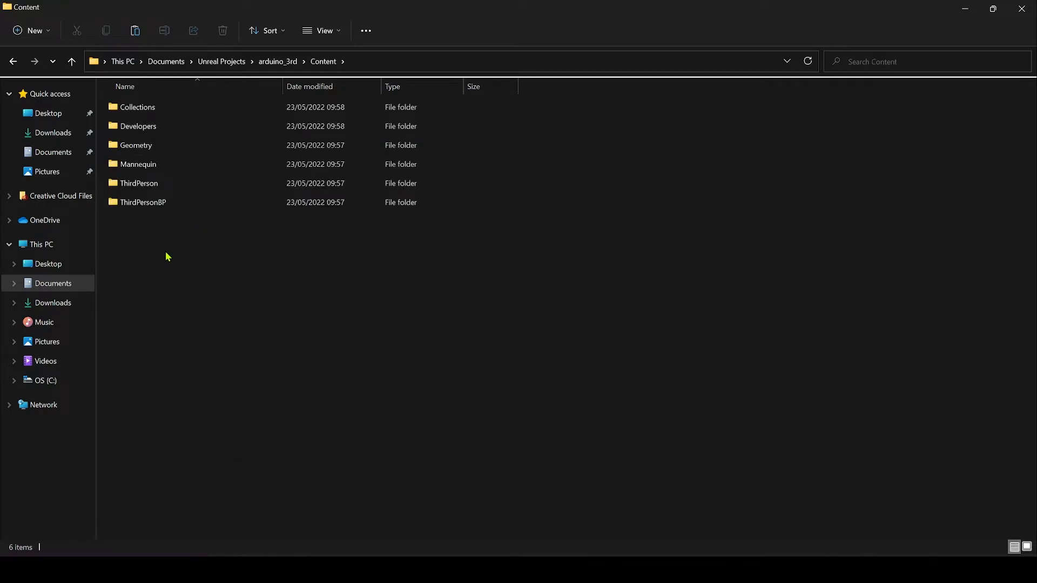
pyautogui.moveTo(444, 346)
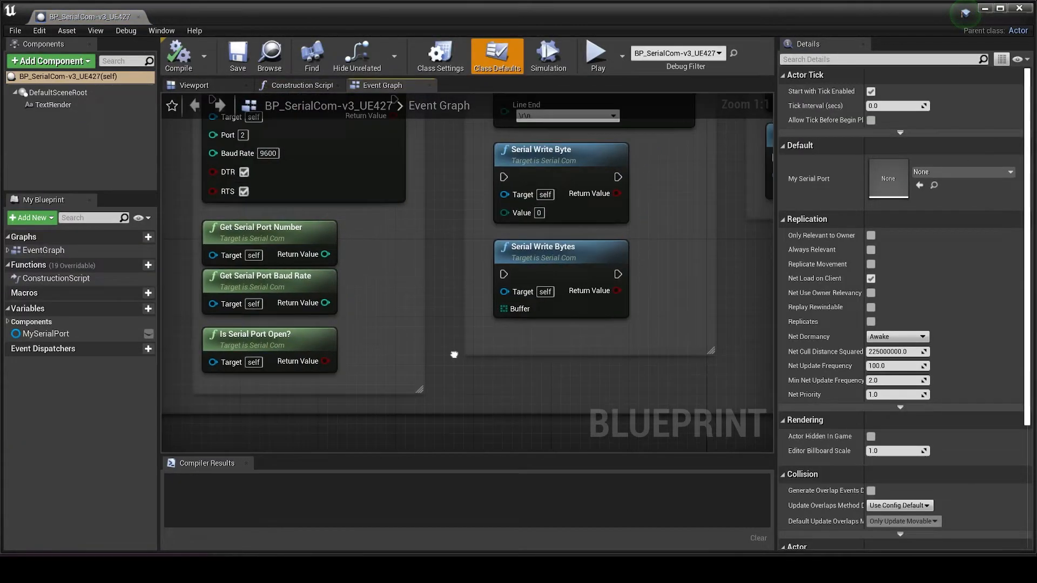
# - Review the serial port nodes and check which COM port the Arduino board uses
pyautogui.scroll(-3)
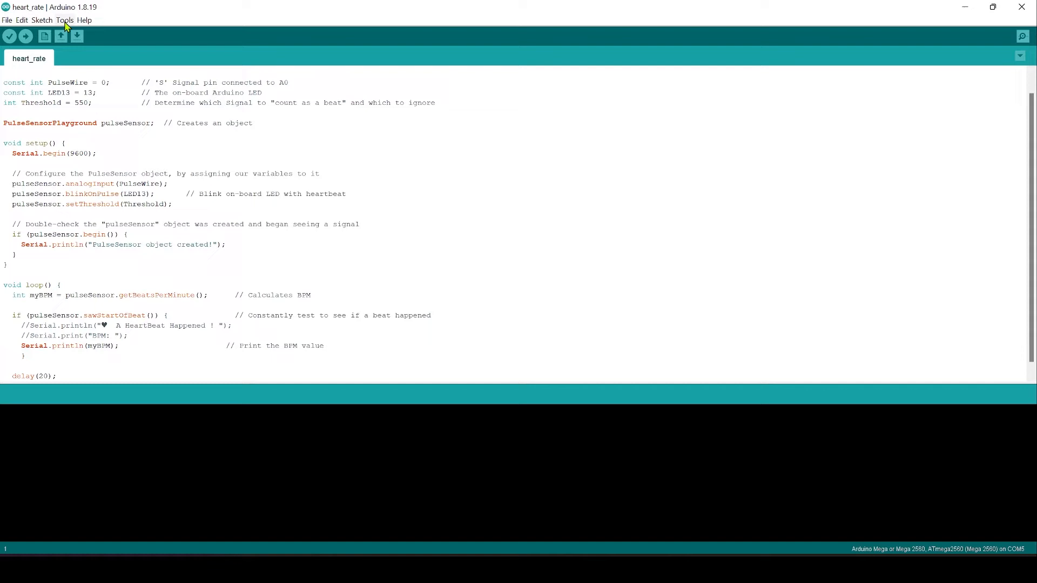
pyautogui.click(64, 20)
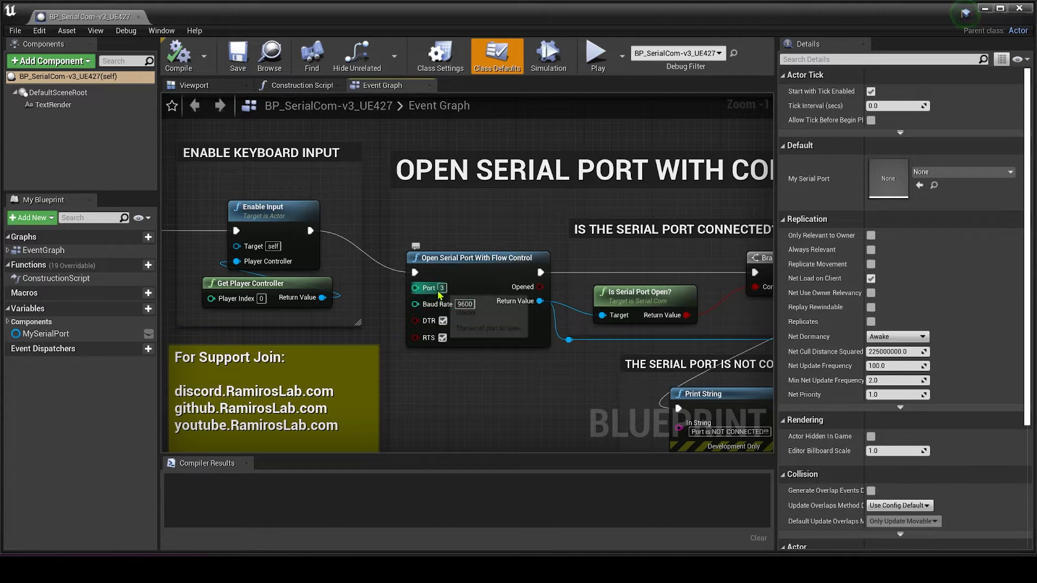
pyautogui.moveTo(452, 290)
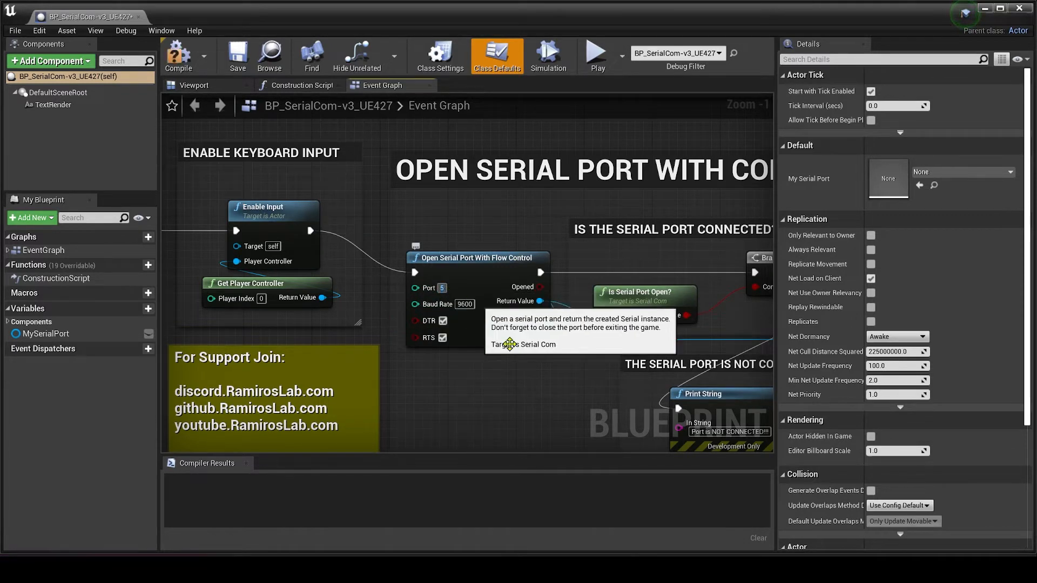
# - Set the Open Serial Port With Flow Control node to port 5 at 9600 baud
pyautogui.scroll(-3)
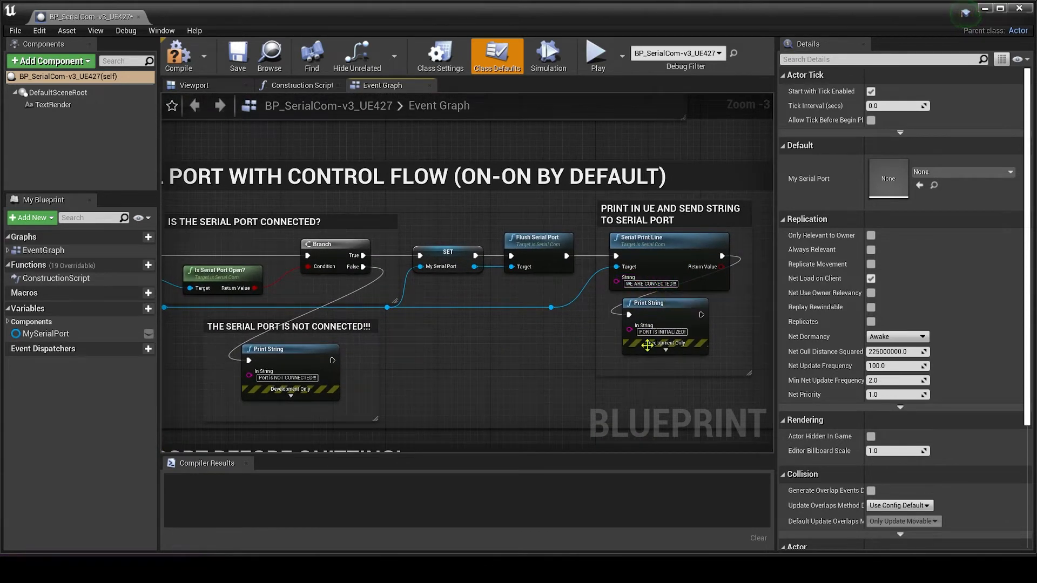
pyautogui.click(178, 55)
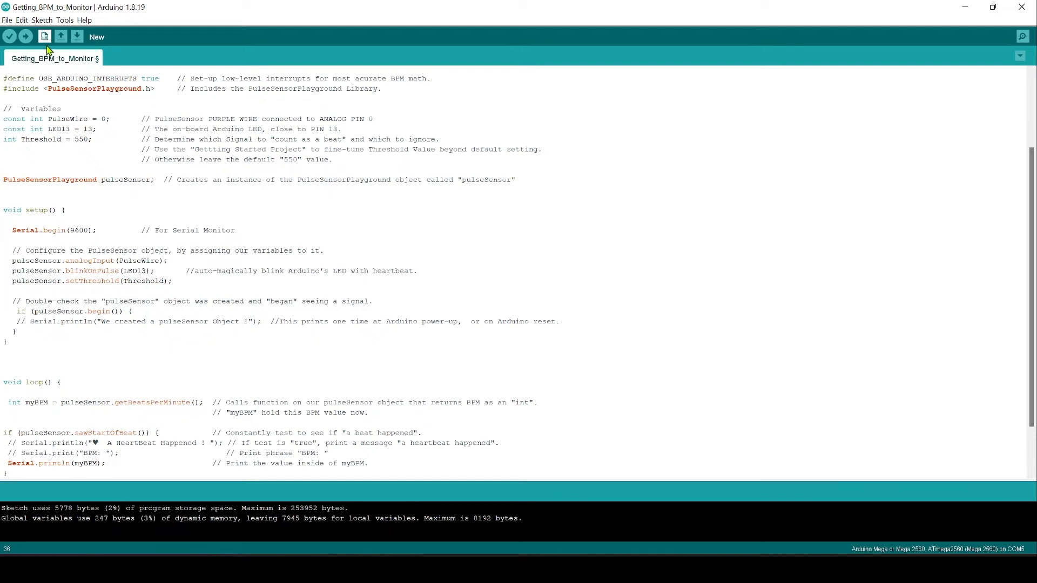
# - Upload the Getting_BPM_to_Monitor sketch, confirm BPM readings near 70, and close the serial monitor
pyautogui.click(25, 37)
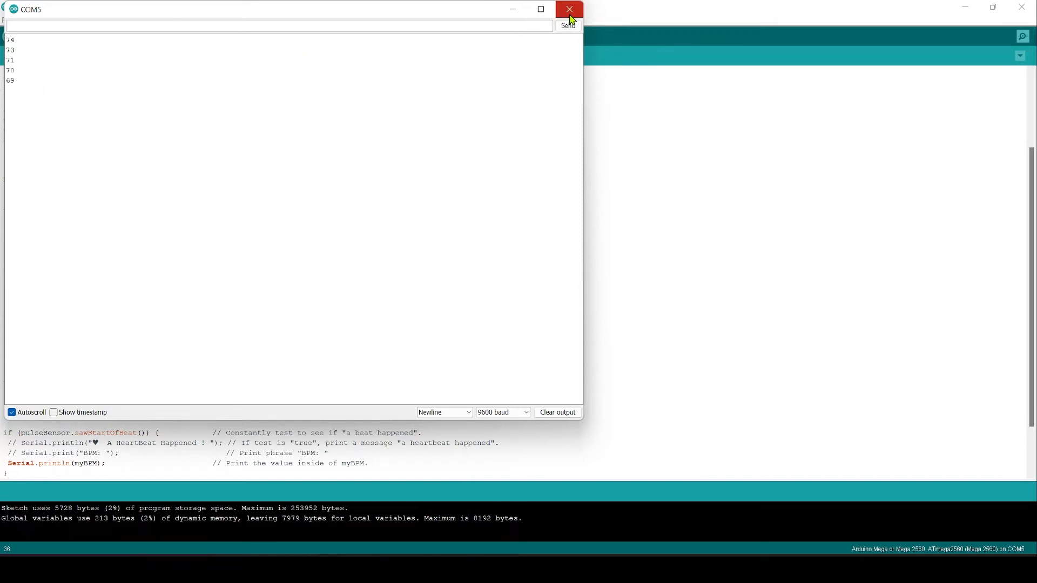
pyautogui.click(567, 8)
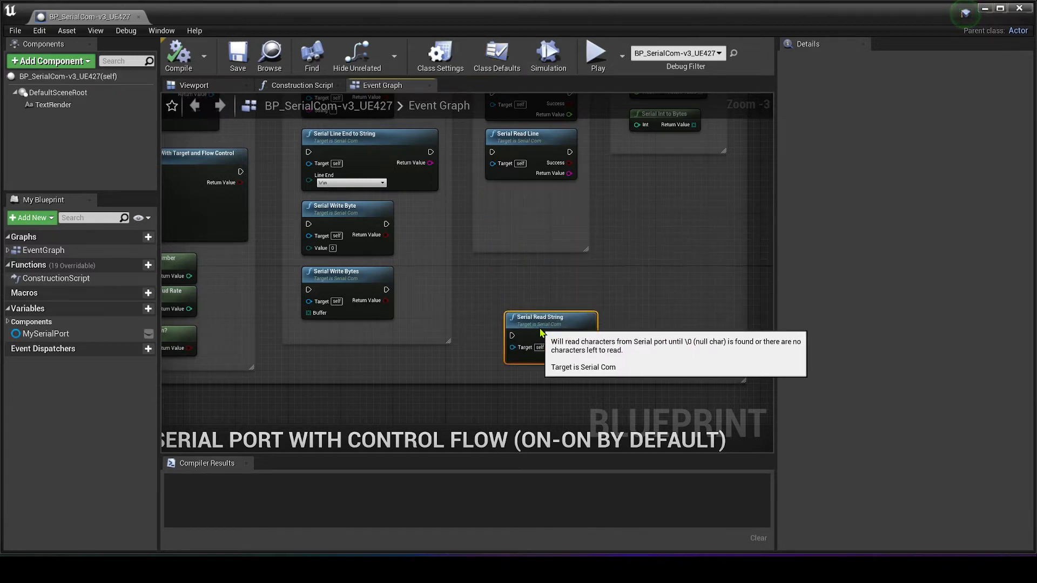
# - Place a Serial Read String node below the 'Close the port before quitting' section
pyautogui.scroll(-3)
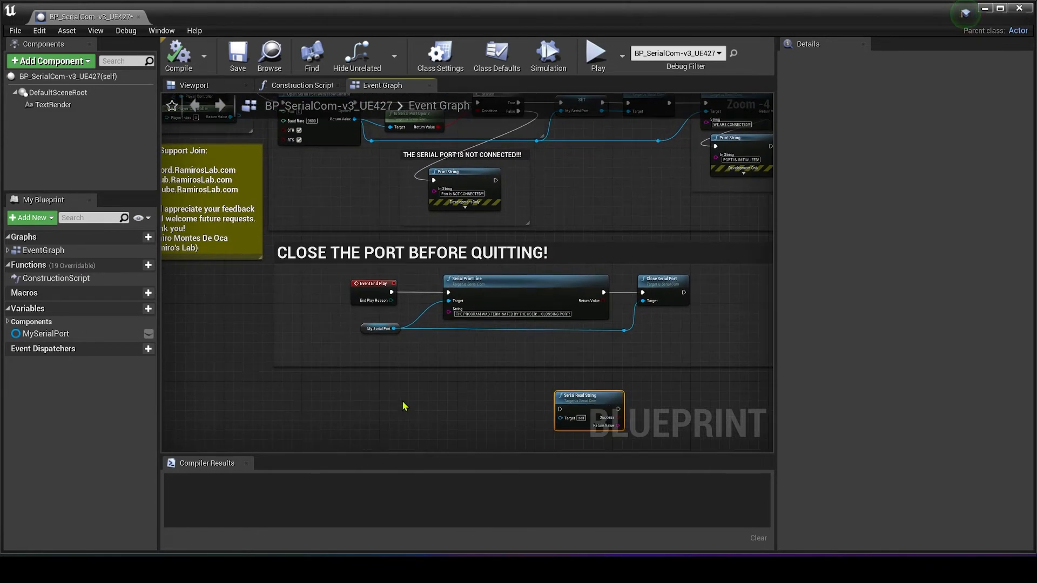
# - Add a custom event named heart_rate to the Event Graph
pyautogui.rightClick(403, 406)
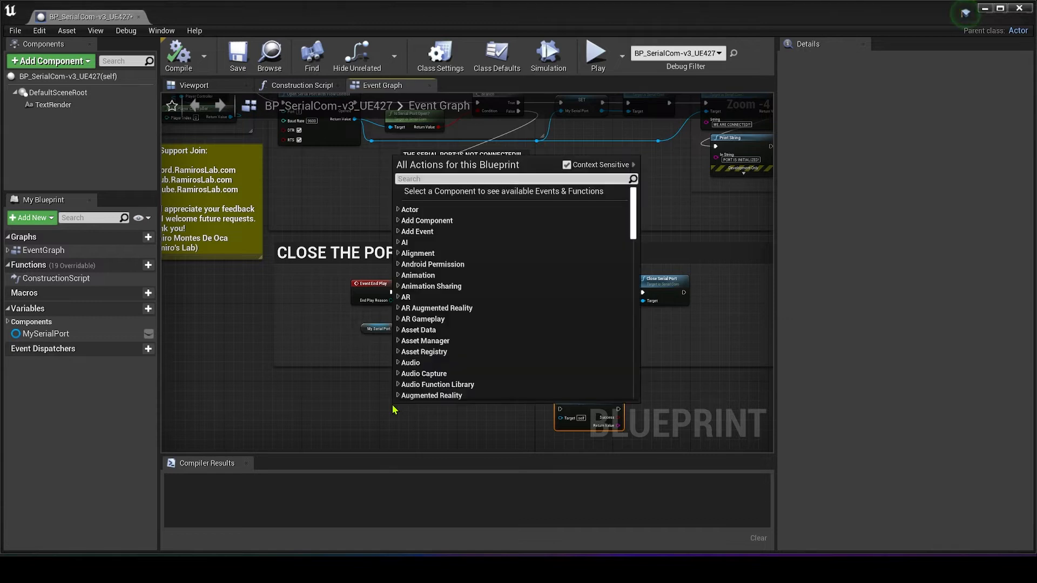
pyautogui.write('cust')
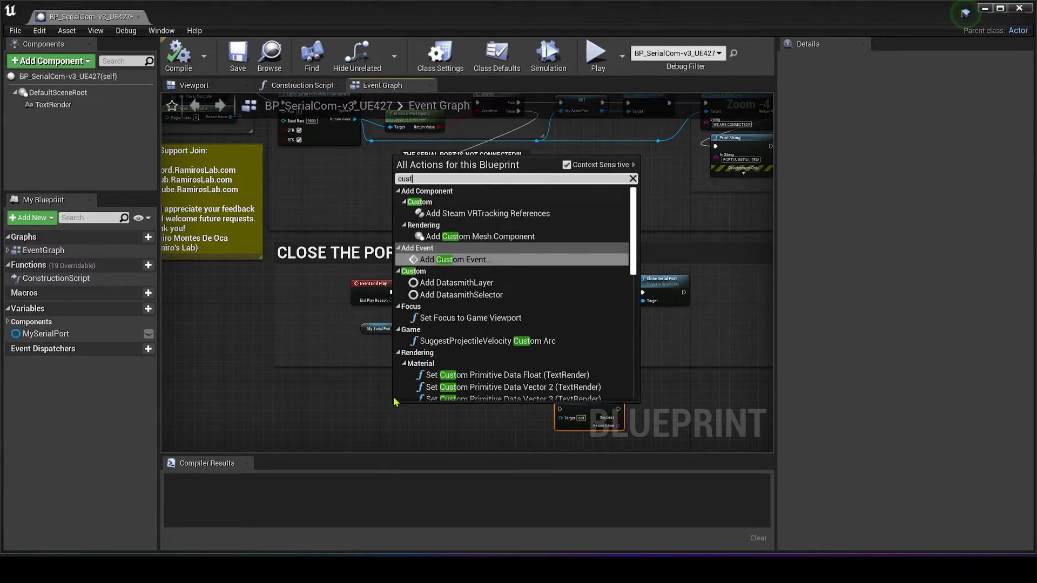
pyautogui.click(456, 260)
pyautogui.write('d')
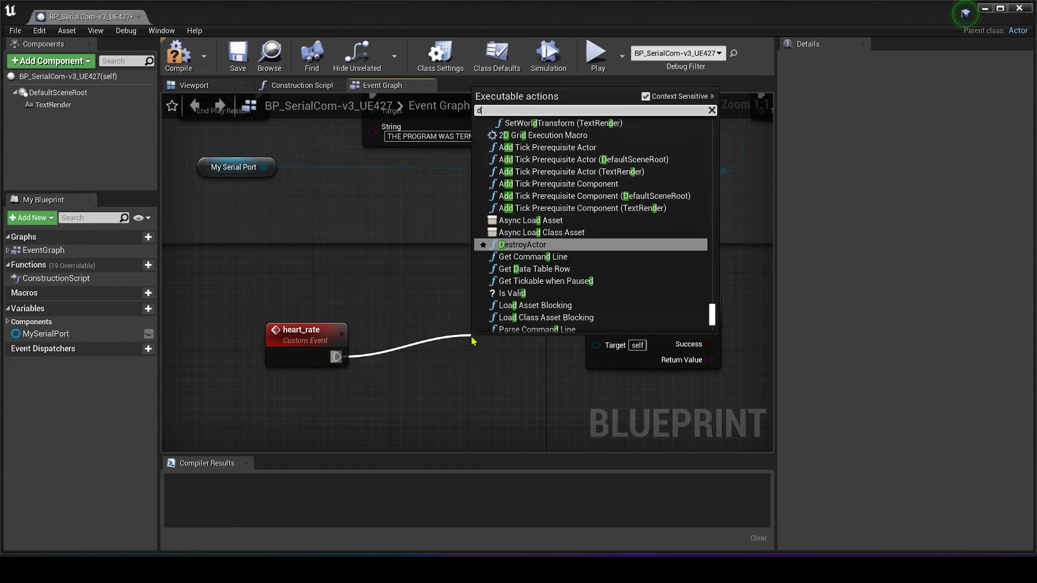
# - Add a 1.0-second Delay after heart_rate whose Completed pin runs Serial Read String
pyautogui.write('elay')
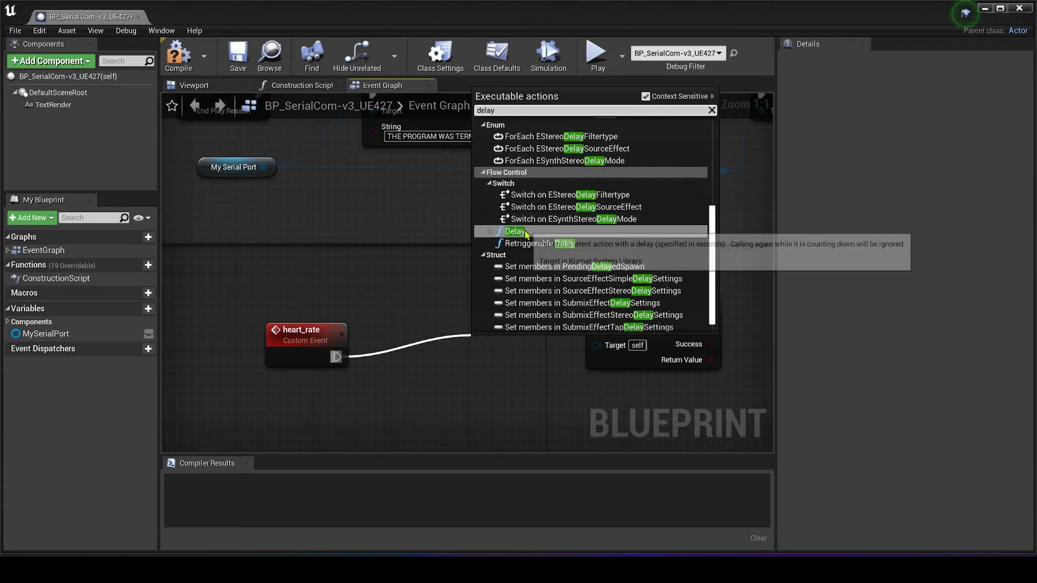
pyautogui.click(514, 231)
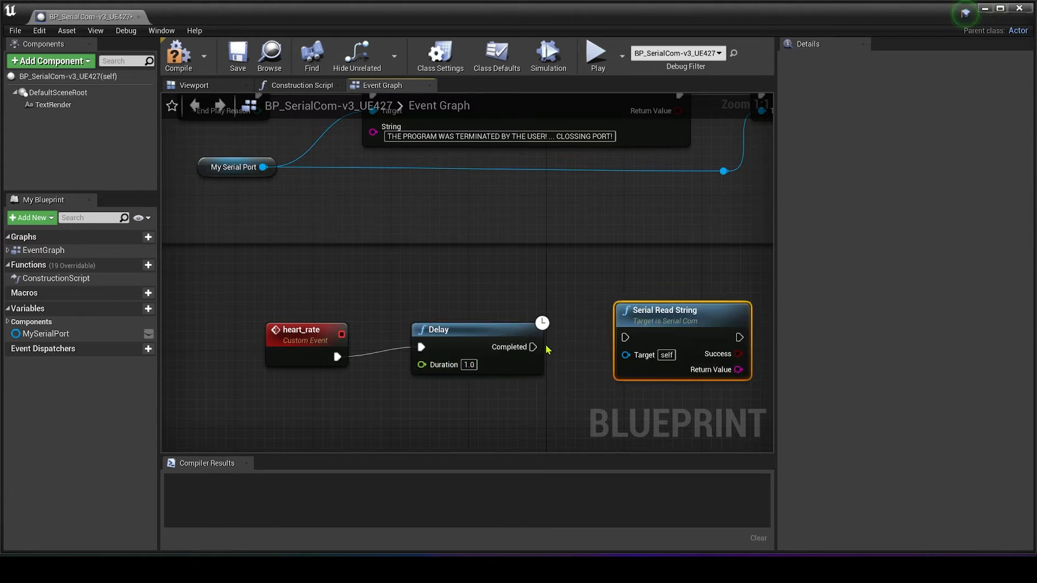
pyautogui.moveTo(532, 346); pyautogui.dragTo(626, 337)
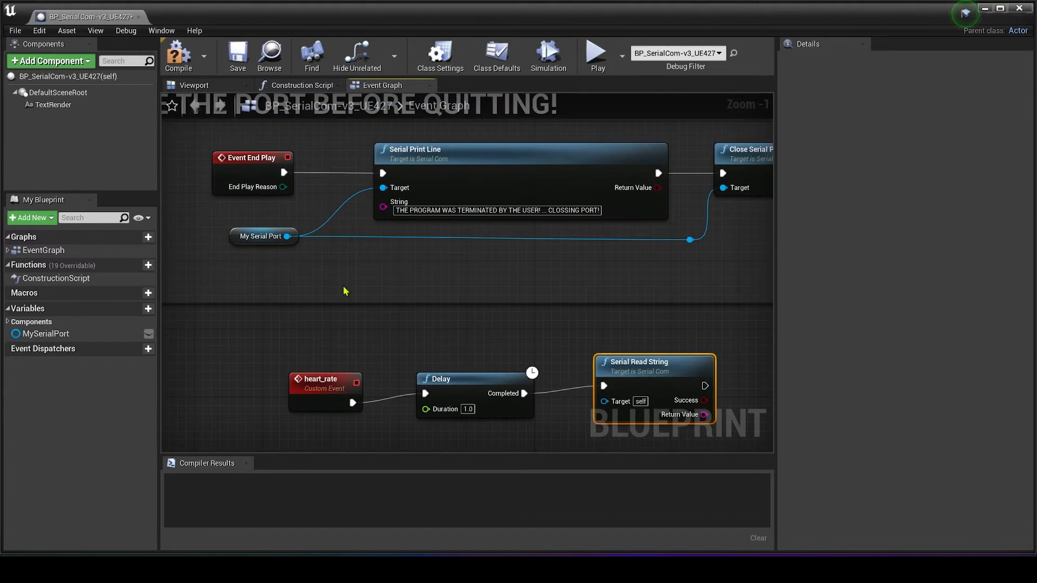
pyautogui.scroll(-3)
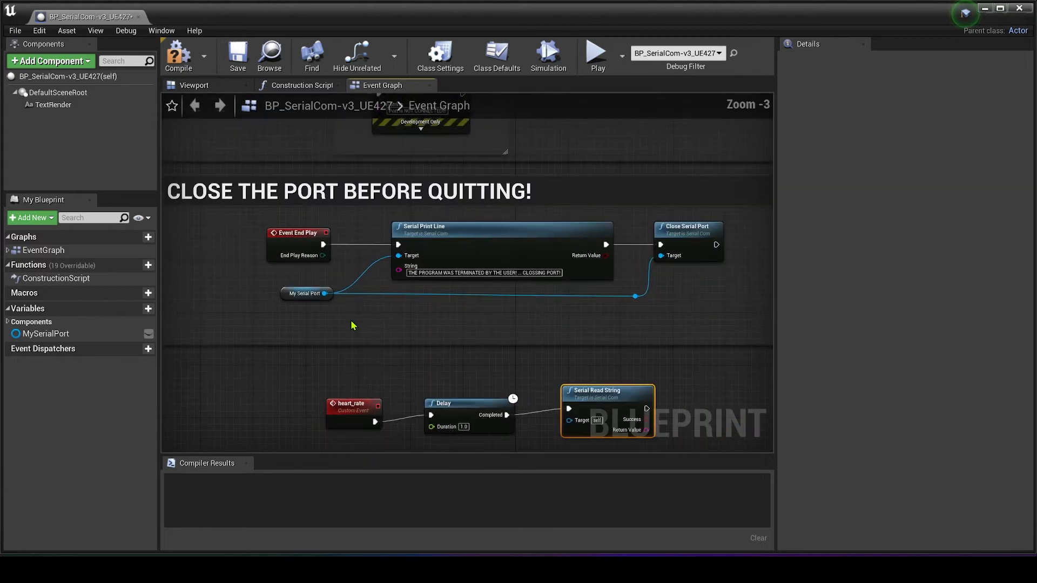
pyautogui.scroll(-3)
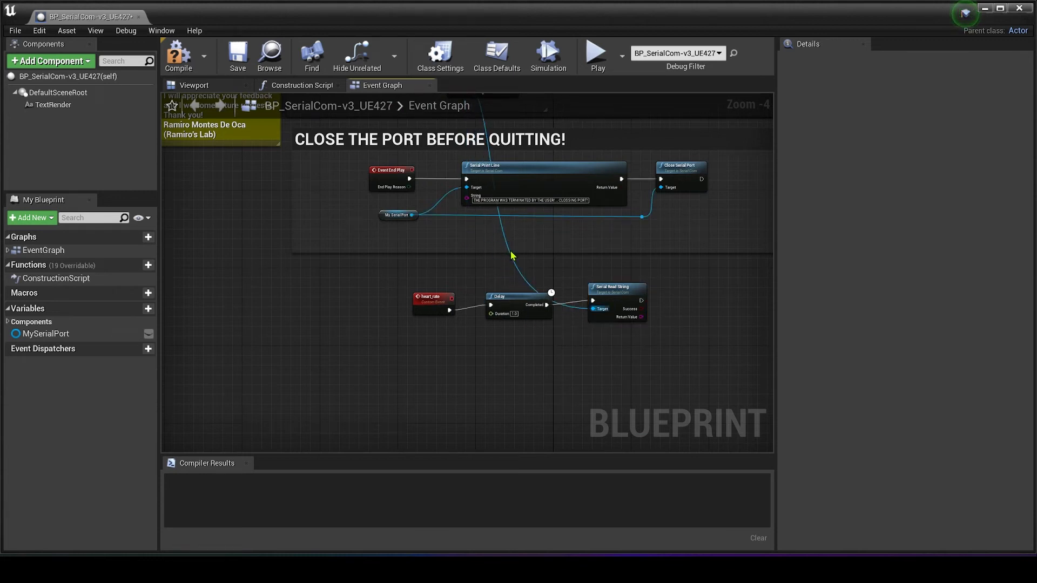
pyautogui.moveTo(516, 270)
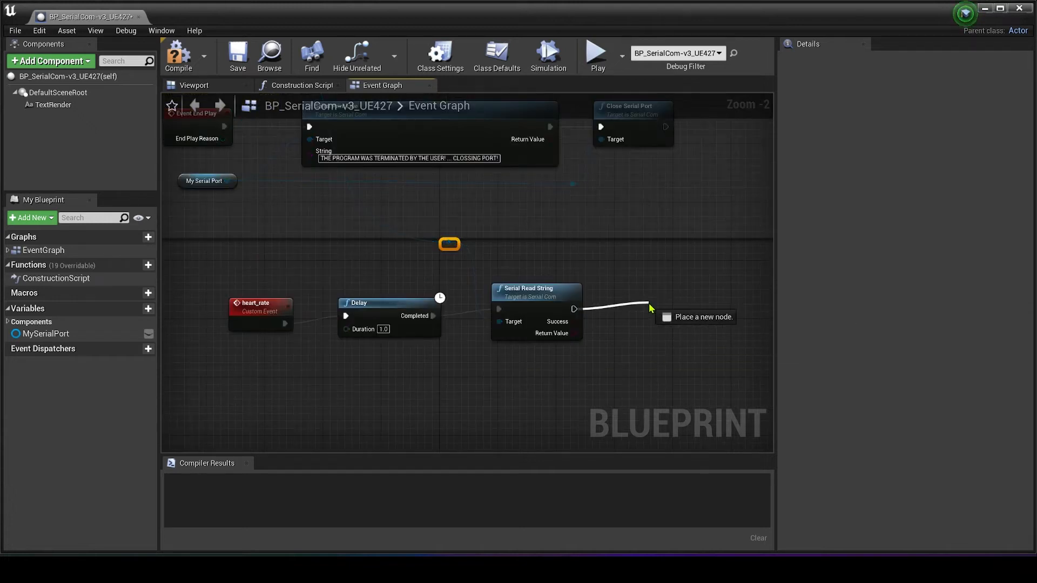
# - Print the string read from the serial port, then call the heart_rate event after the print
pyautogui.write('pri')
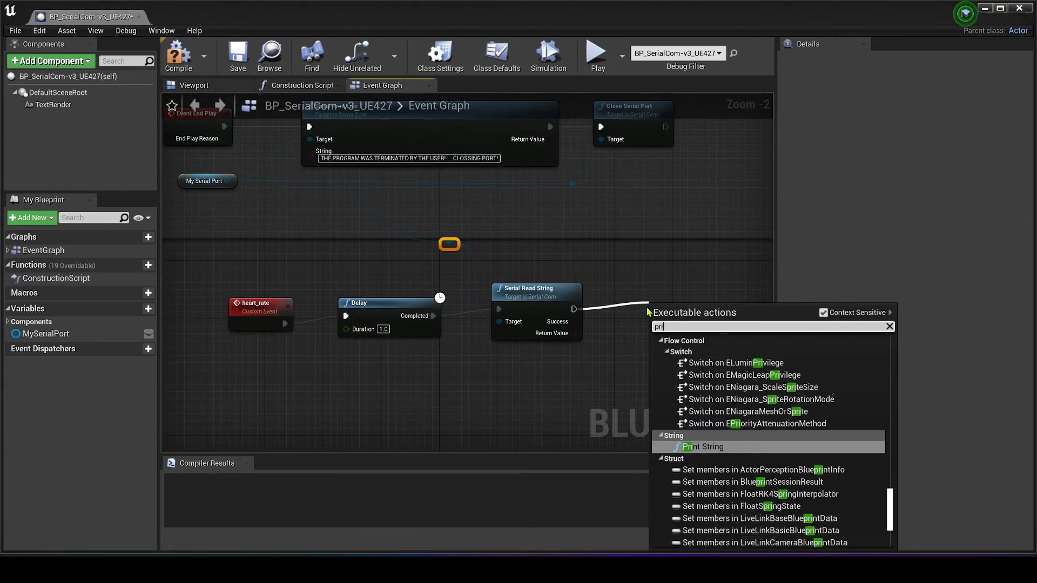
pyautogui.click(703, 446)
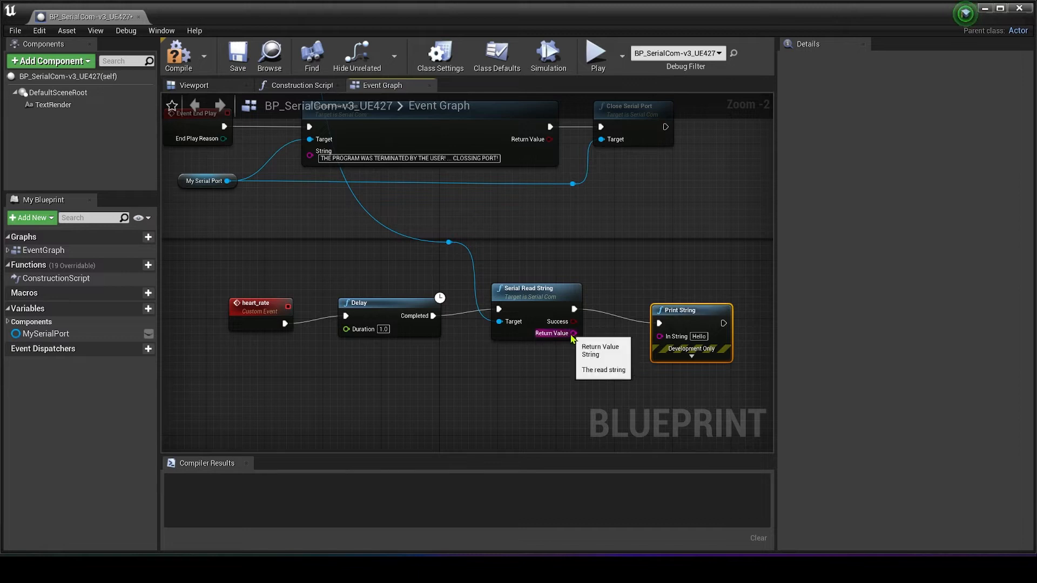
pyautogui.moveTo(573, 333); pyautogui.dragTo(659, 335)
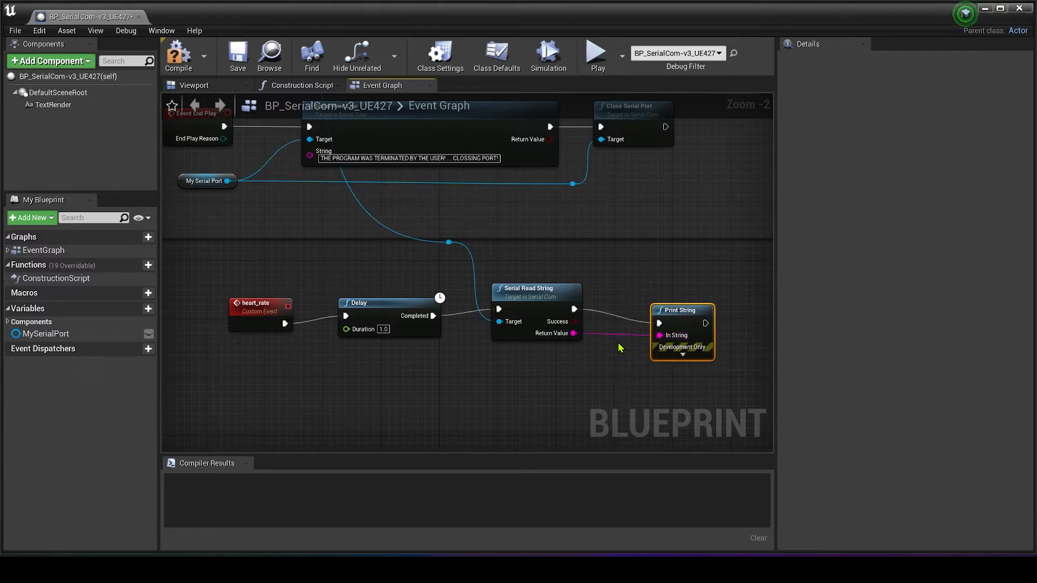
pyautogui.scroll(-3)
pyautogui.write('hear')
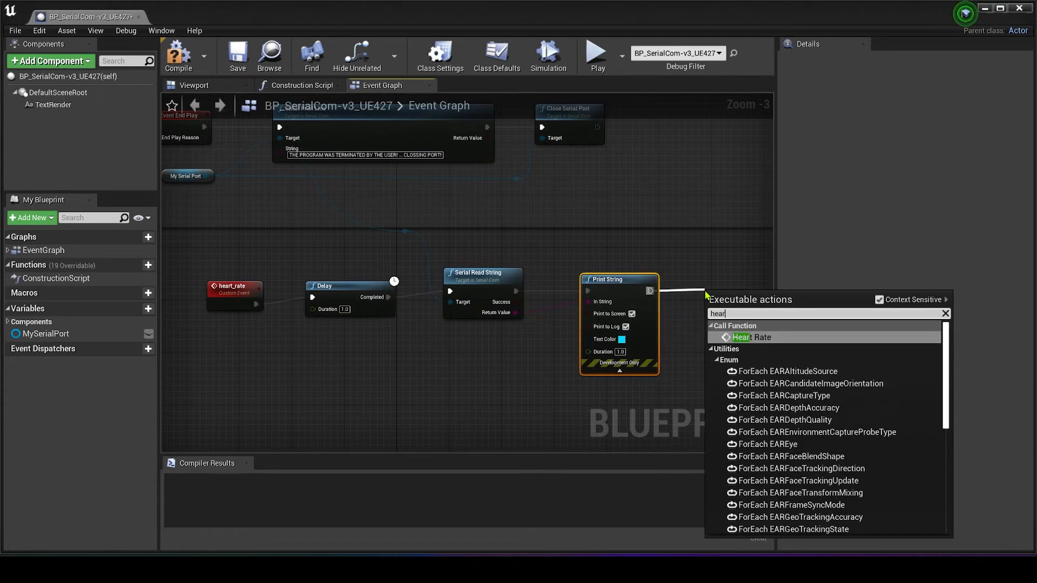
pyautogui.click(753, 337)
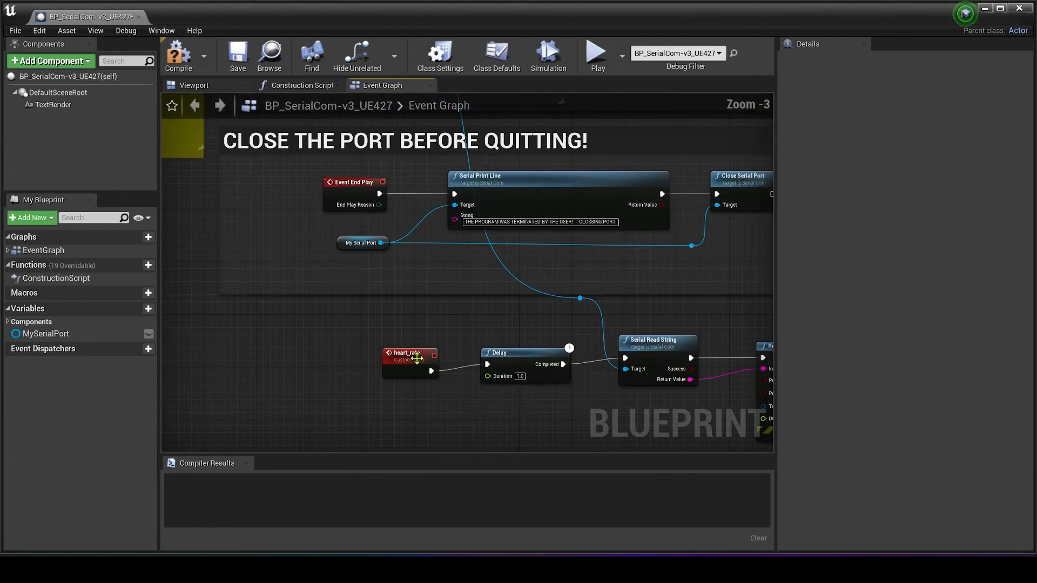
# - Call heart_rate after the PORT IS INITIALIZED Print String in the startup flow
pyautogui.scroll(-3)
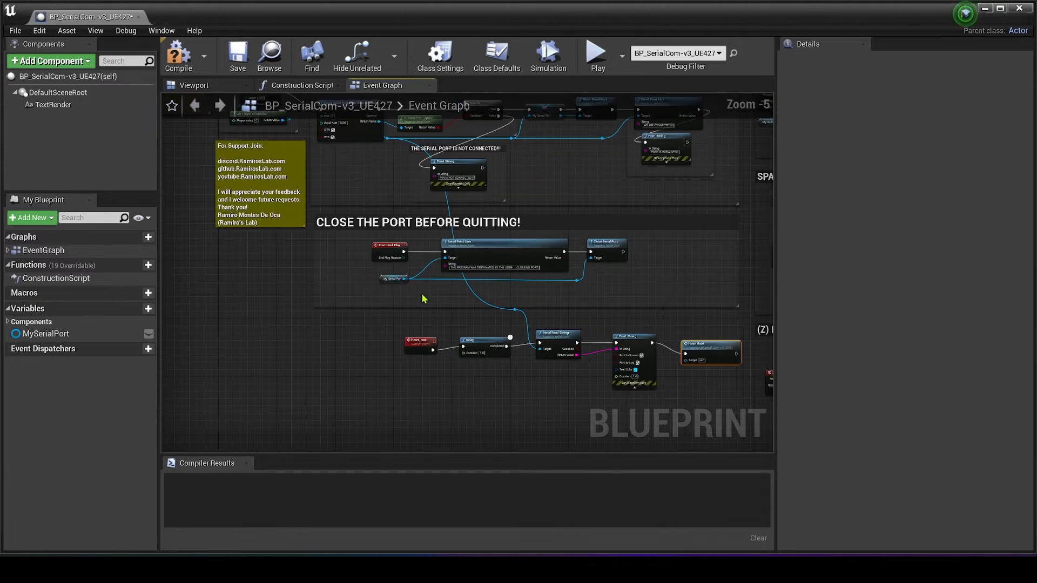
pyautogui.moveTo(426, 302)
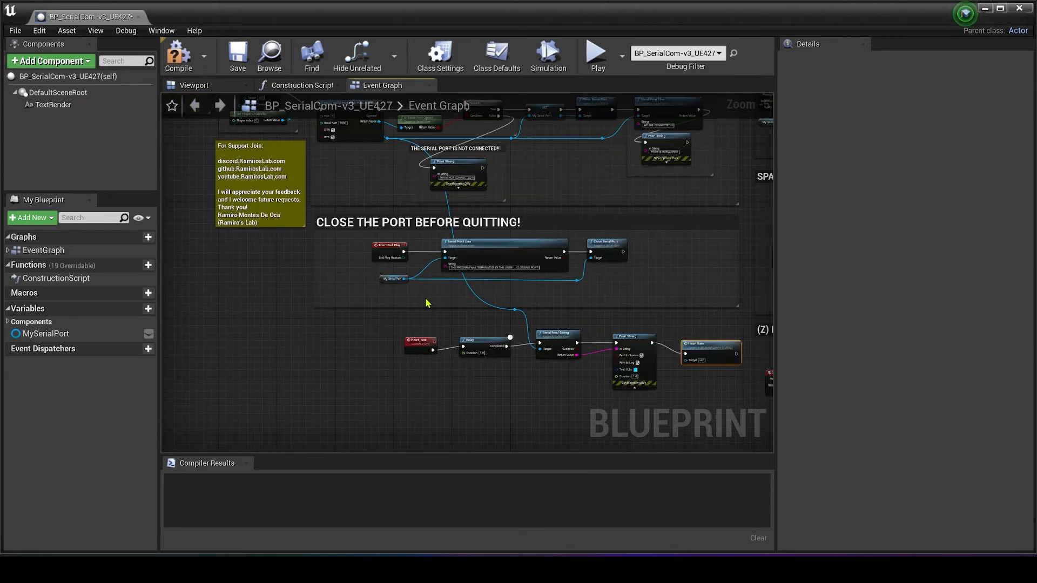
pyautogui.moveTo(391, 223)
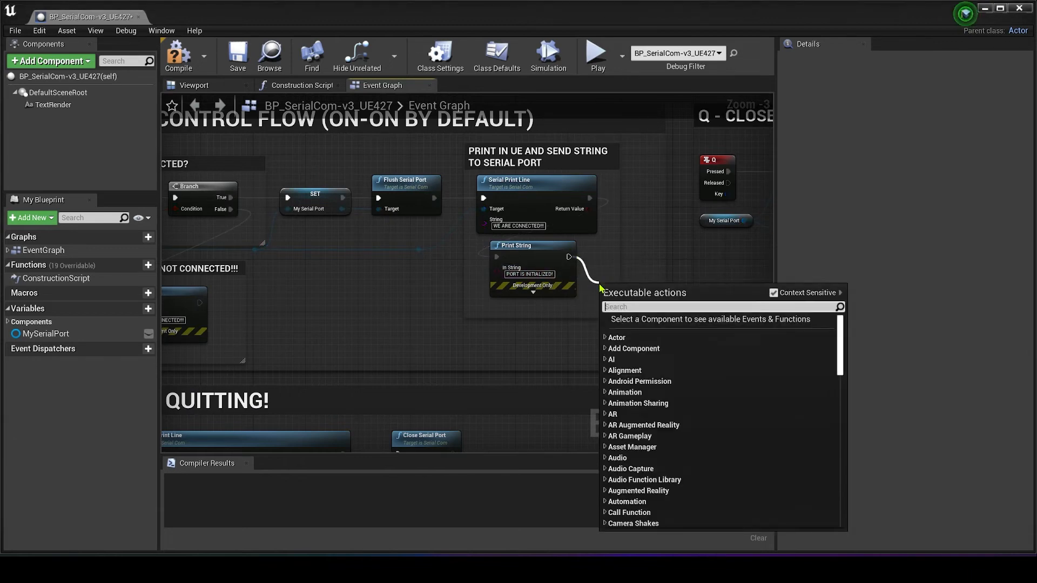
pyautogui.write('hear')
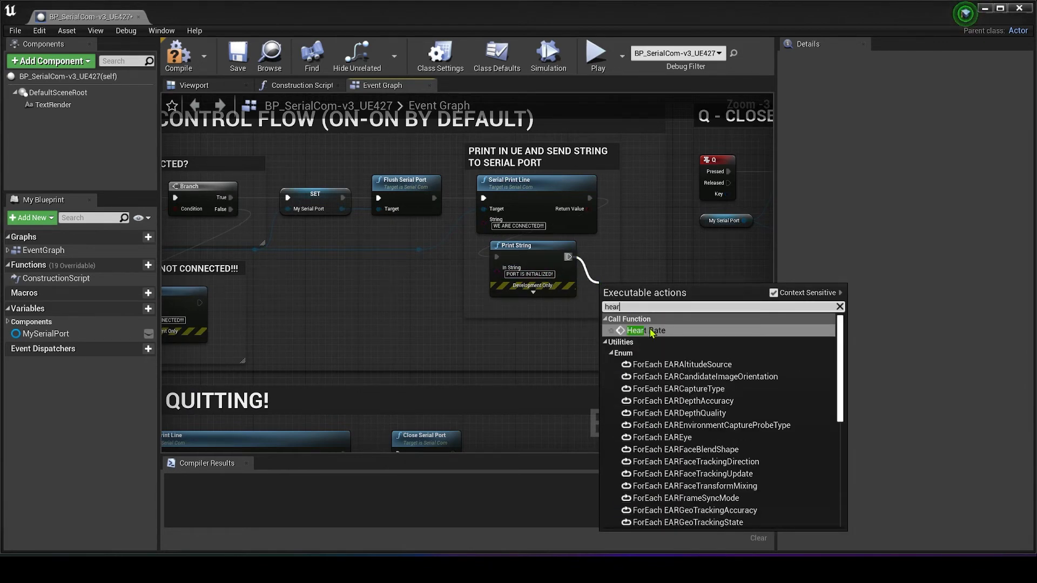
pyautogui.click(643, 331)
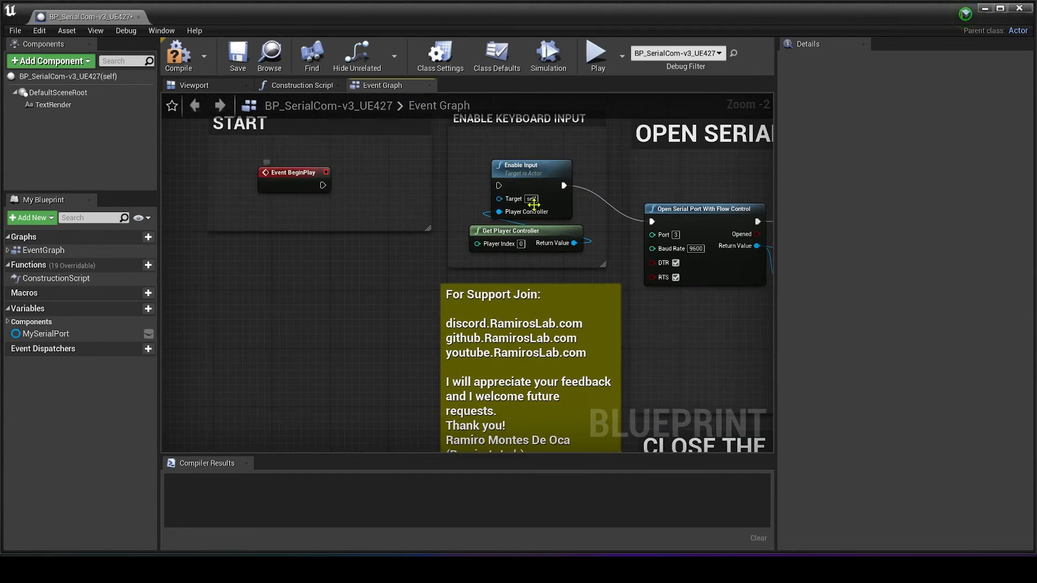
pyautogui.moveTo(324, 185); pyautogui.dragTo(367, 198)
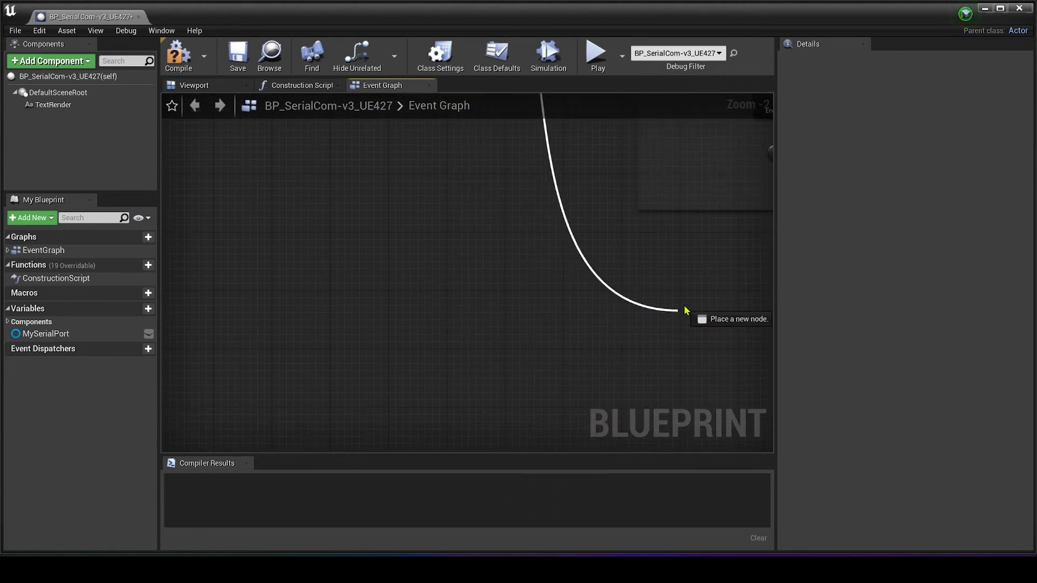
# - Add a Create Widget node, no class chosen yet, onto the dragged exec wire
pyautogui.click(677, 311)
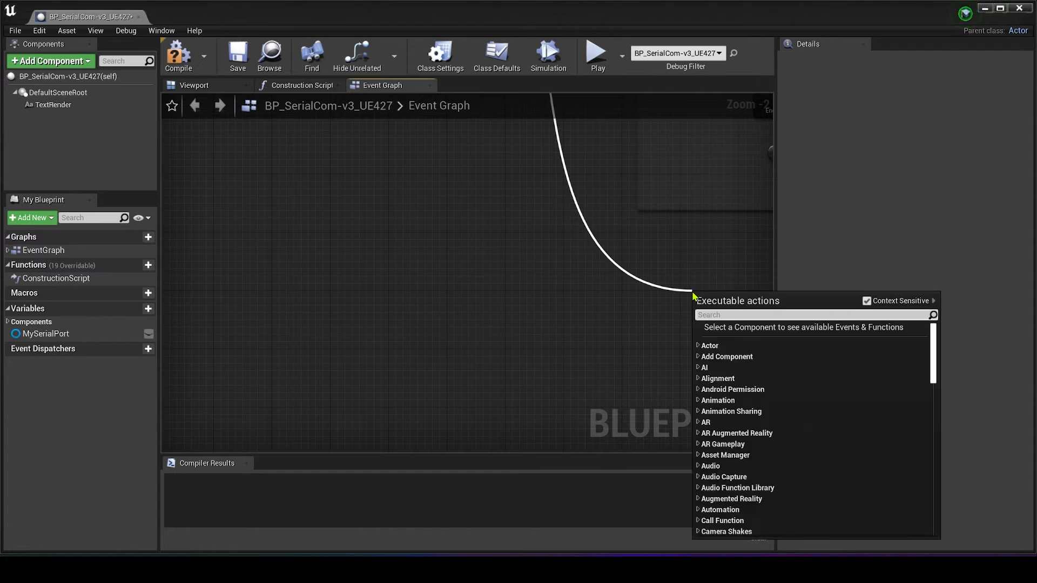
pyautogui.write('create w')
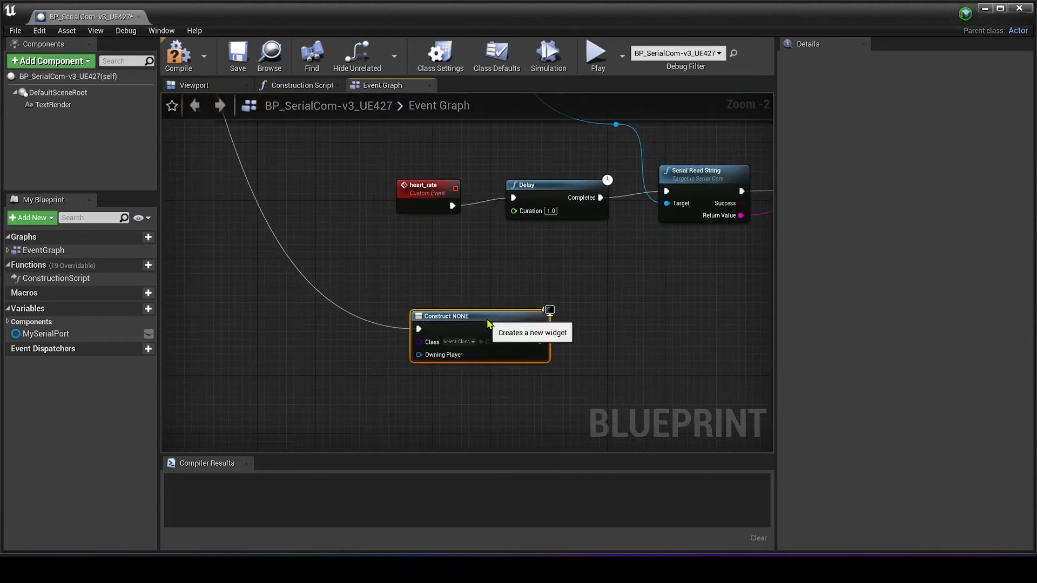
pyautogui.click(179, 55)
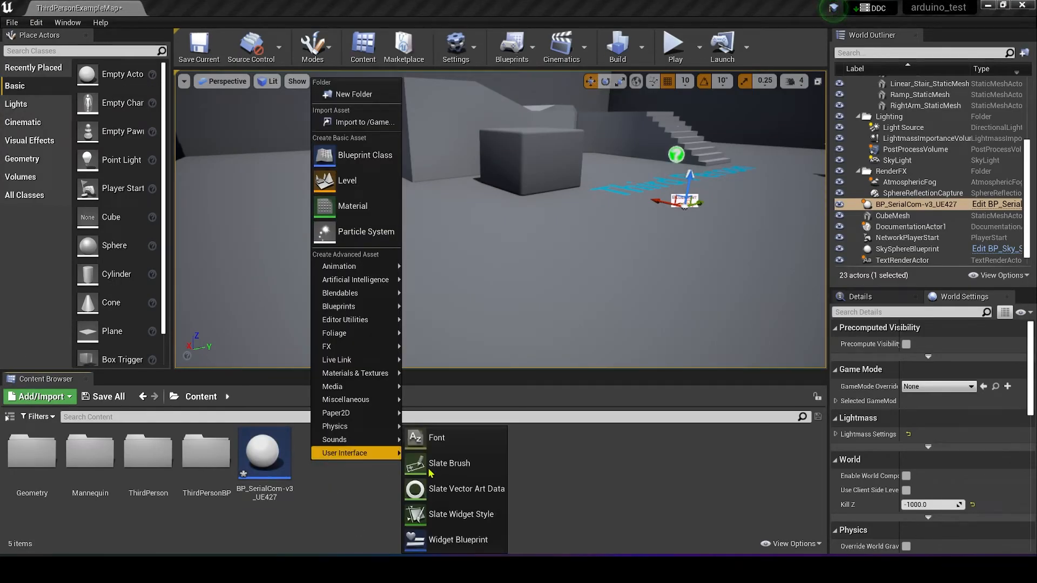
# - Create a Widget Blueprint named heart_rate_widget in the Content folder
pyautogui.click(458, 540)
pyautogui.write('heart_rate_widget')
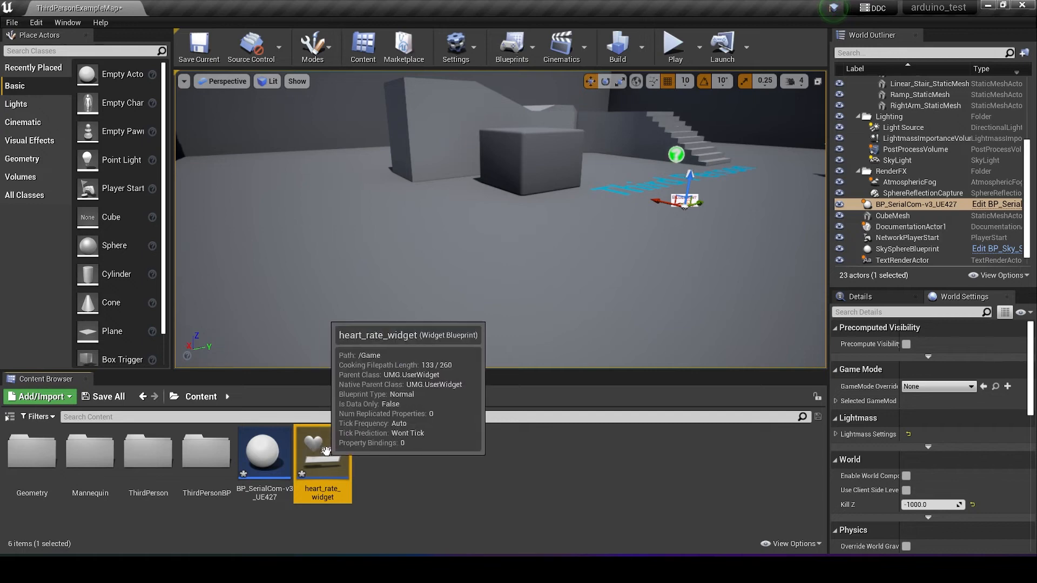
# - Add a text block reading 'Heart Rate:' in the heart_rate_widget designer
pyautogui.doubleClick(322, 453)
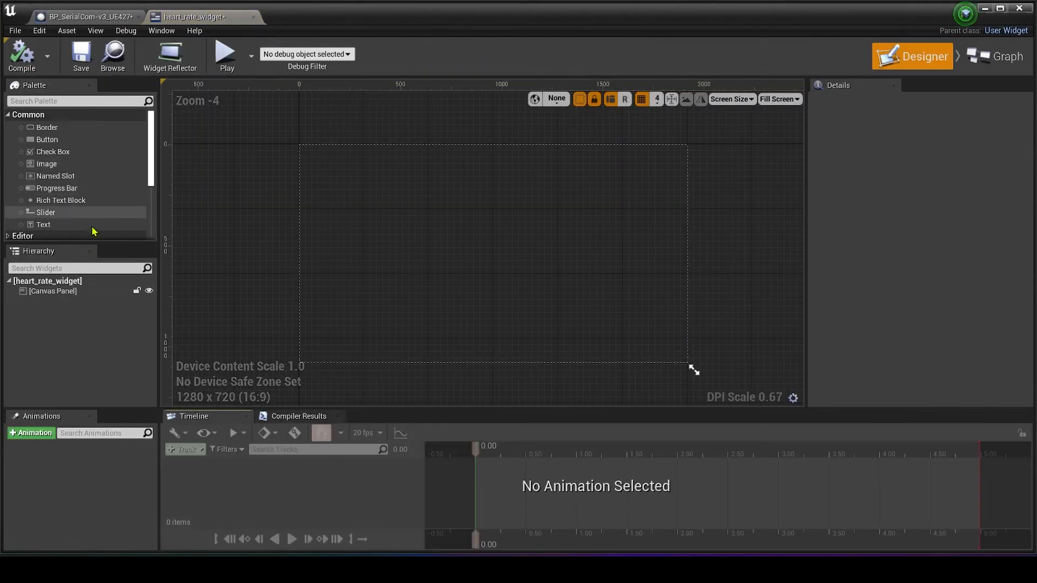
pyautogui.moveTo(43, 224)
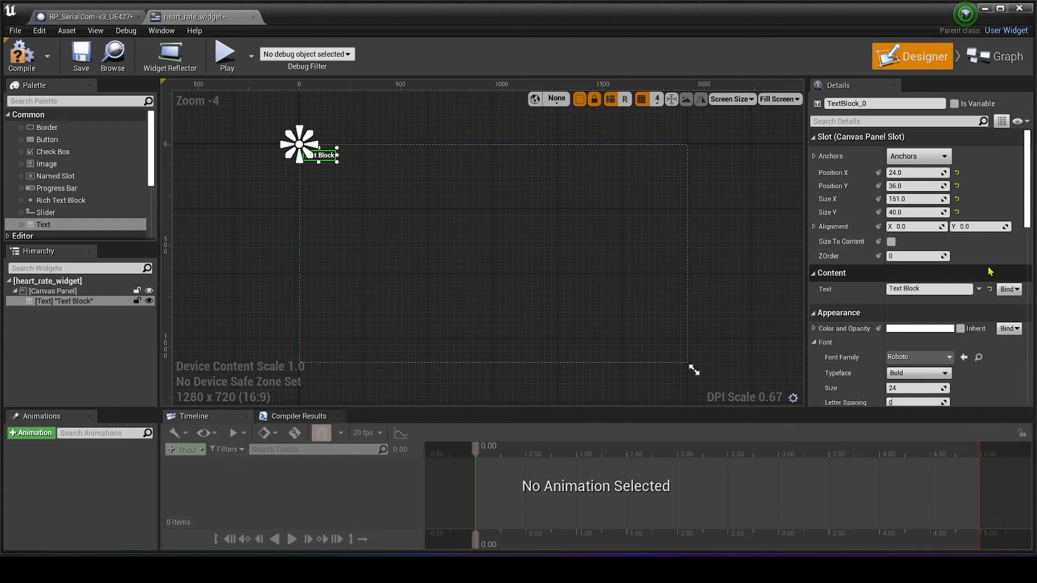
pyautogui.scroll(-3)
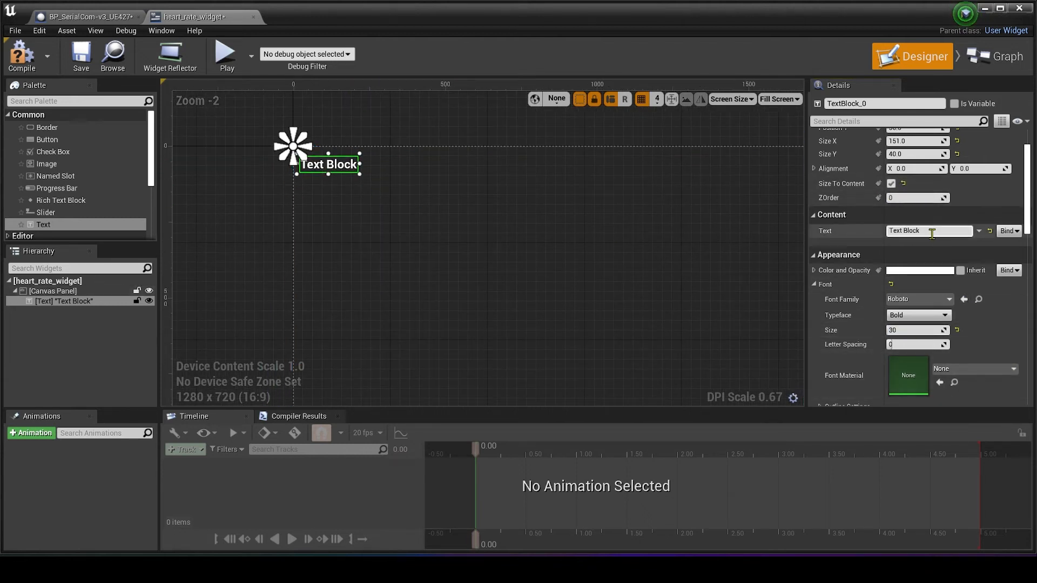
pyautogui.write('Heart Rate:')
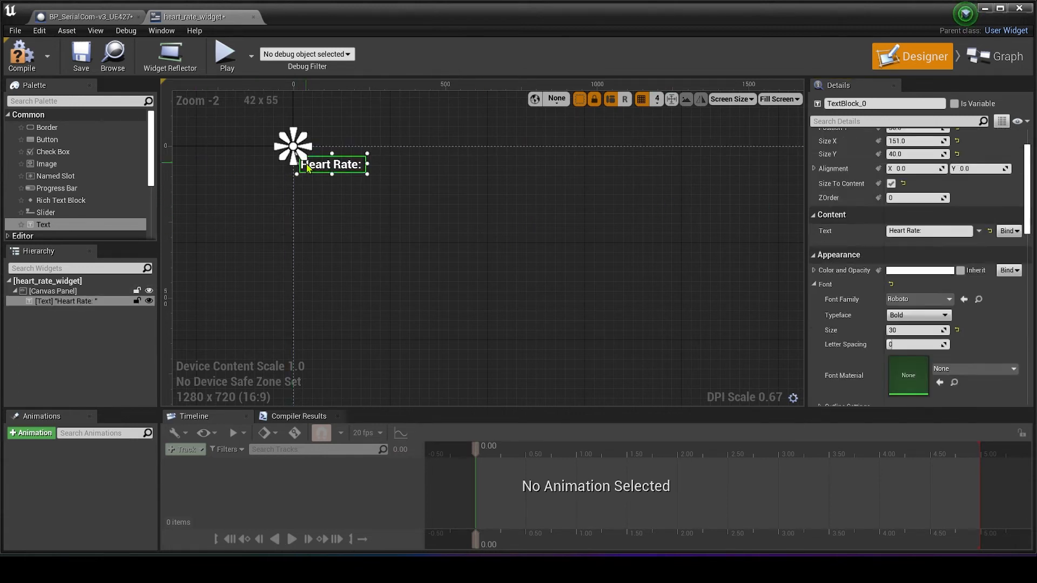
# - Duplicate the label and set the second text block's content to the placeholder 000
pyautogui.rightClick(65, 301)
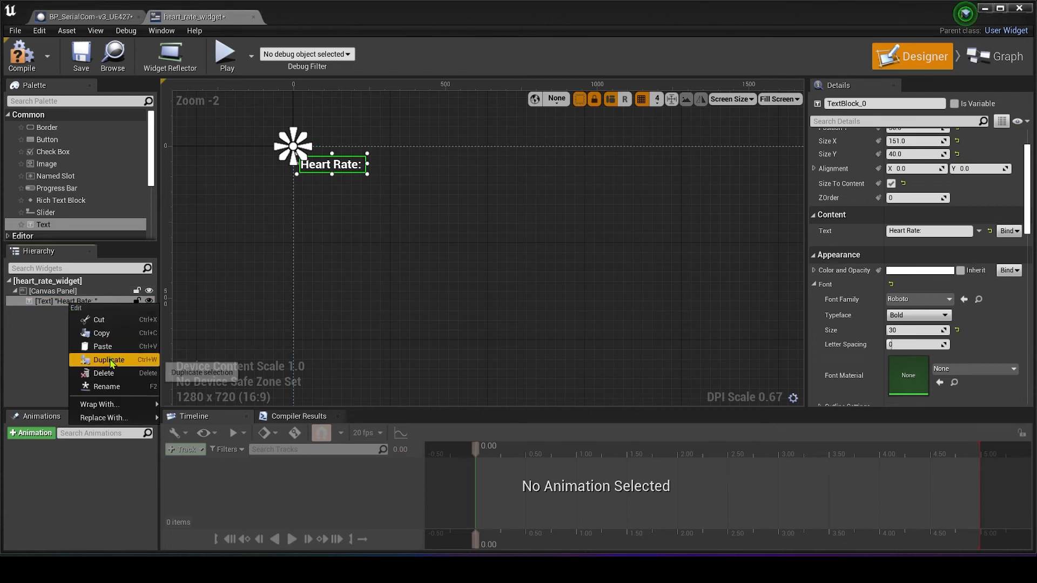
pyautogui.click(110, 360)
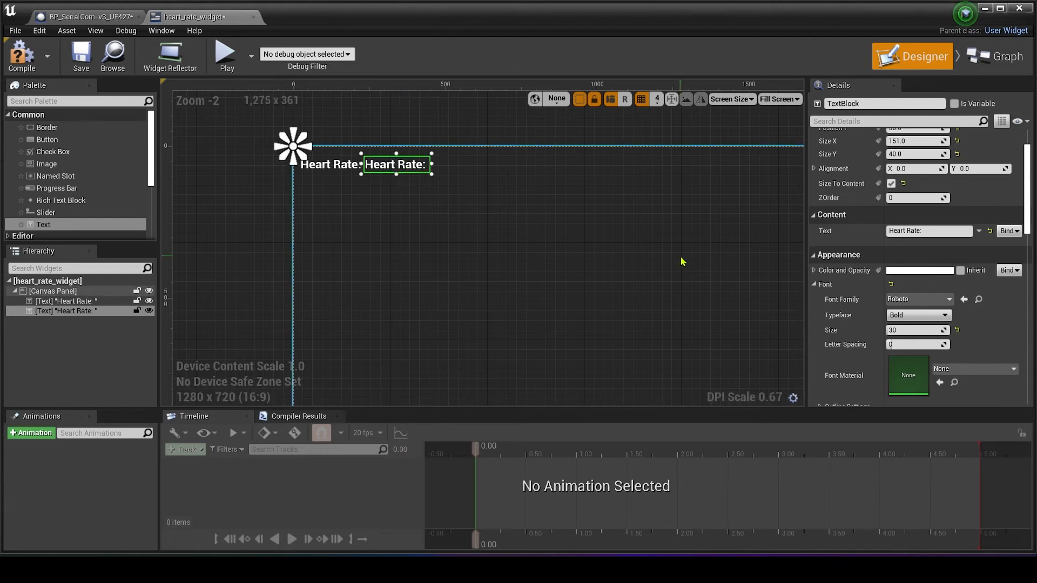
pyautogui.click(928, 231)
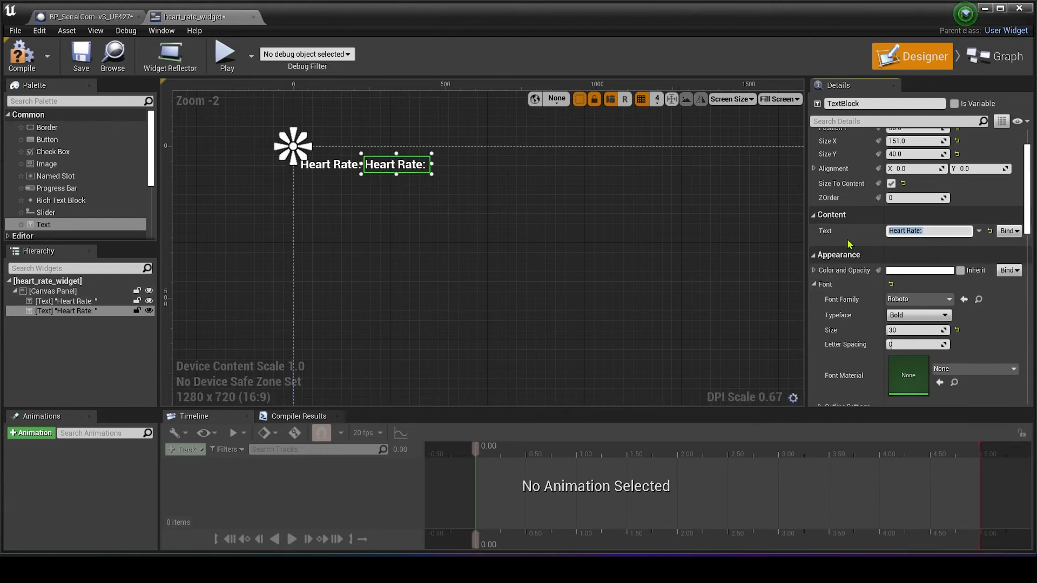
pyautogui.write('000')
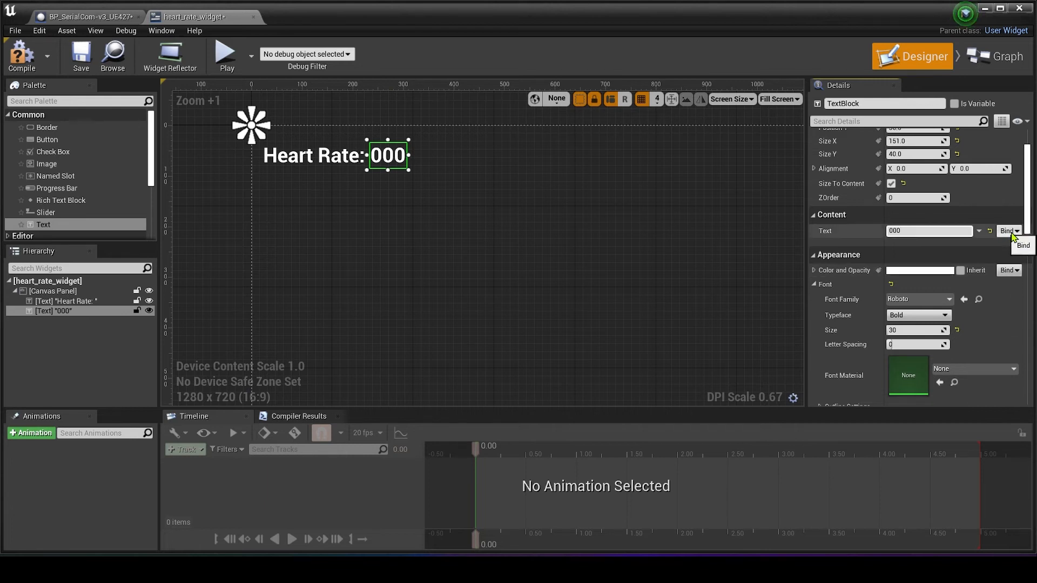
# - Create a text binding function and name it heart_rate
pyautogui.click(1004, 56)
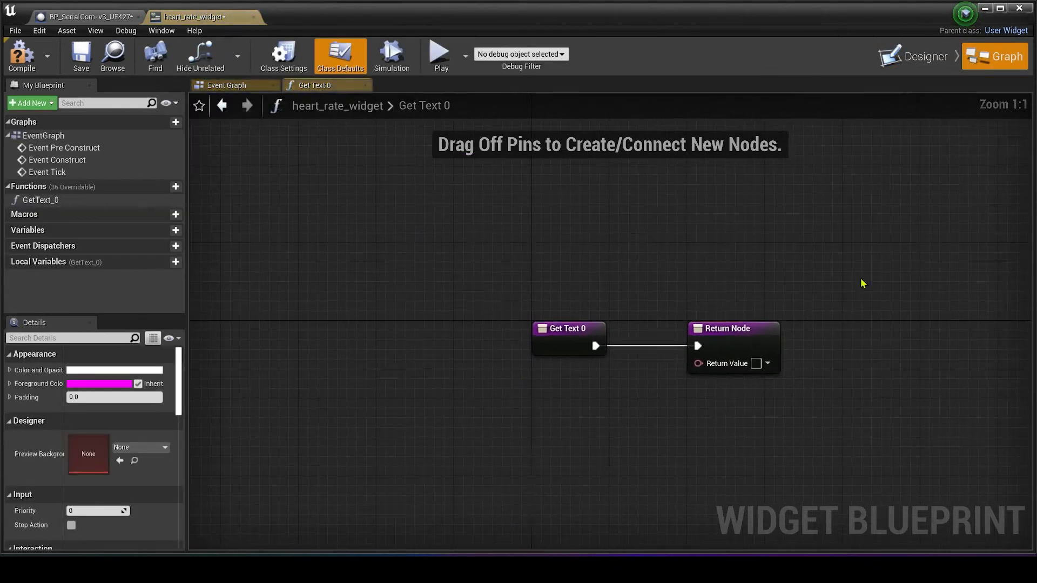
pyautogui.moveTo(40, 200)
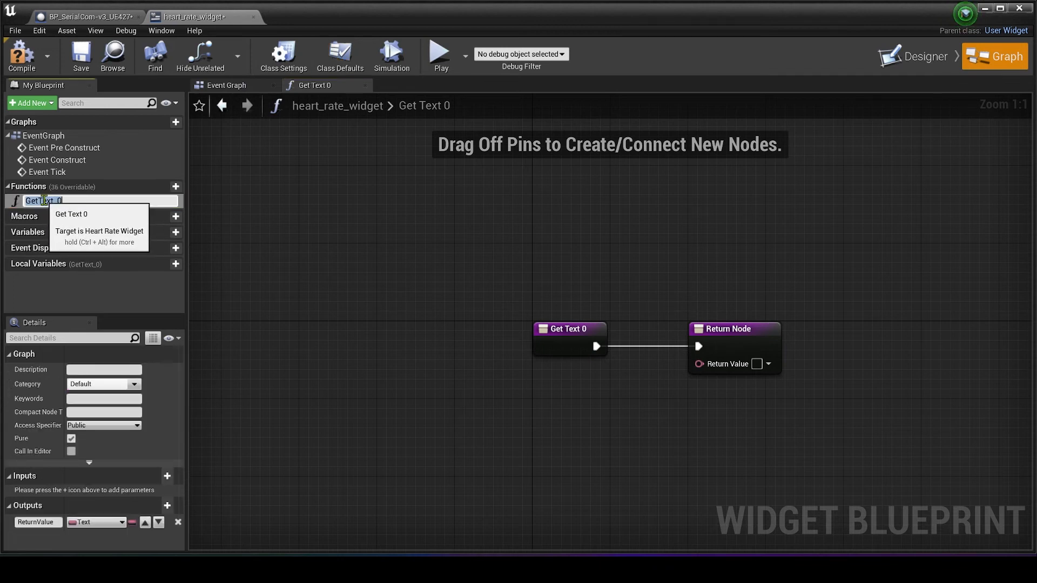
pyautogui.write('heart_rate')
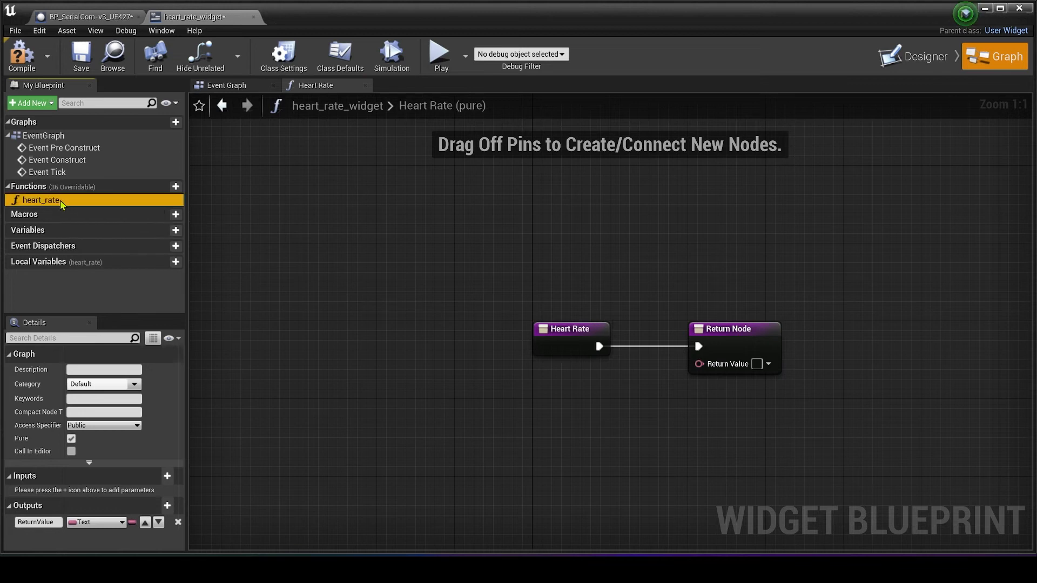
pyautogui.moveTo(165, 232)
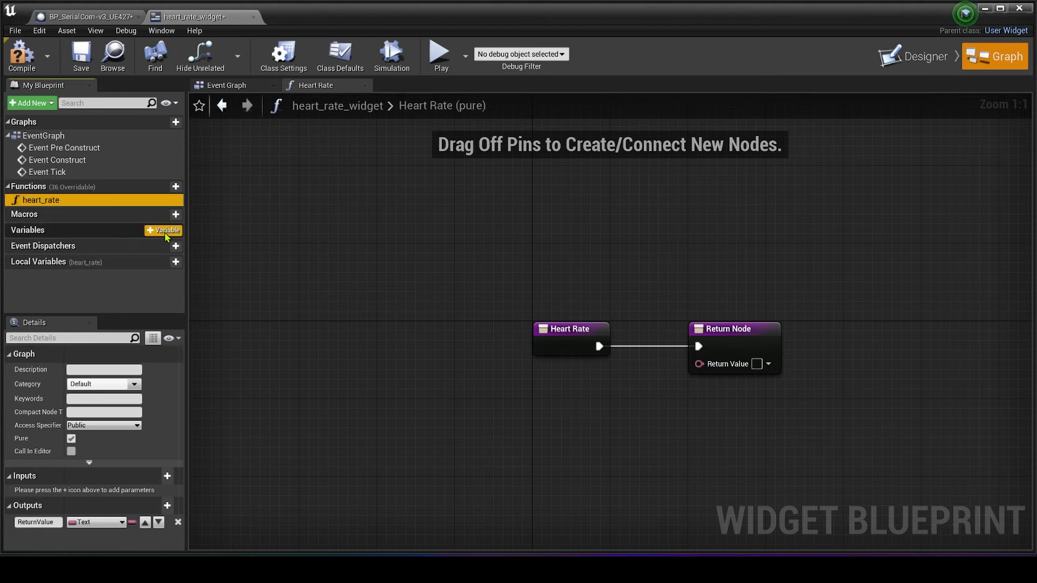
# - Add a new widget variable heart_rate_int of type Integer
pyautogui.click(163, 230)
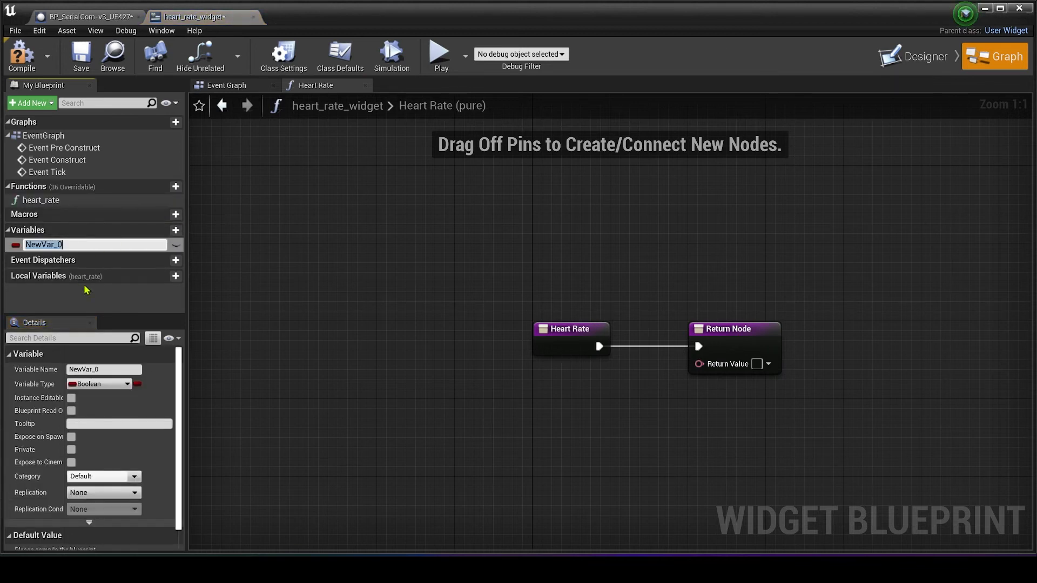
pyautogui.write('heart_rate_int')
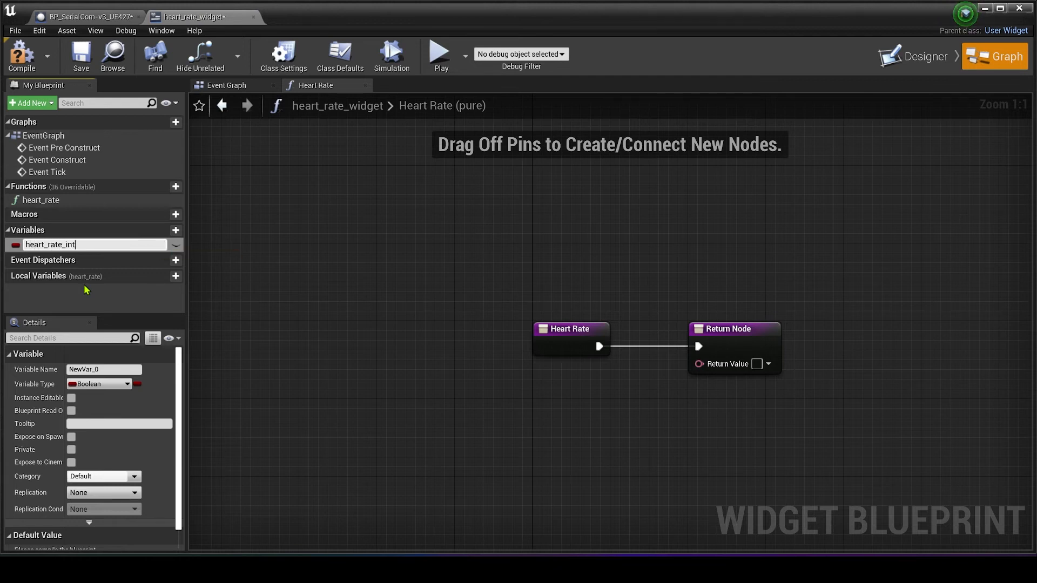
pyautogui.click(125, 384)
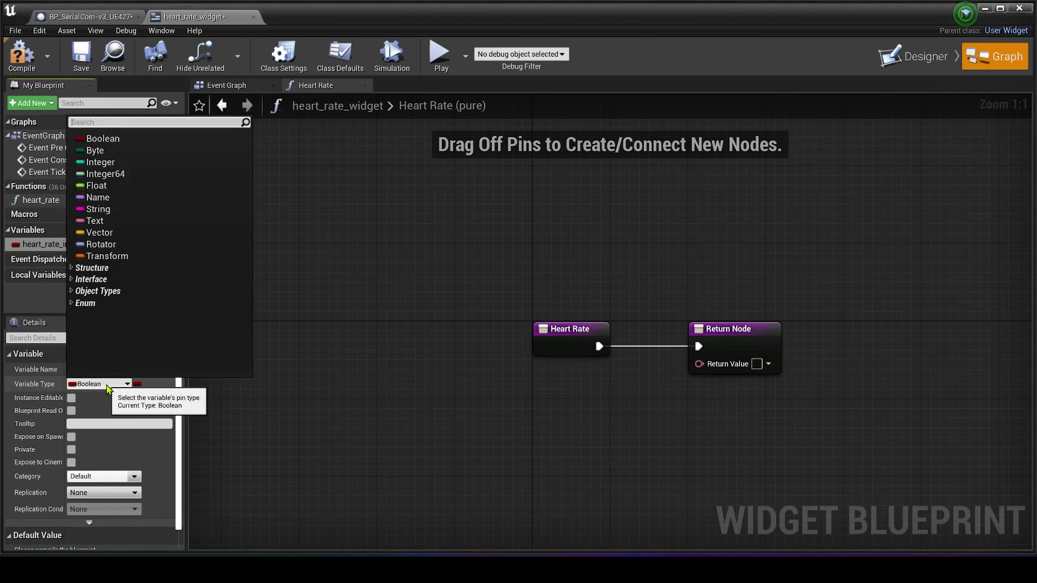
pyautogui.click(100, 162)
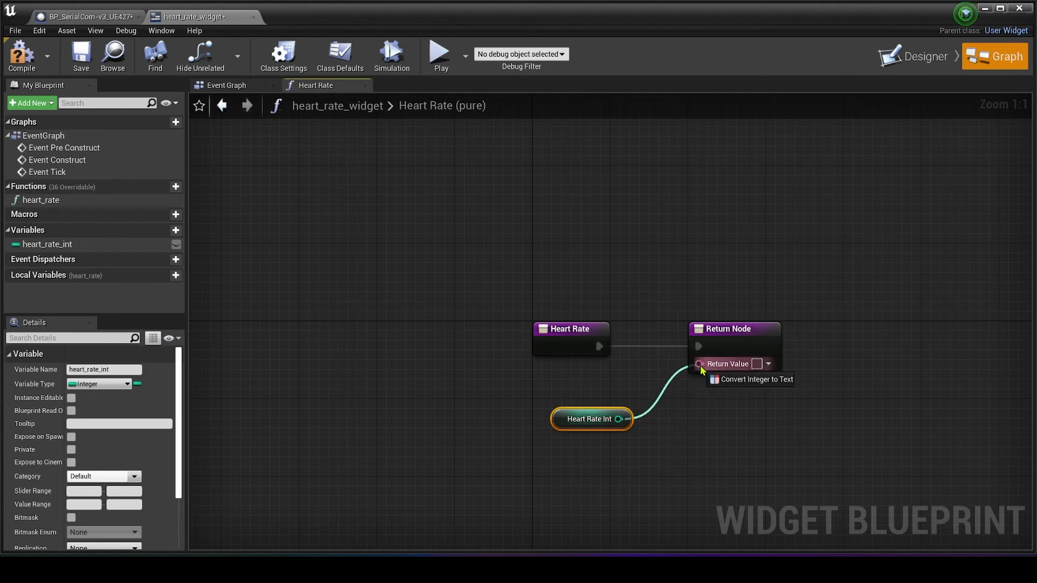
# - Feed heart_rate_int through ToText into the function's Return Value
pyautogui.click(755, 379)
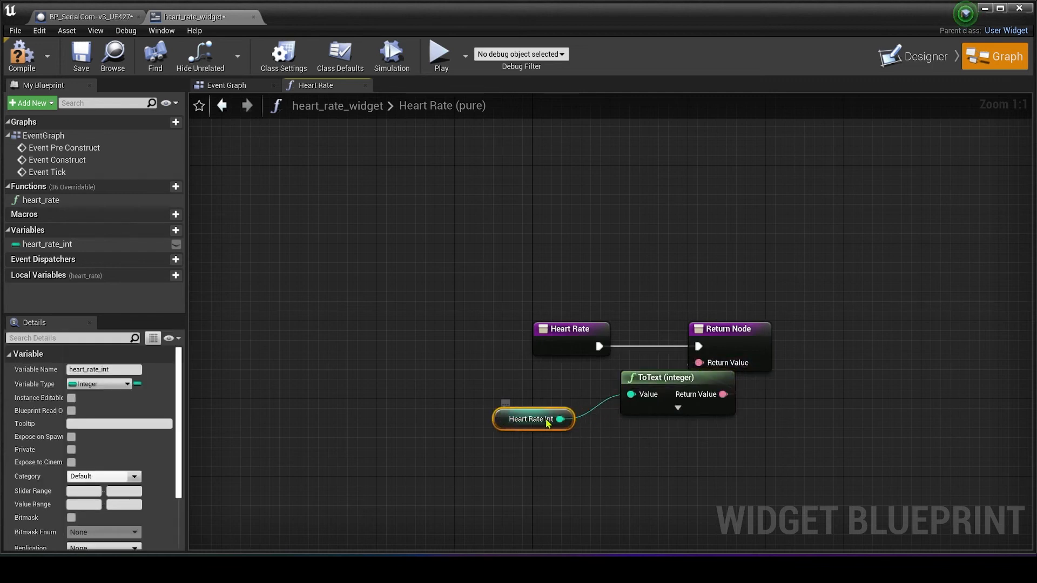
pyautogui.moveTo(676, 377); pyautogui.dragTo(657, 421)
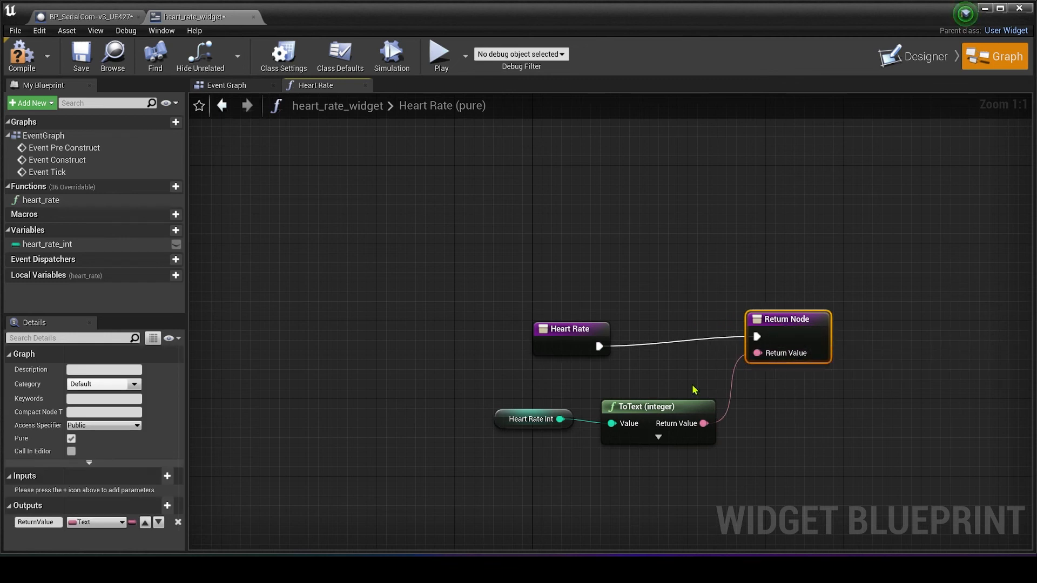
pyautogui.moveTo(683, 390)
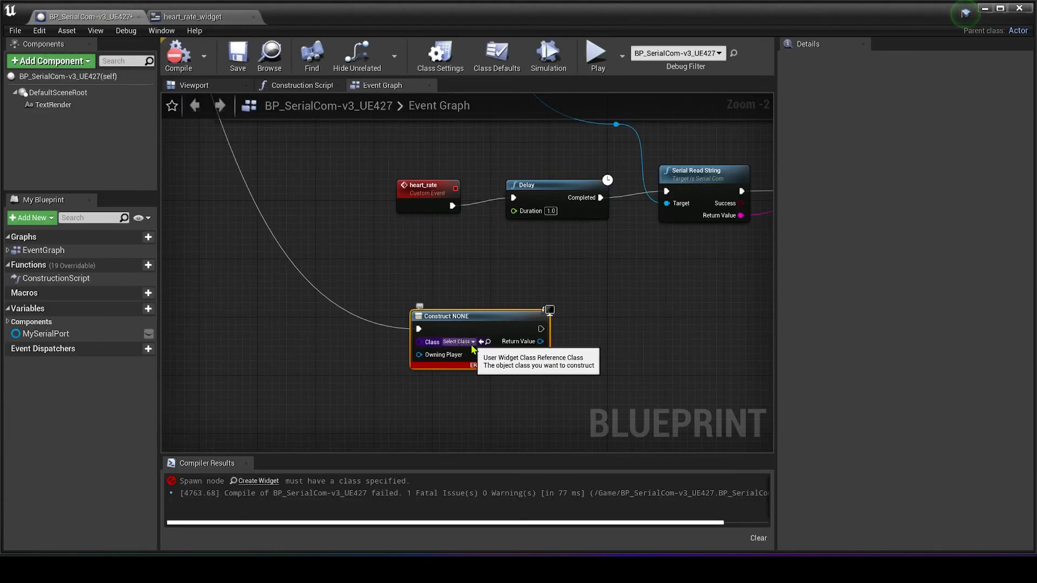
# - Set Create Widget's class to heart_rate_widget and line up Add to Viewport after it
pyautogui.scroll(-3)
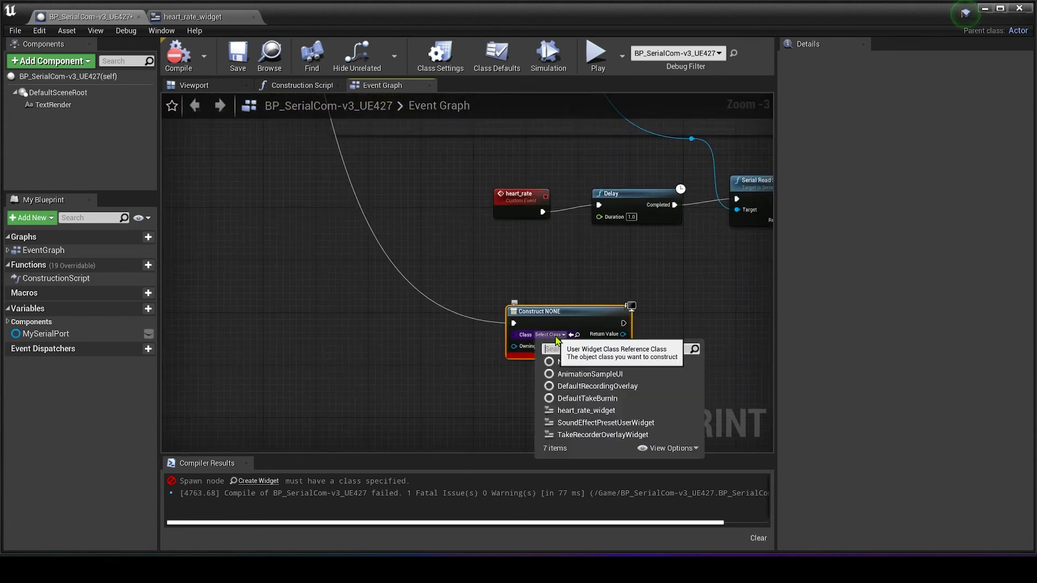
pyautogui.click(585, 410)
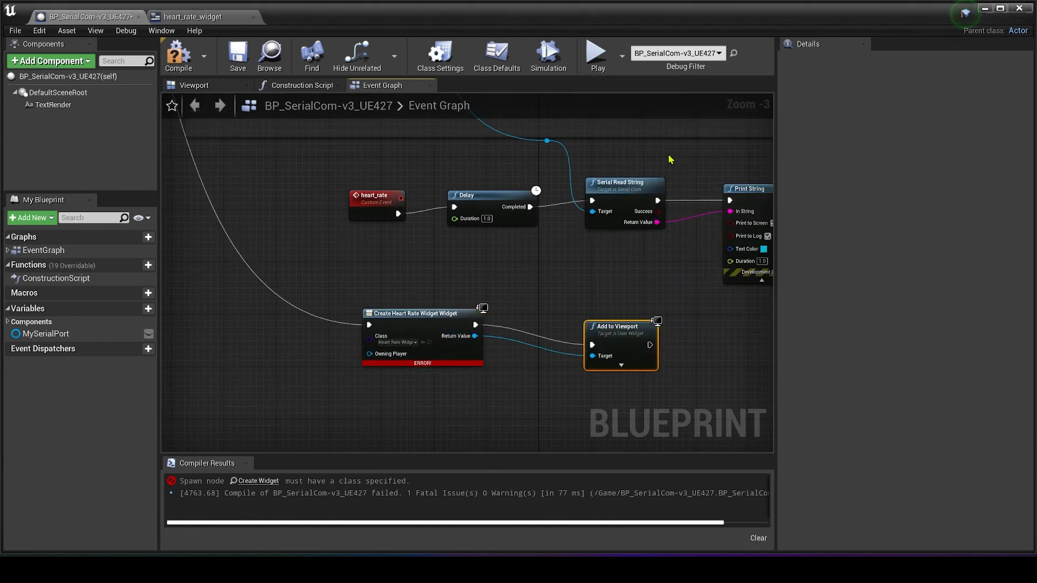
pyautogui.moveTo(620, 327); pyautogui.dragTo(581, 307)
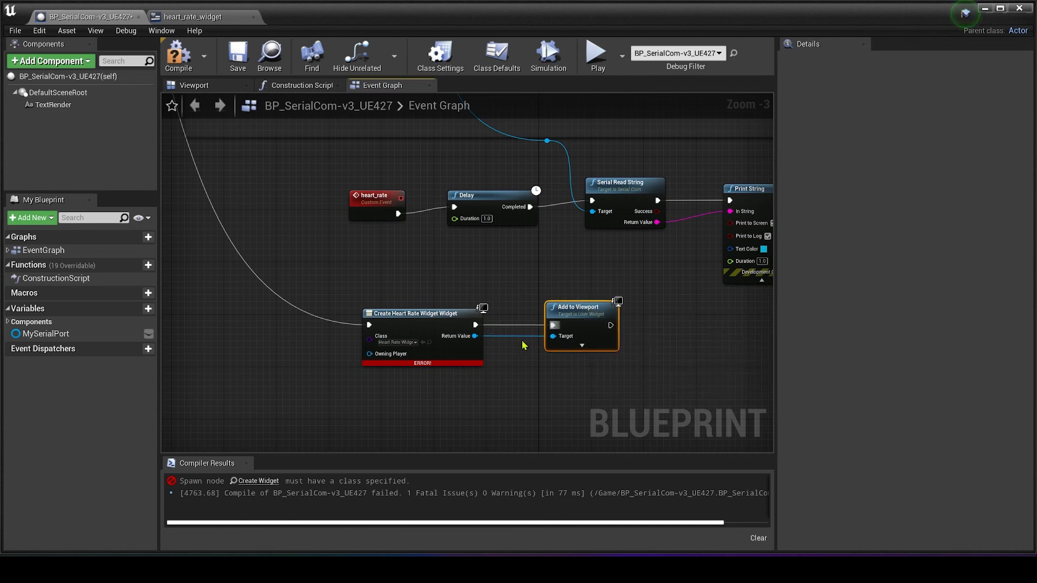
pyautogui.moveTo(472, 336)
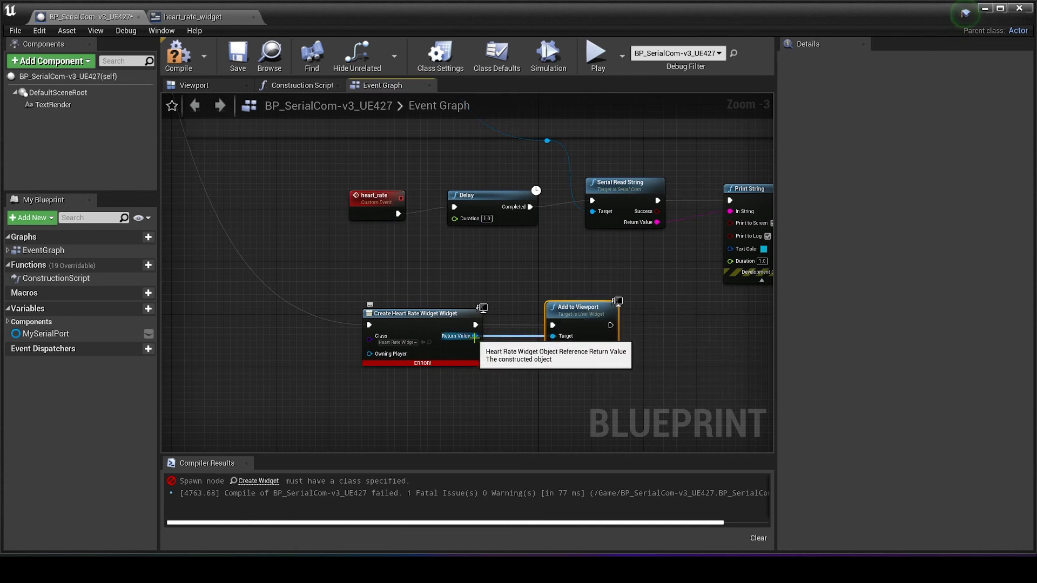
# - Drag off the widget reference to Set Heart Rate Int, fed by String-to-Int from the serial read
pyautogui.moveTo(475, 336); pyautogui.dragTo(618, 265)
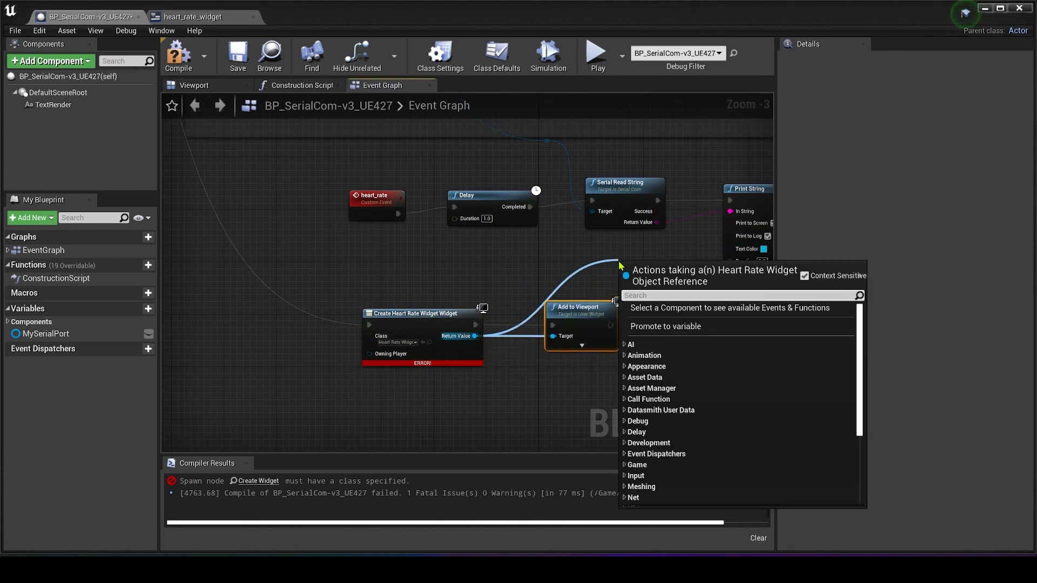
pyautogui.write('heart')
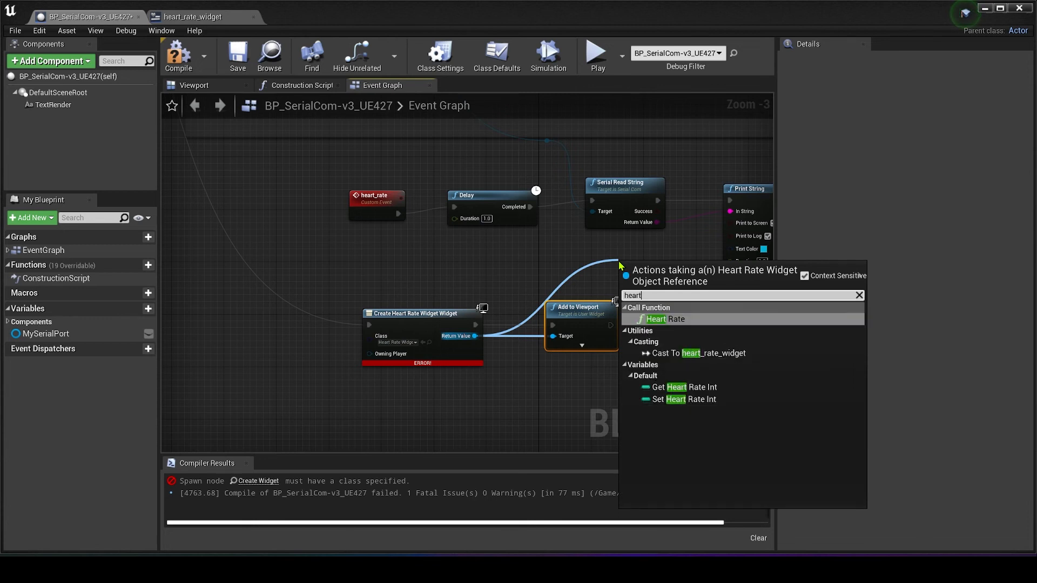
pyautogui.moveTo(685, 387)
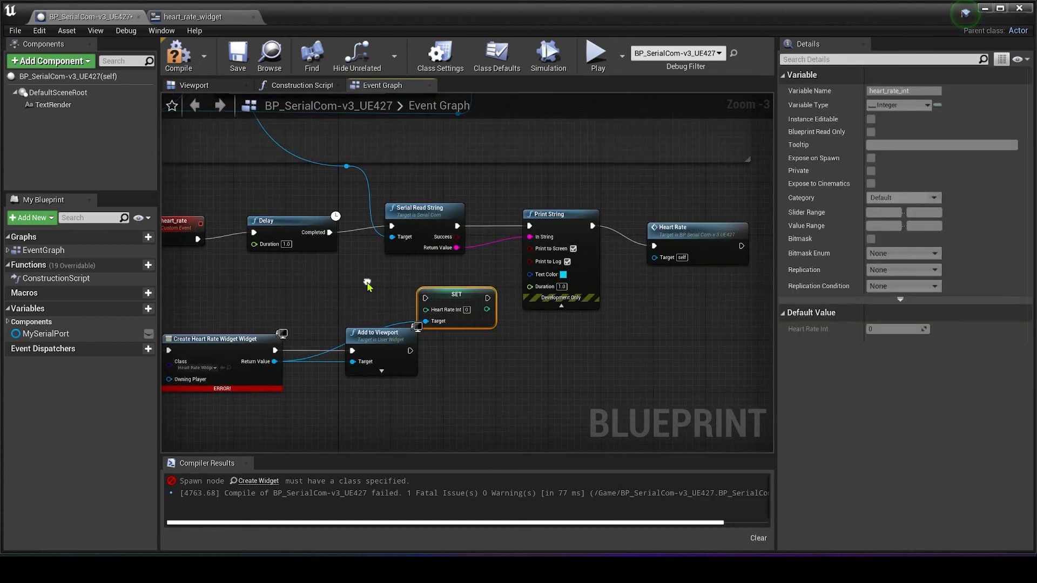
pyautogui.moveTo(565, 226)
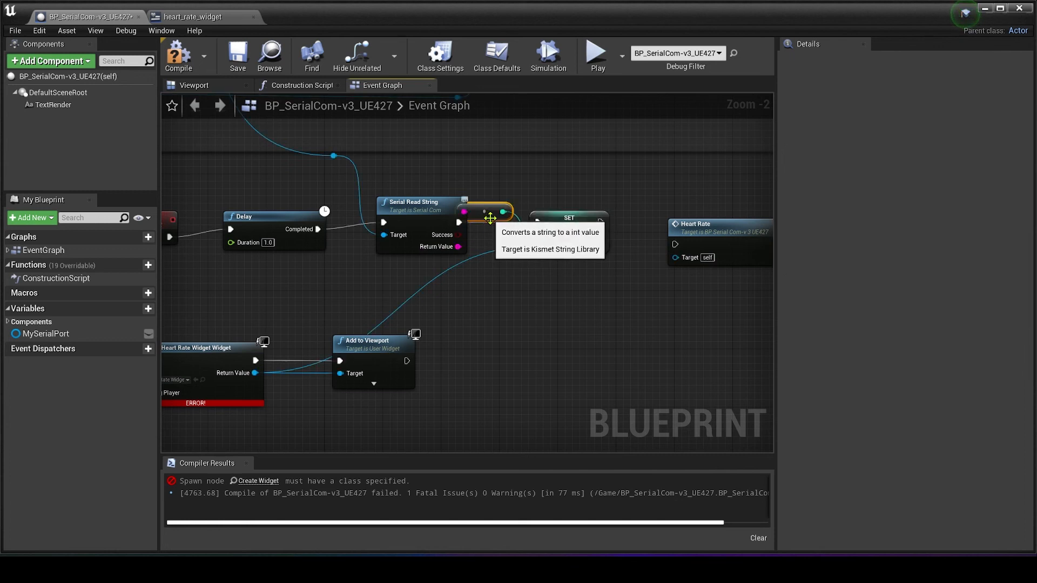
pyautogui.moveTo(486, 211); pyautogui.dragTo(498, 298)
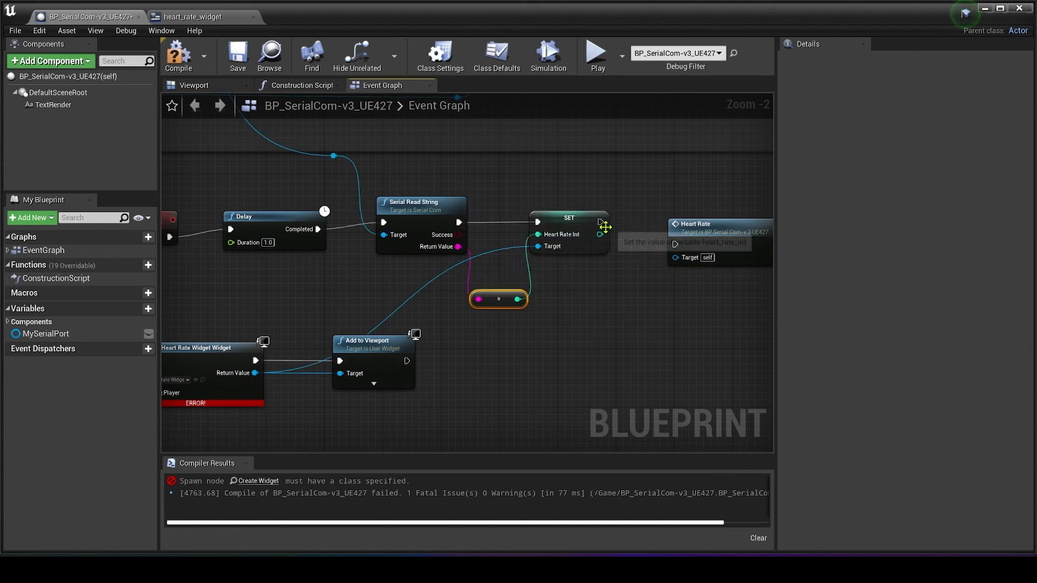
pyautogui.moveTo(601, 221); pyautogui.dragTo(673, 245)
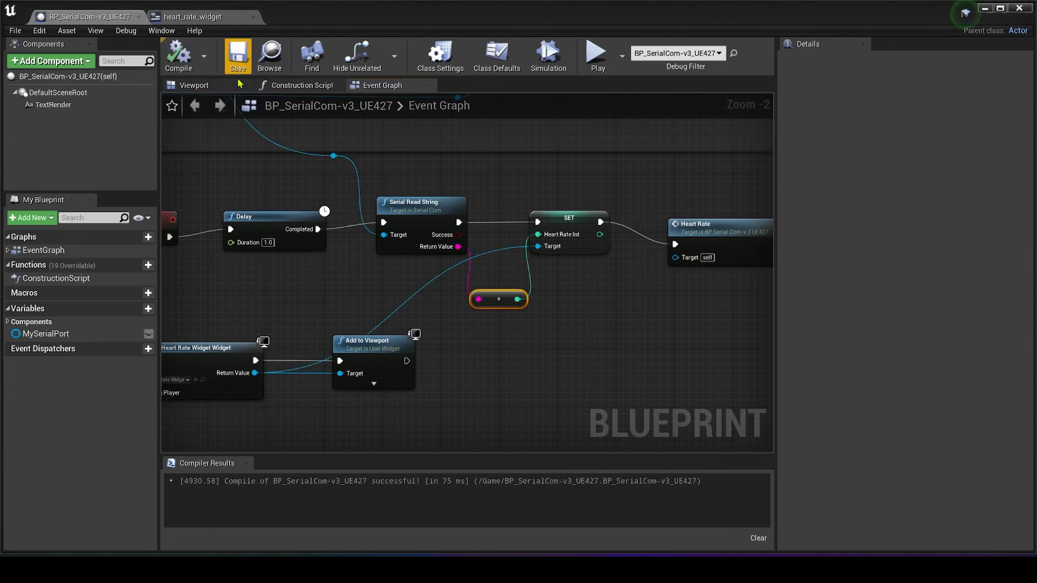
# - Play the level, send serial data with Space to watch Heart Rate update live, then stop play
pyautogui.scroll(-3)
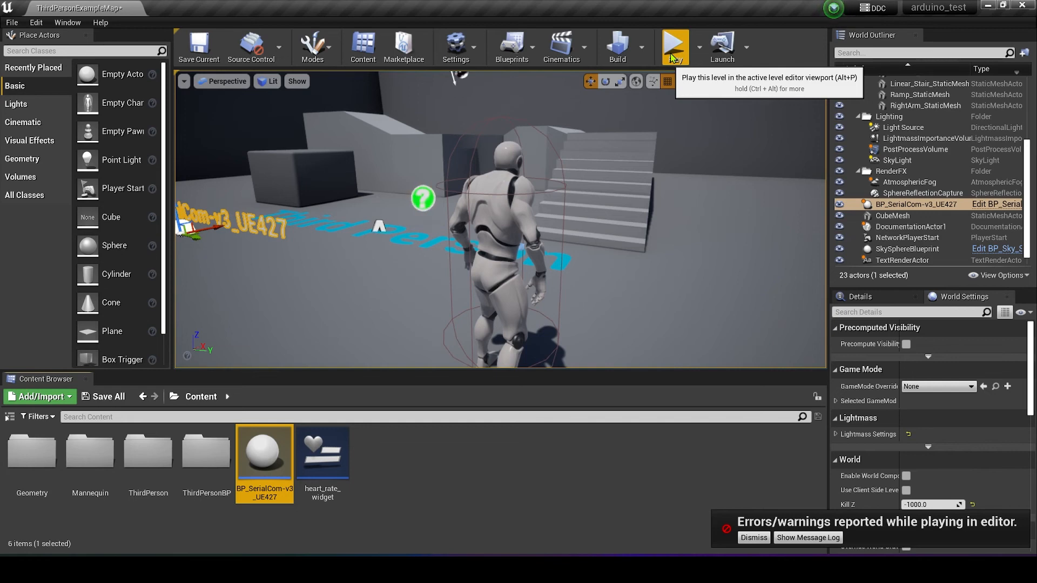
pyautogui.click(673, 46)
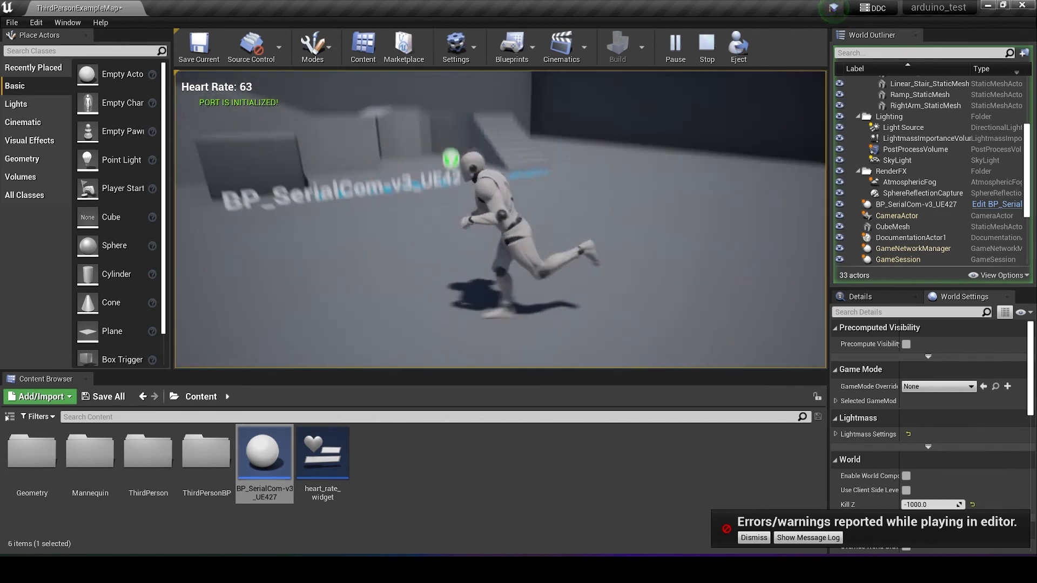
pyautogui.press('space')
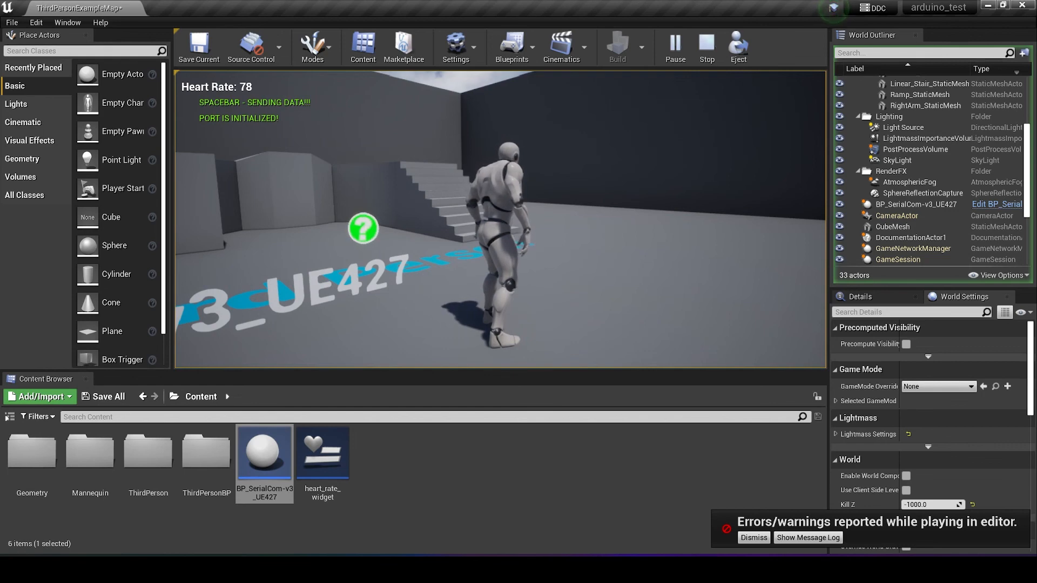
pyautogui.click(706, 46)
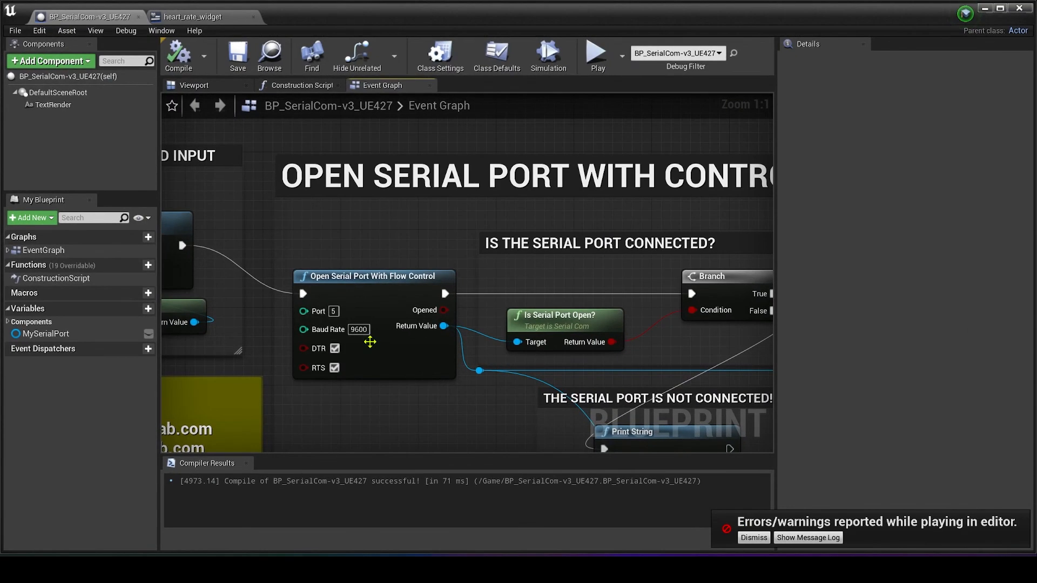
# - Scroll the BP_SerialCom Event Graph to review the heart-rate read-and-set nodes
pyautogui.scroll(-3)
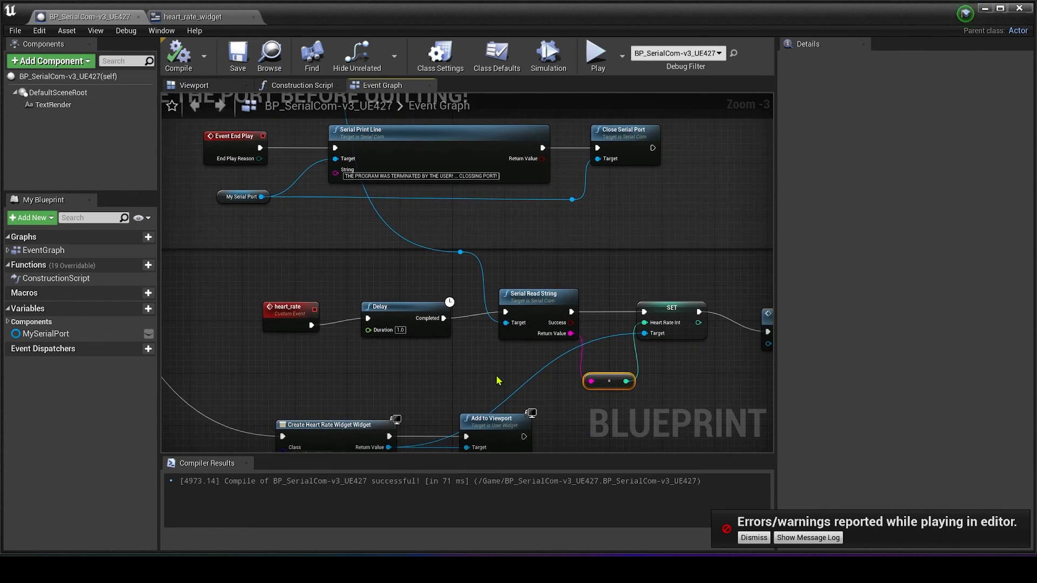
pyautogui.moveTo(483, 376)
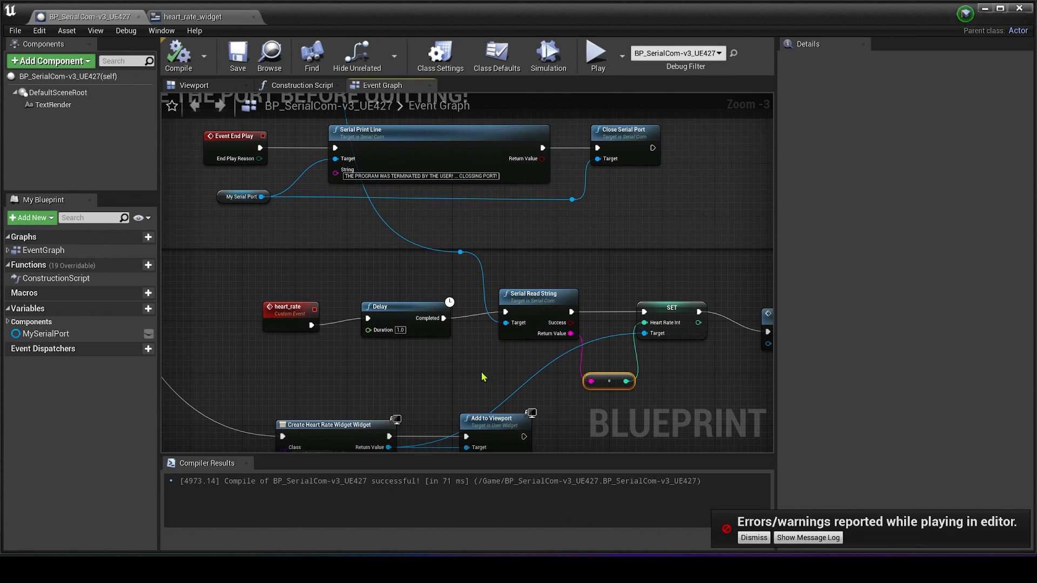